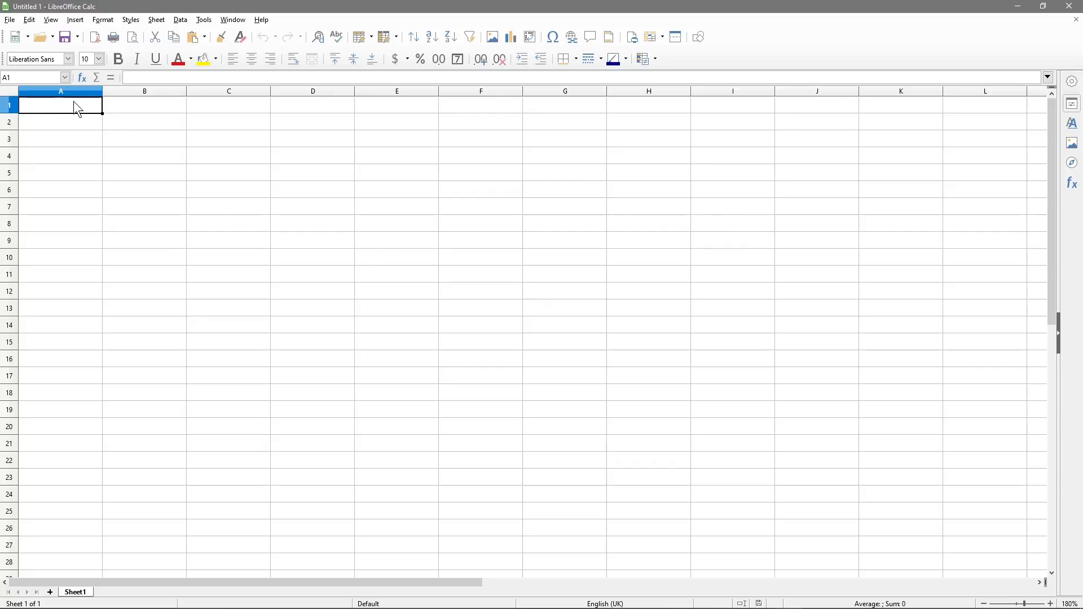
- Choose GBP £ English (UK) currency with the red -£1,234.00 format for column A
click(61, 90)
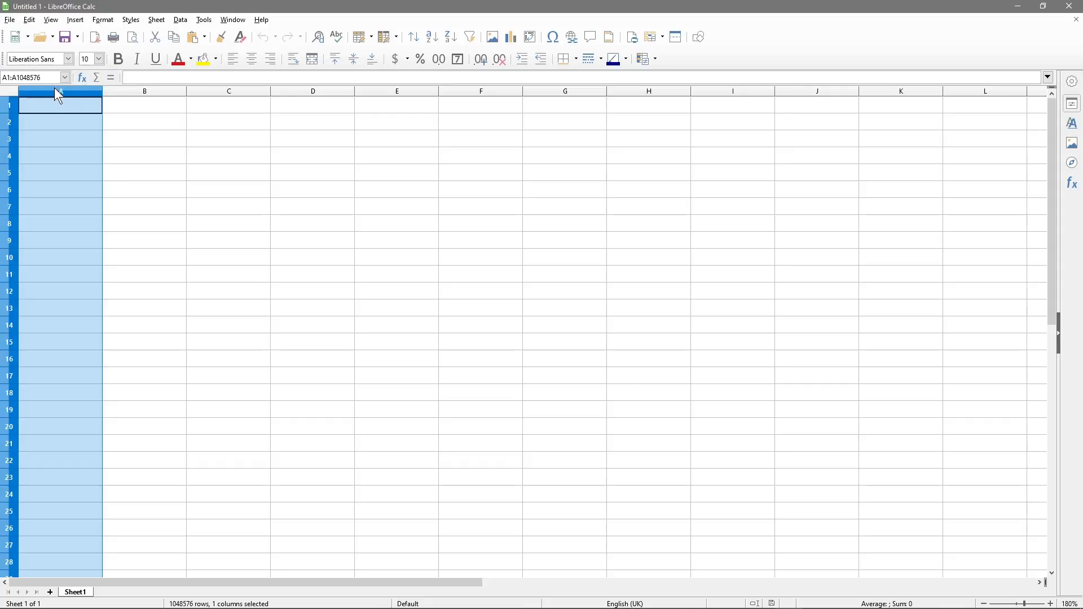
mouse_move(64, 152)
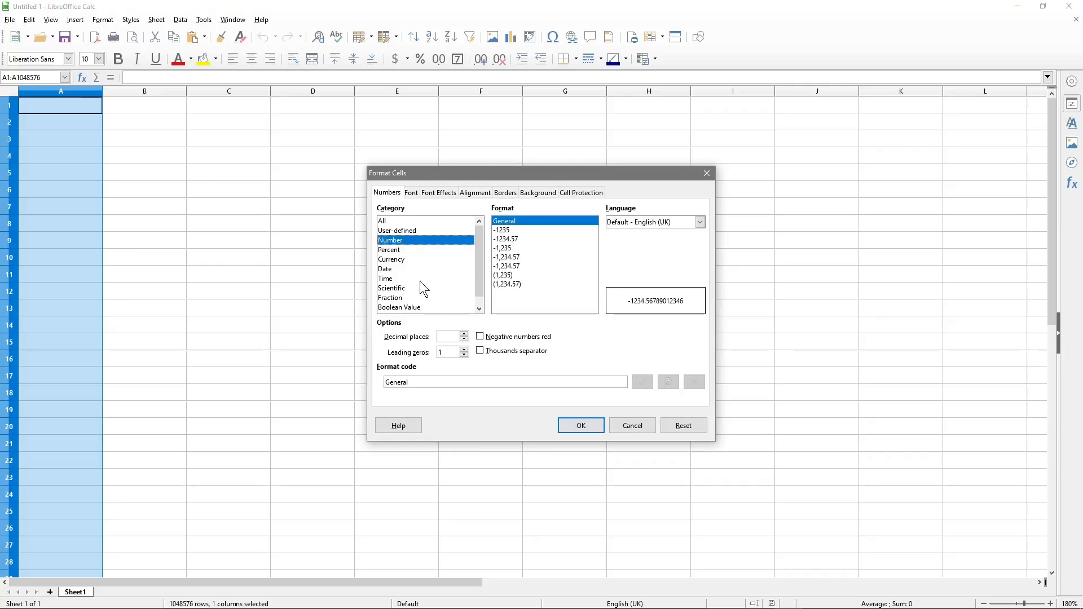
click(392, 260)
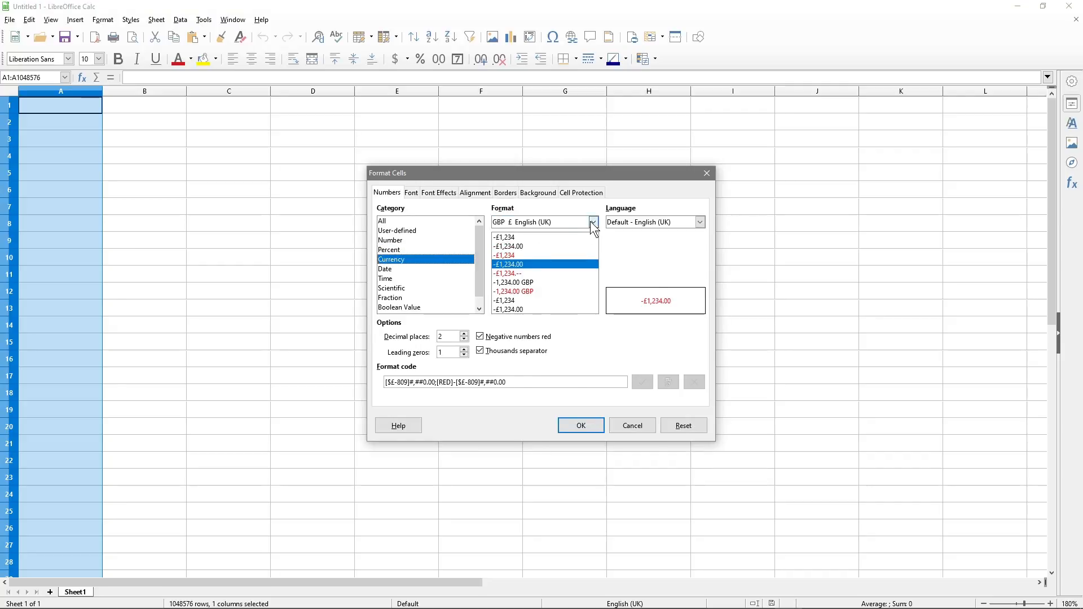
click(593, 222)
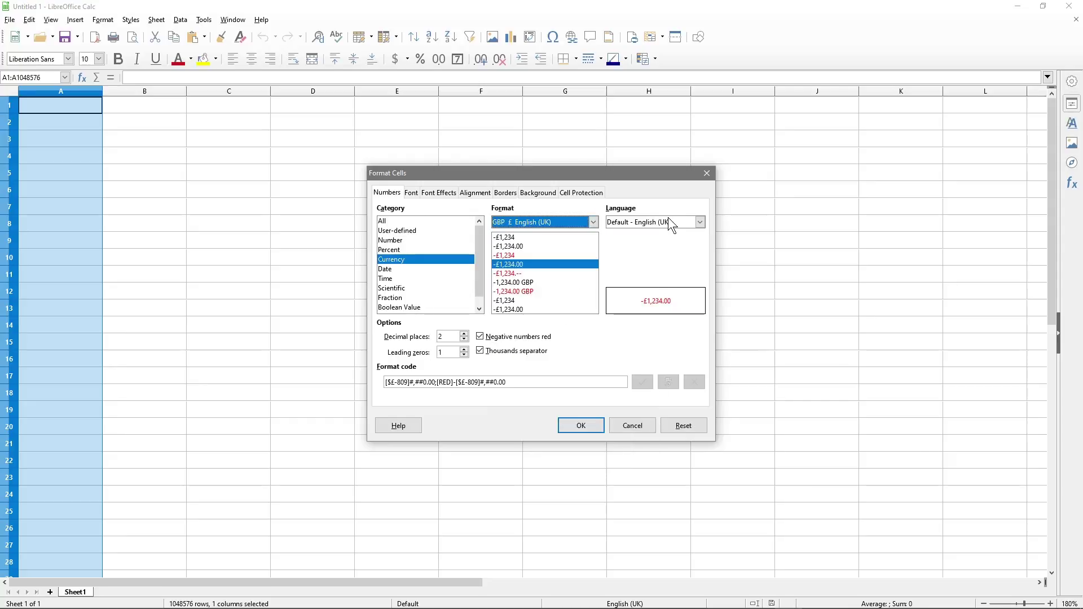
click(700, 221)
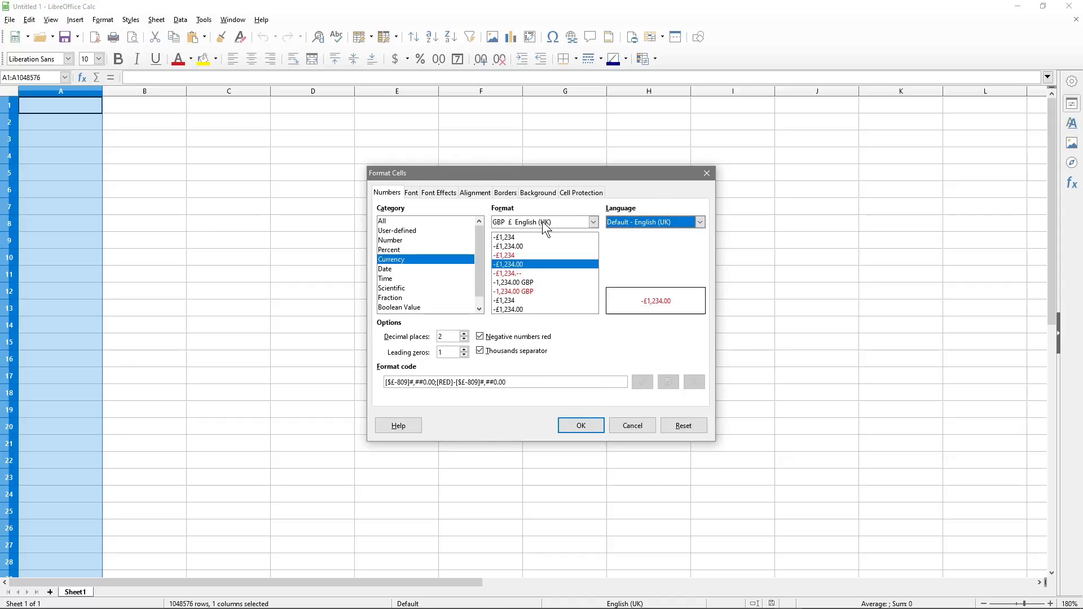
click(593, 222)
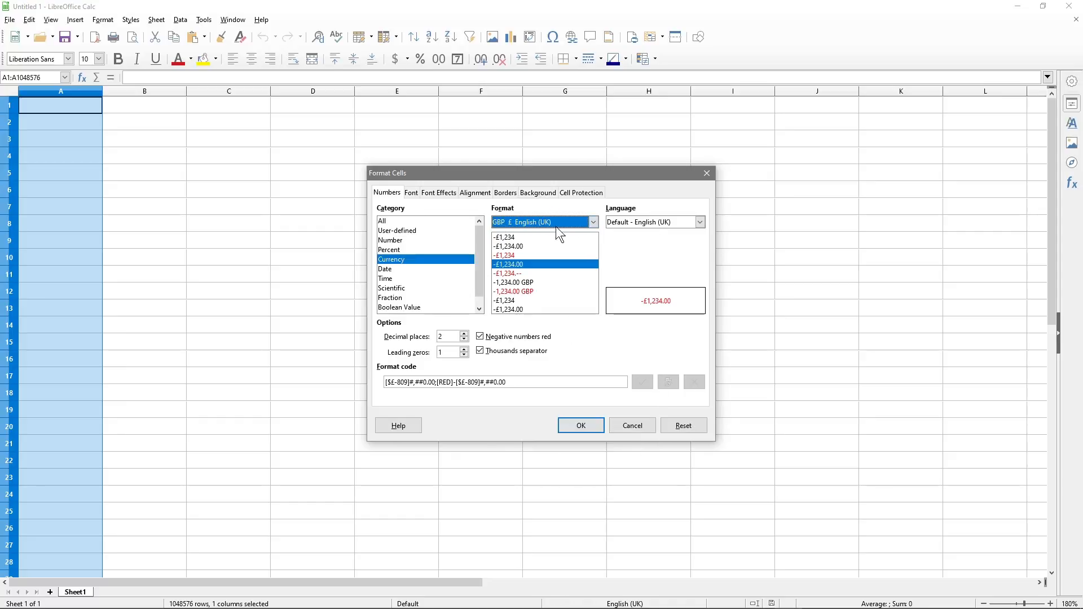
mouse_move(666, 239)
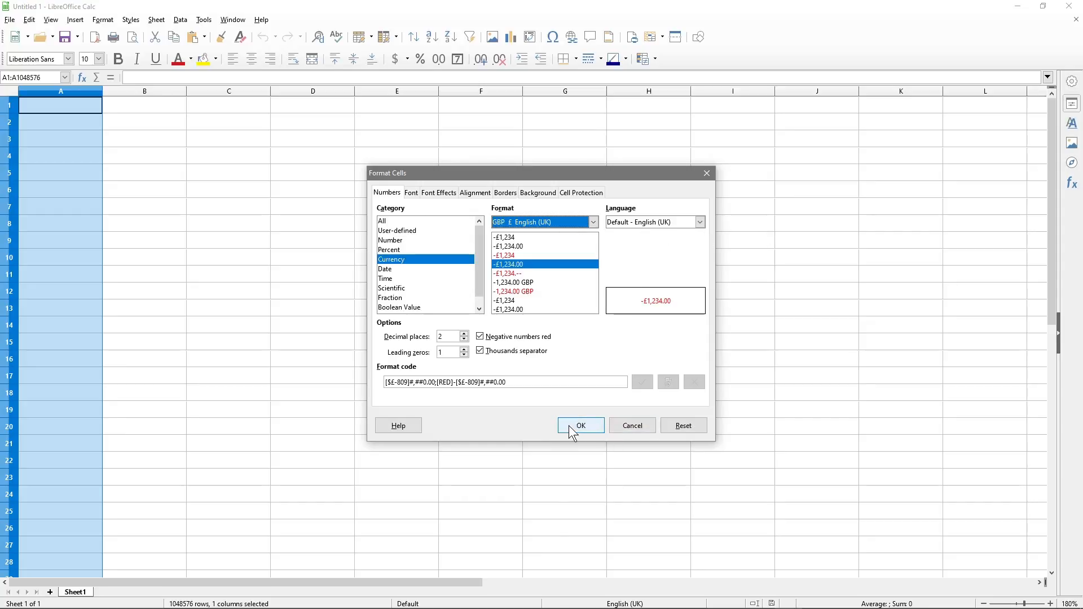
- Confirm the pound format and enter amounts 22 through 55.8 down A1:A9
click(581, 425)
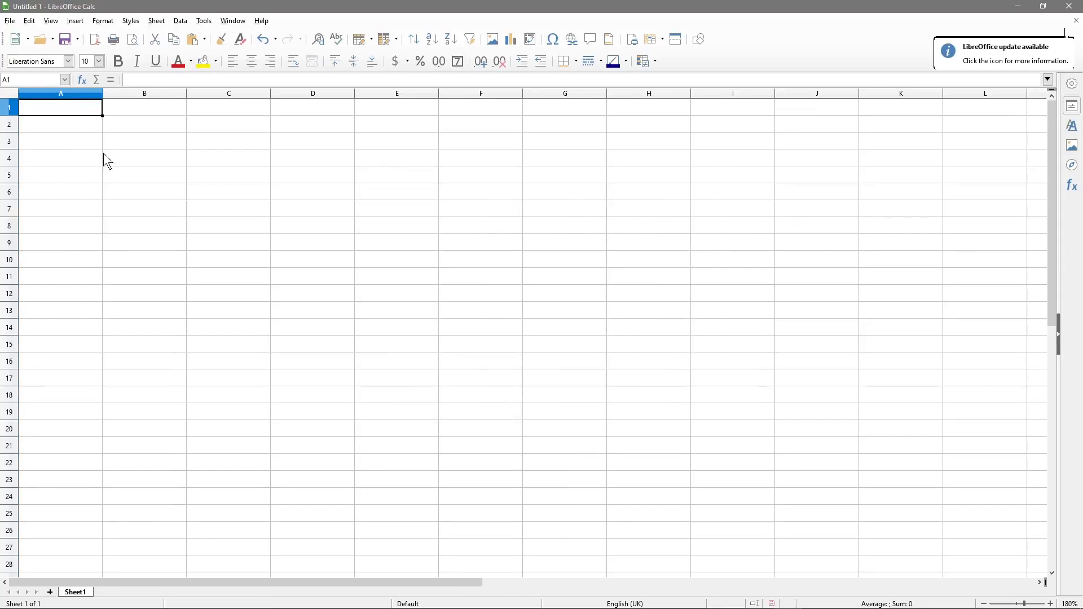
text(22.00)
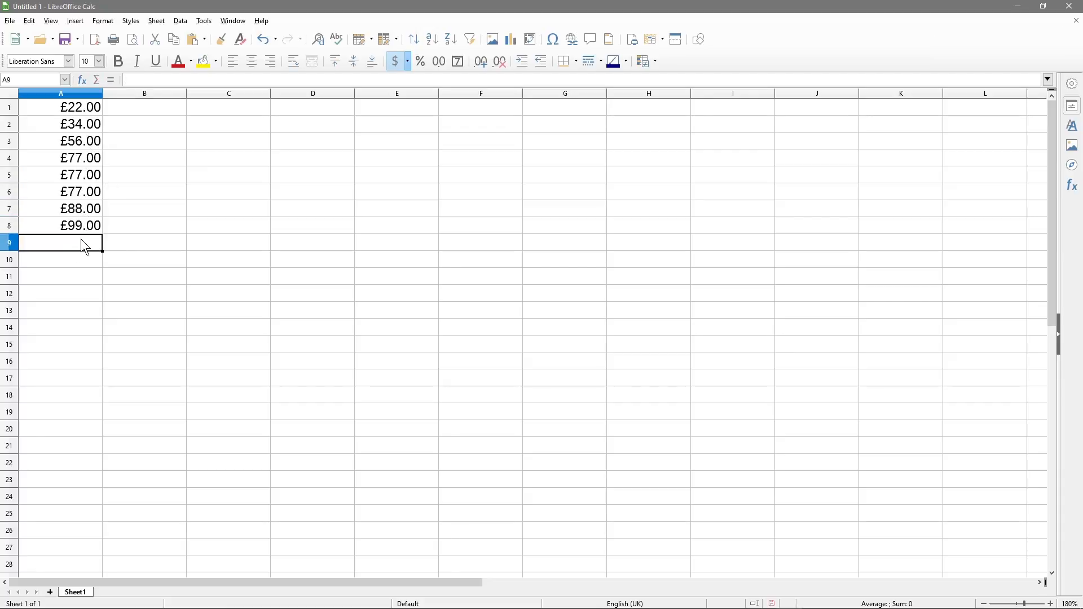
text(55.80)
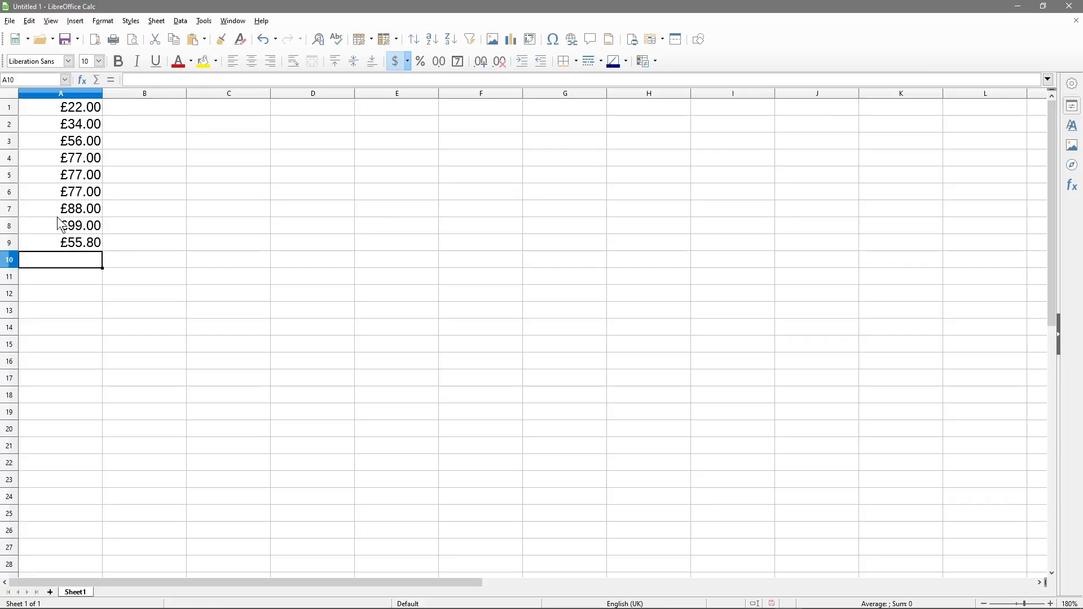
click(61, 92)
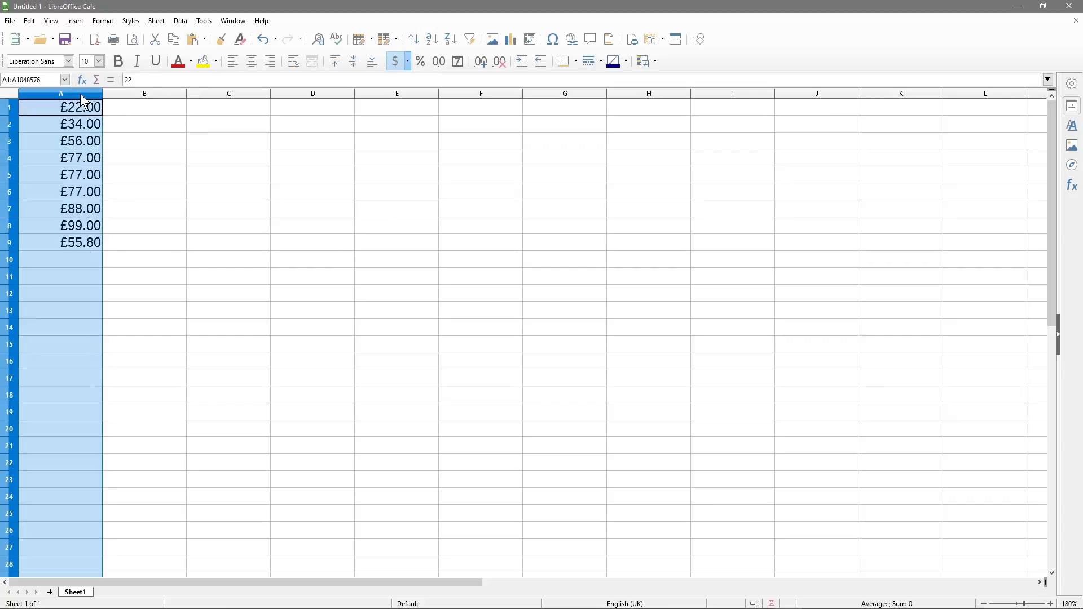
- Switch column A to the -£1,234 zero-decimal pound format and check A9's stored value
right_click(79, 107)
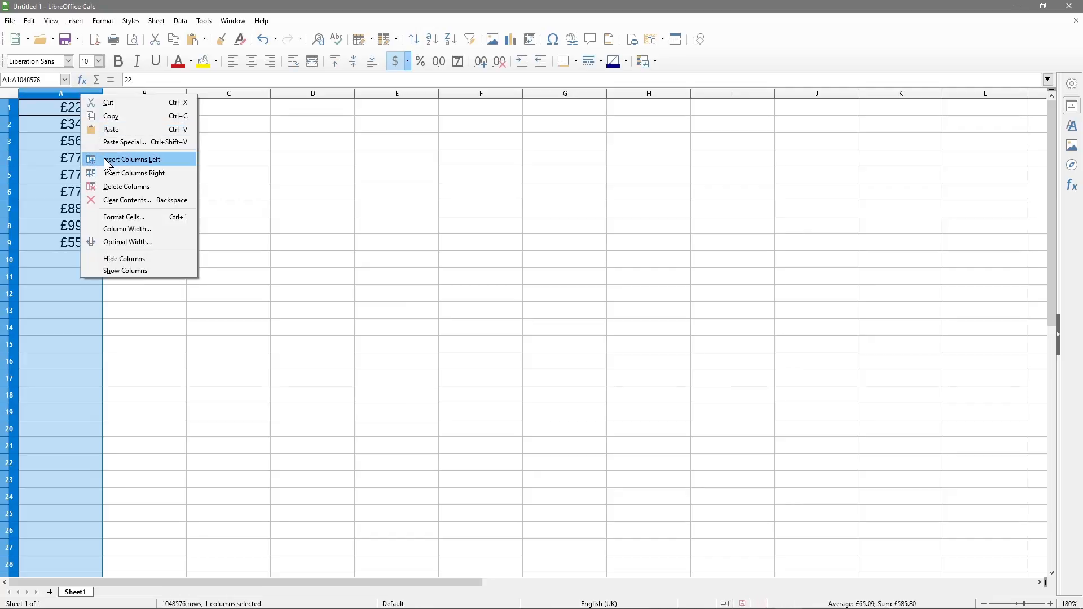
click(125, 217)
text(0)
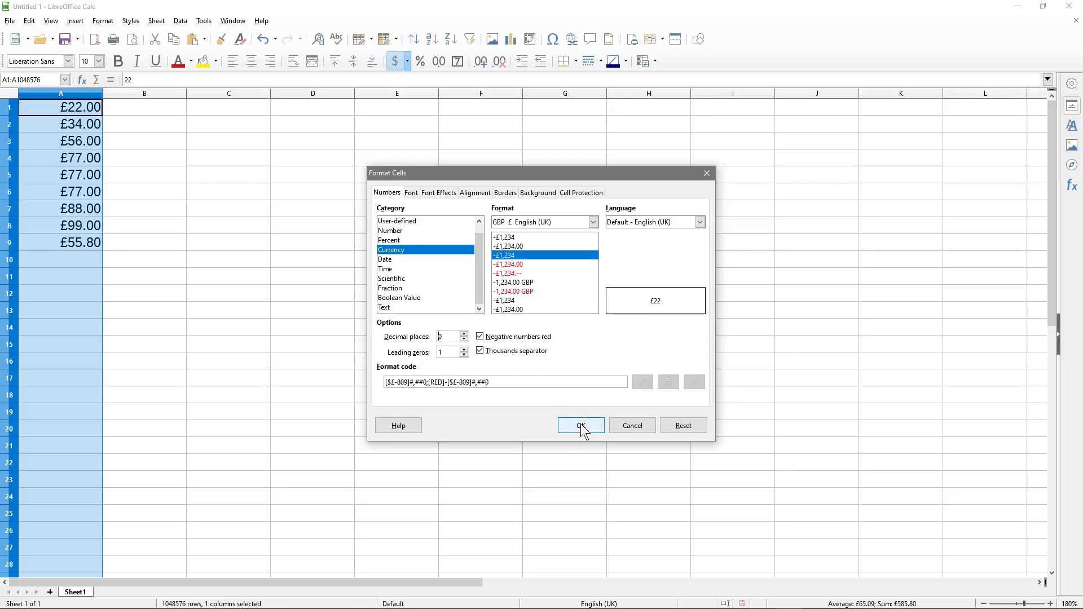
click(581, 425)
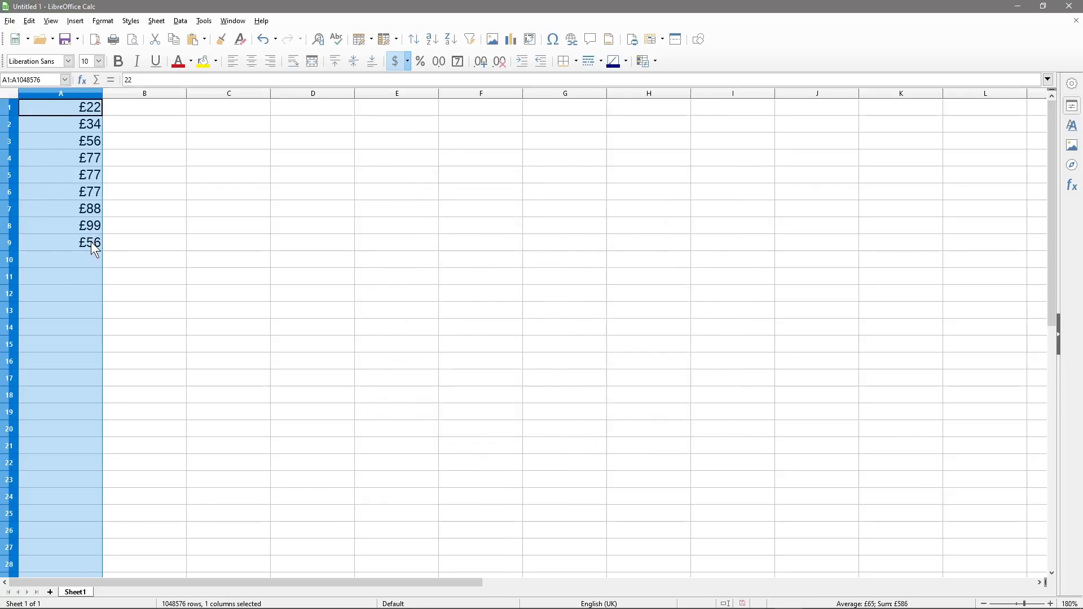
click(61, 242)
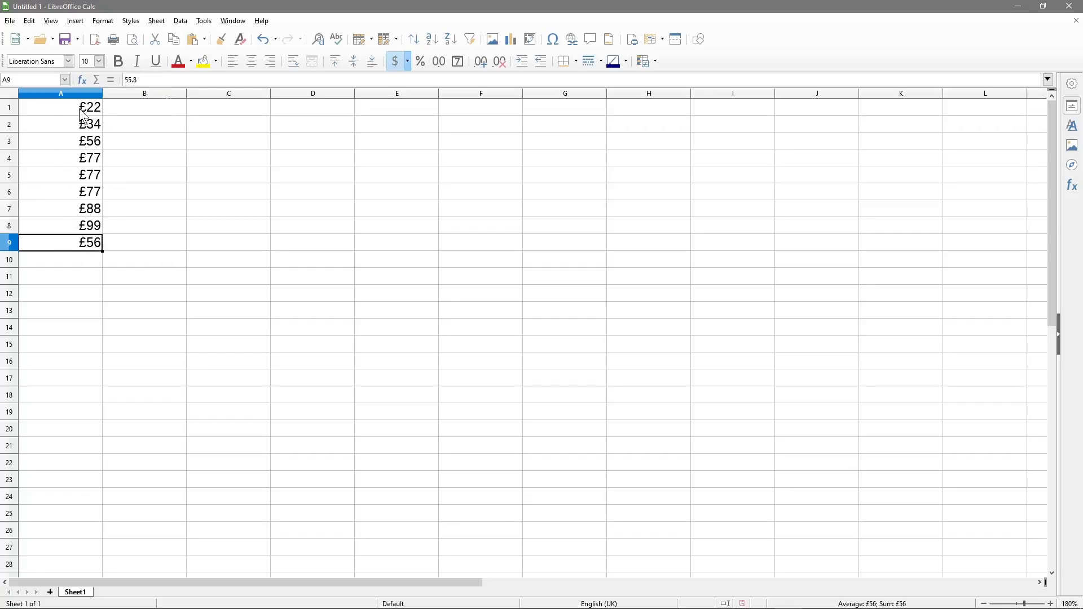
mouse_move(84, 252)
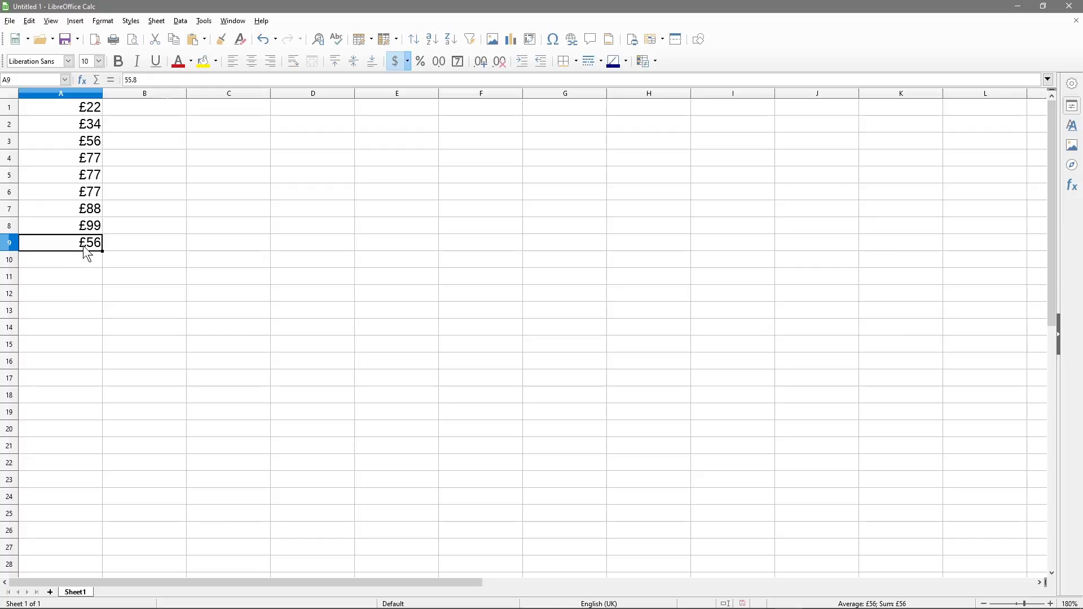
click(61, 93)
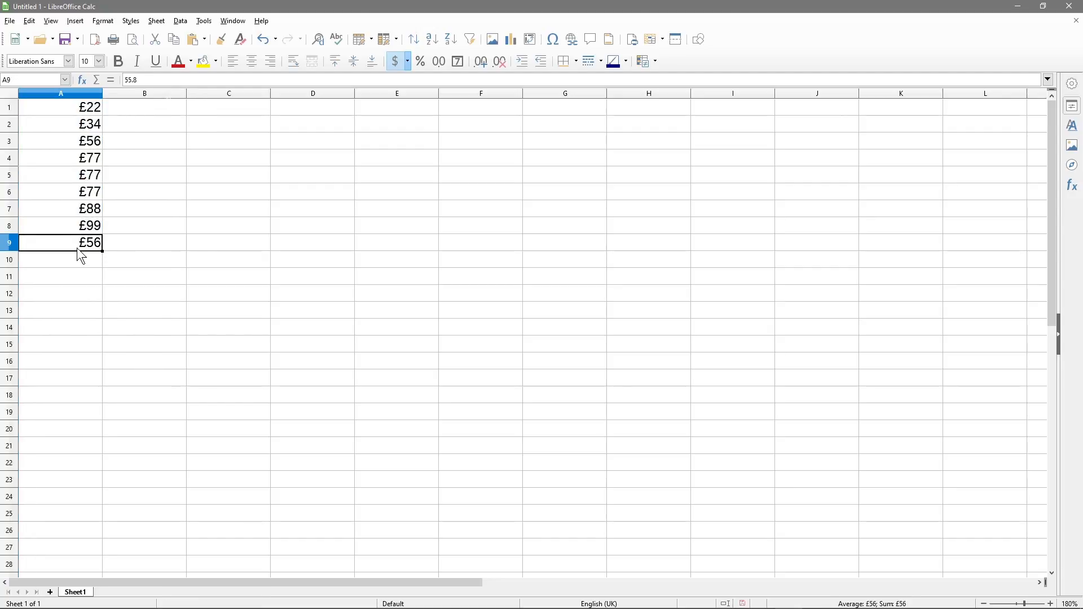
mouse_move(104, 246)
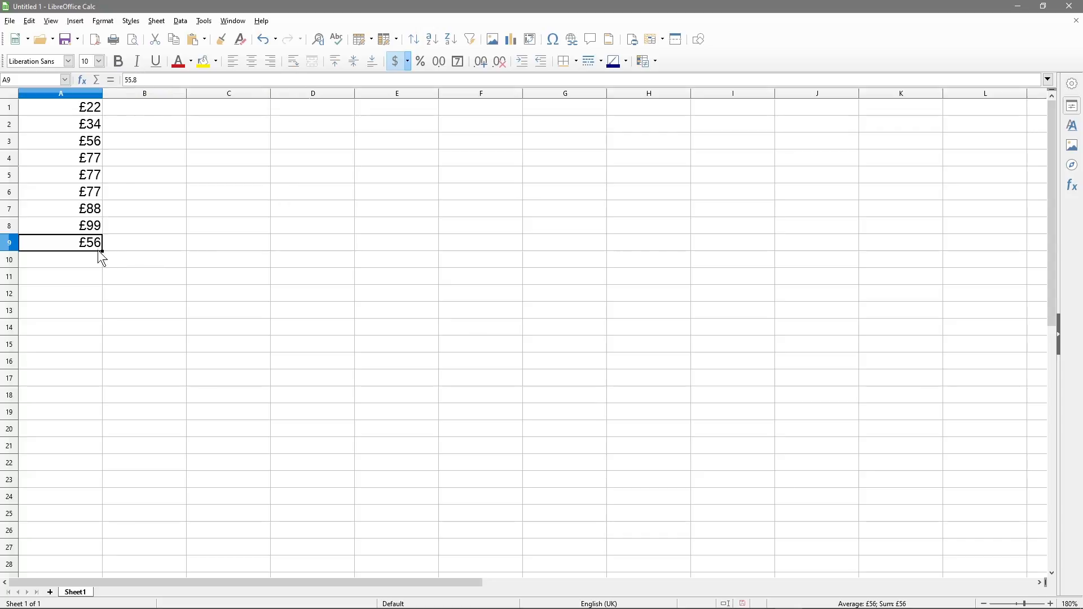
mouse_move(88, 248)
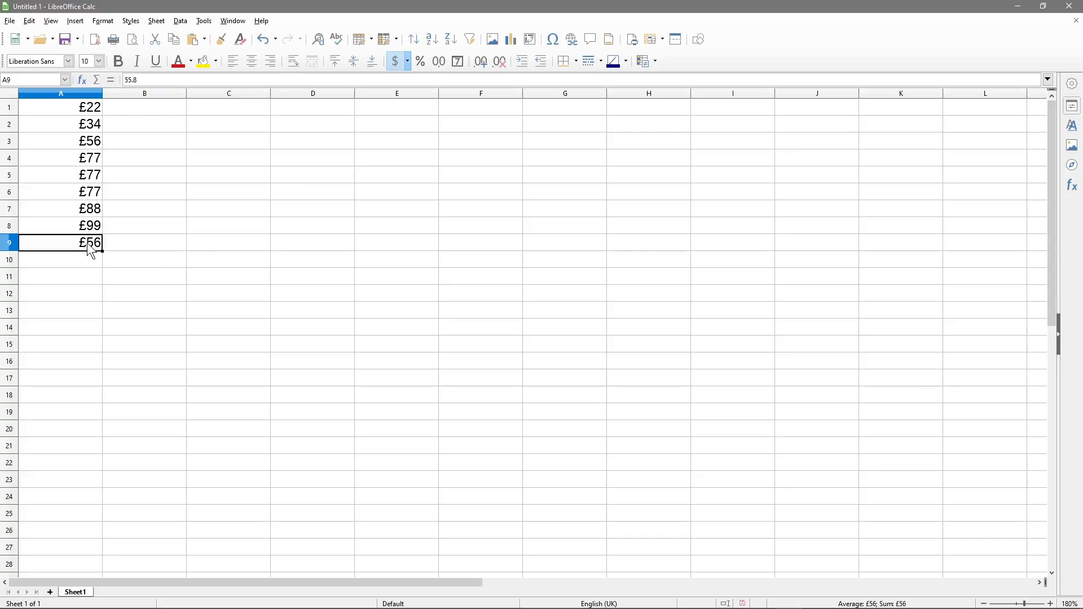
- Restore the red -£1,234.00 two-decimal pound format on column A
click(61, 92)
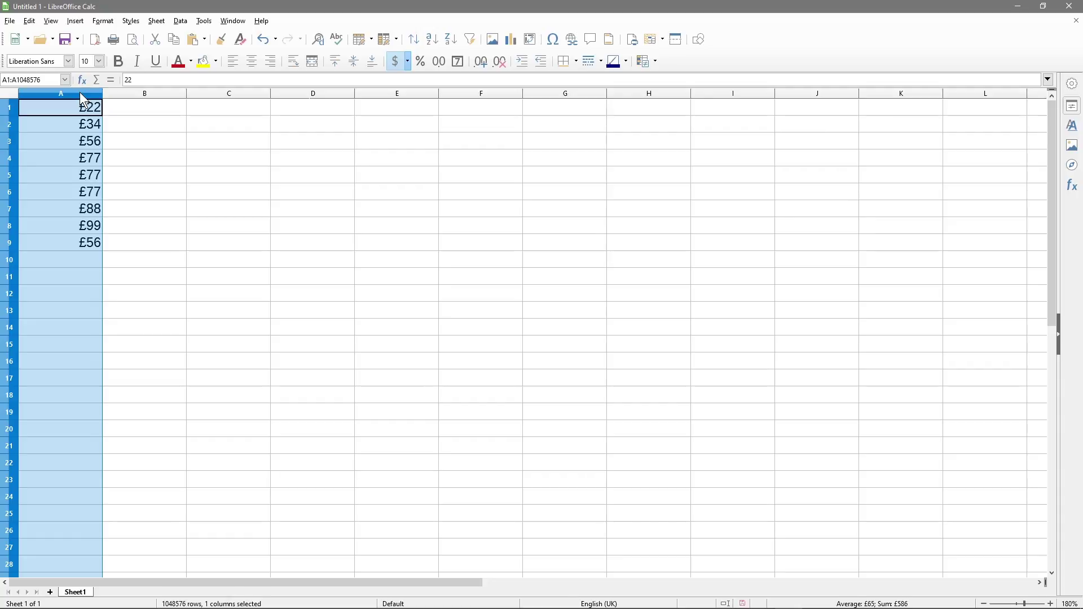
mouse_move(287, 284)
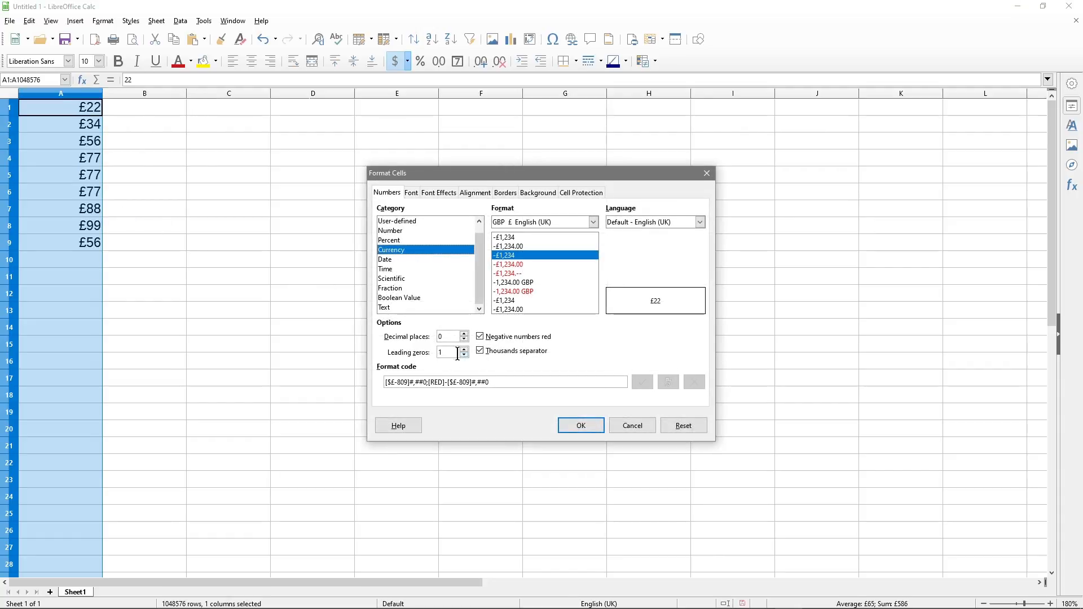
click(462, 333)
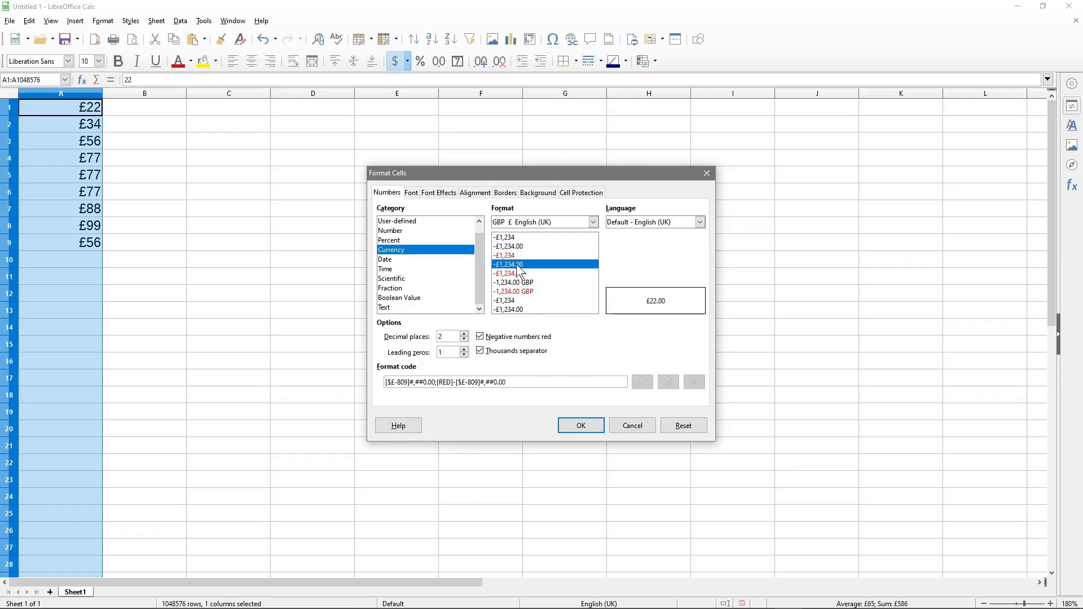
click(581, 426)
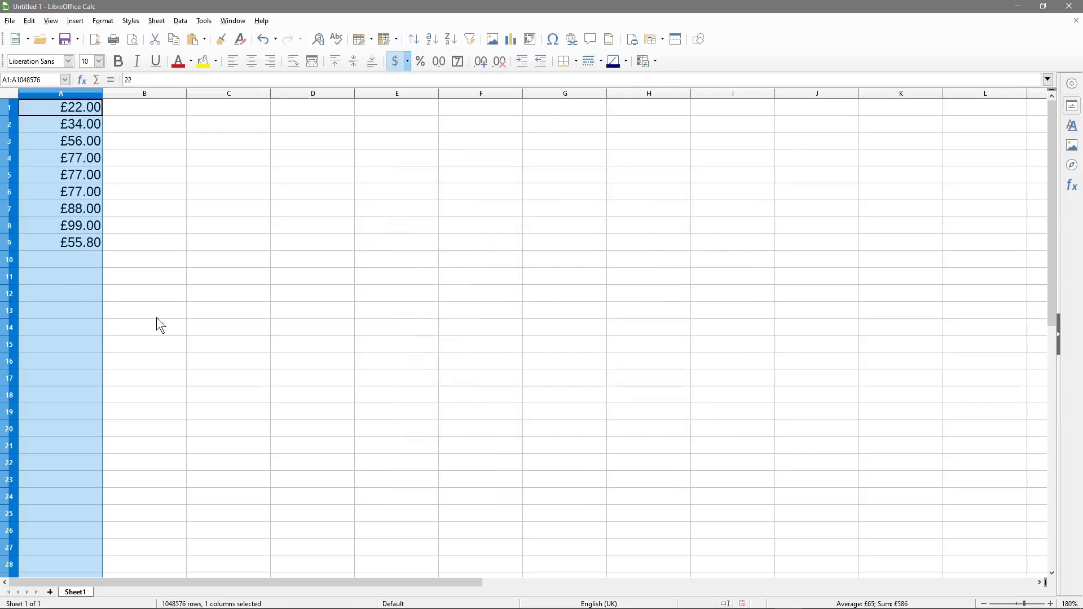
- Enter -55 in A10 and -80 in A11, displayed in red
click(61, 259)
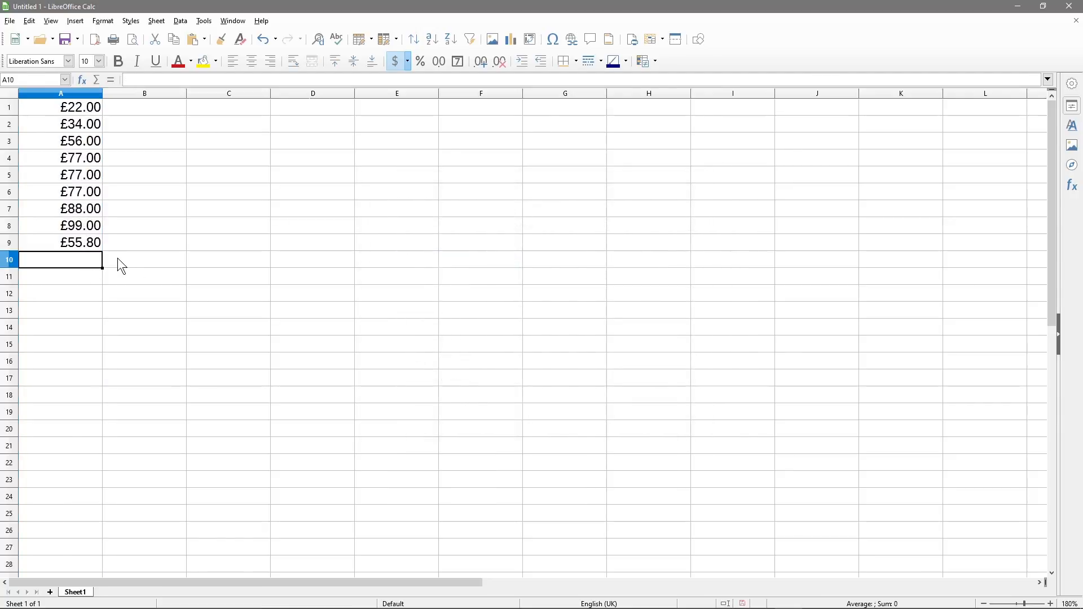
text(-55)
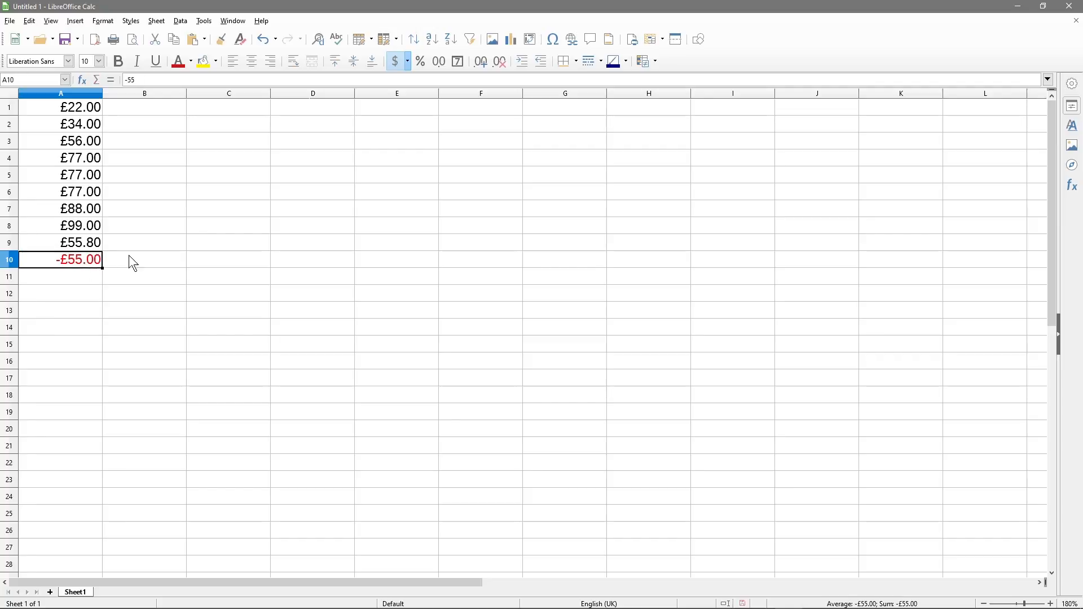
click(61, 276)
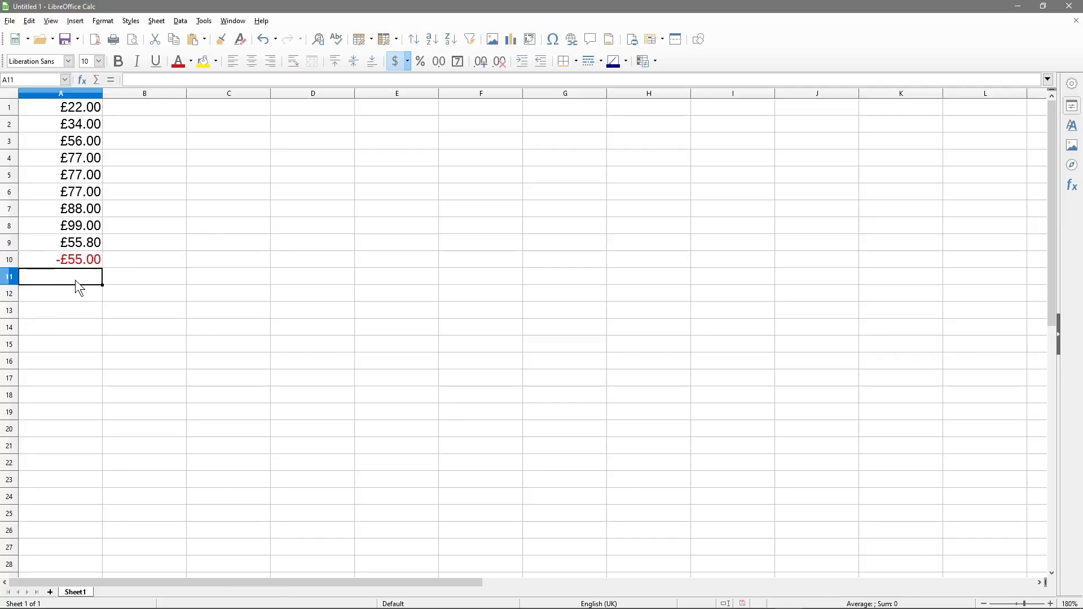
text(-80)
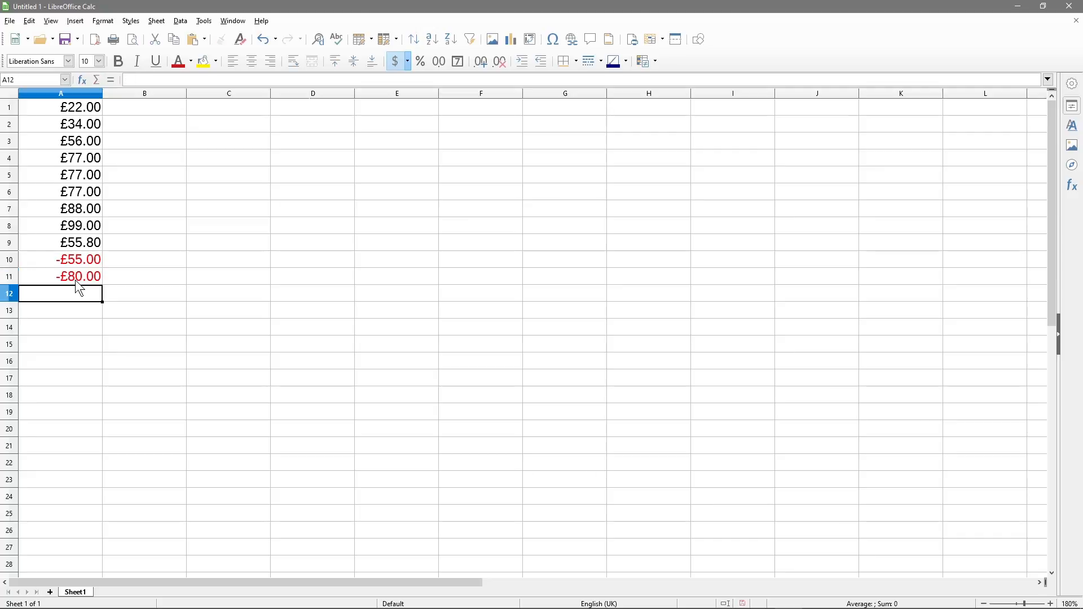
click(144, 108)
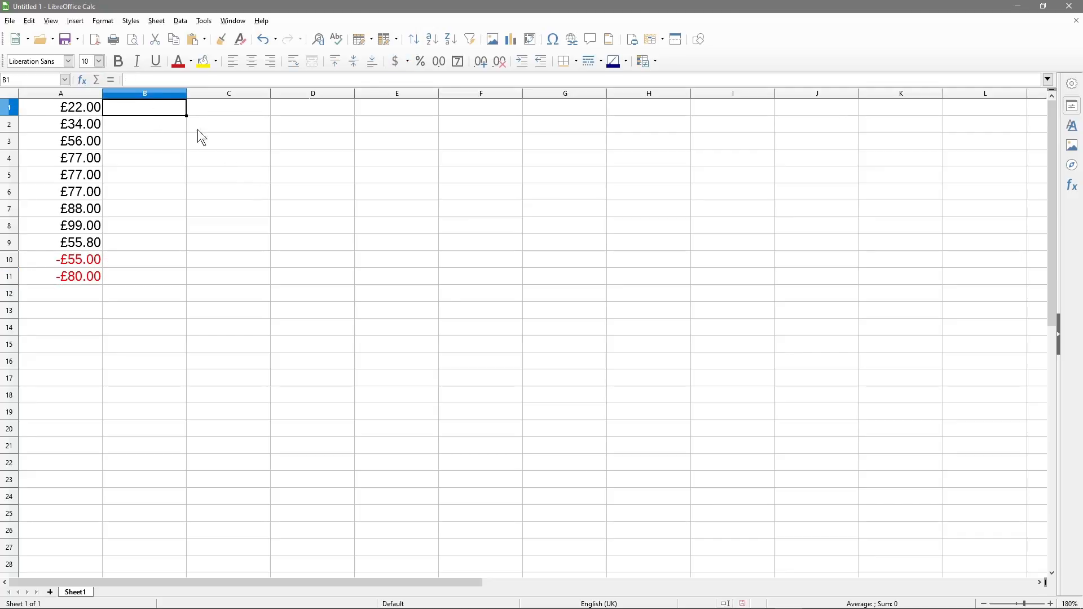
- Insert a header row with Currency in A1 and Date in B1
right_click(144, 93)
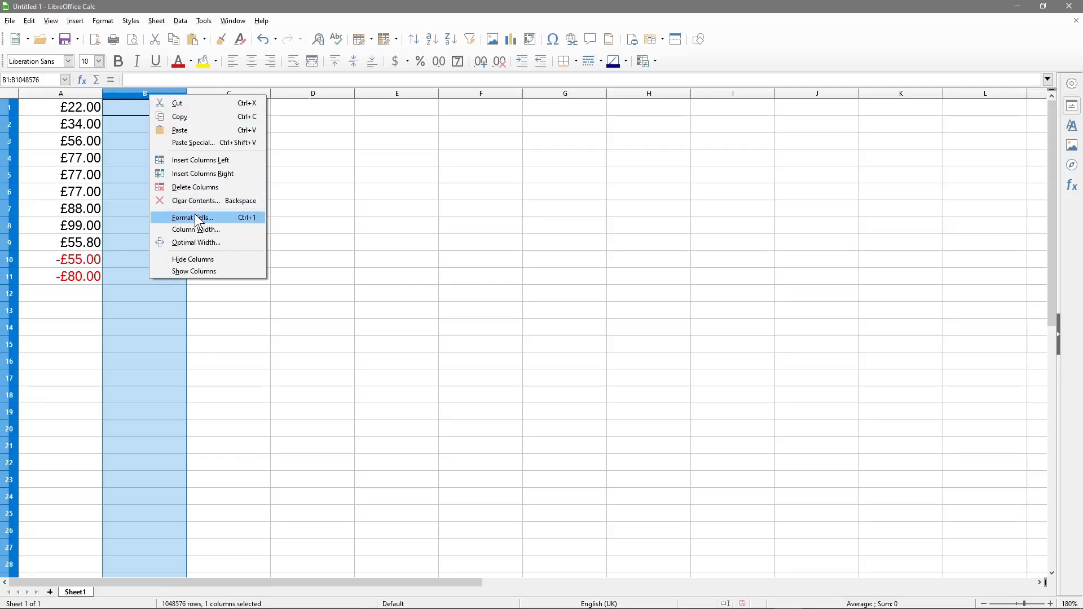
click(192, 217)
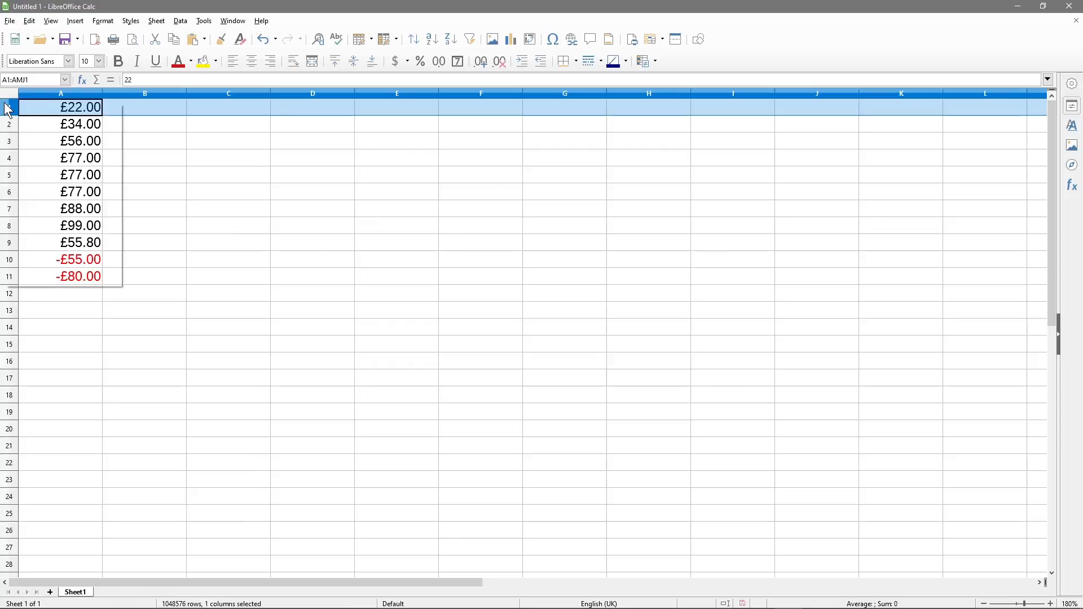
click(6, 106)
text(Currency)
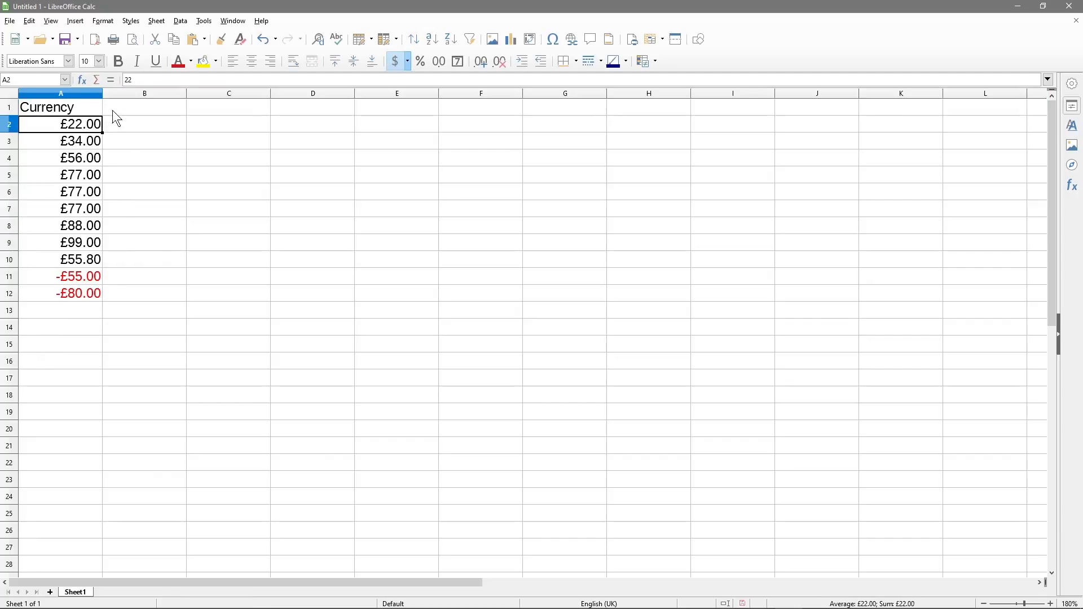
text(Date)
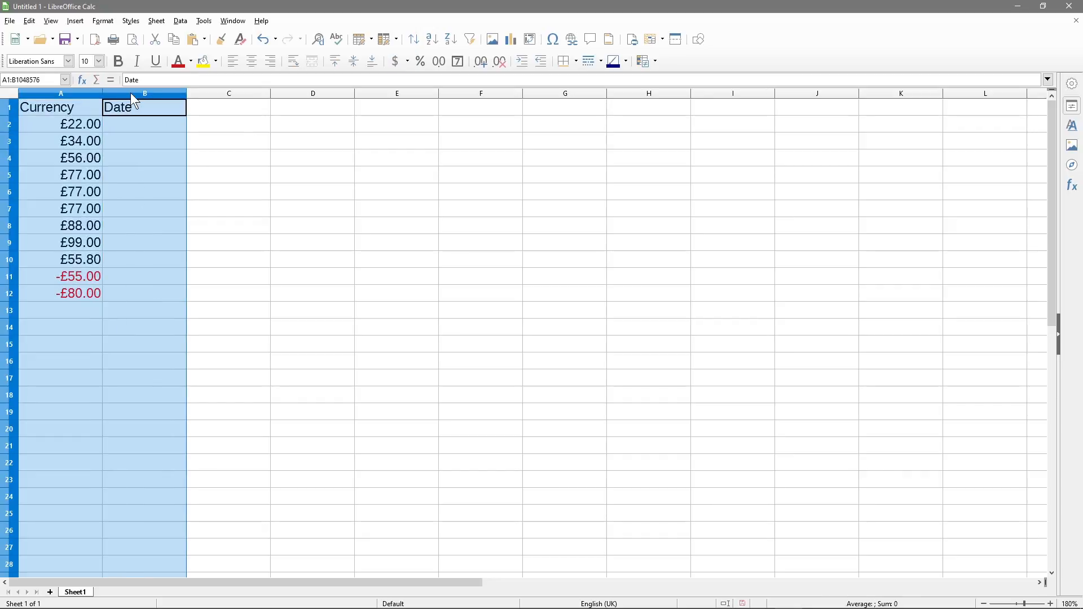
- Left-align the whole sheet's contents and select the Date column
click(8, 96)
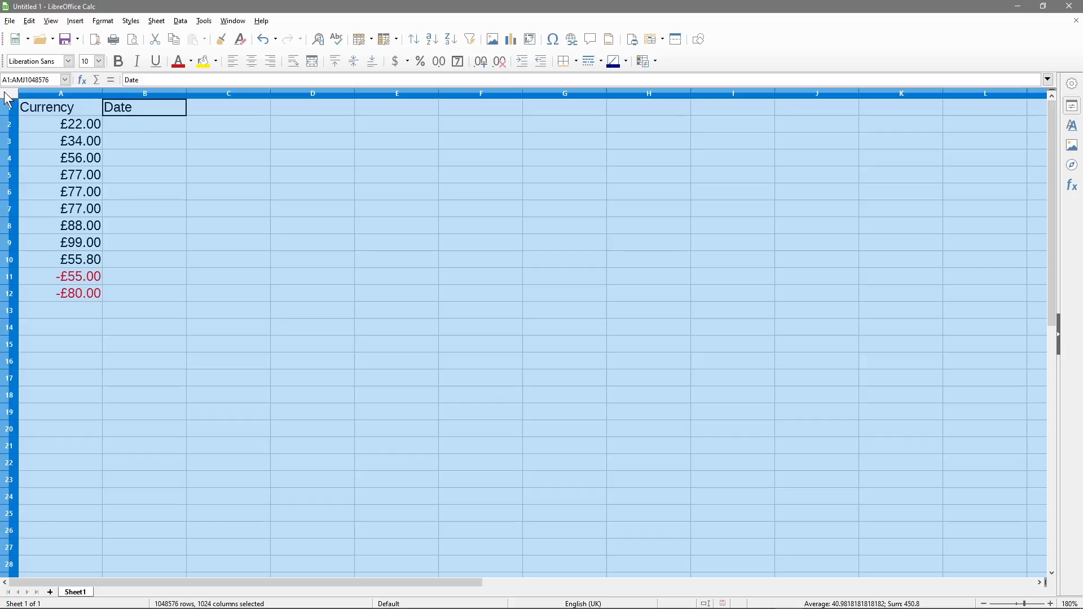
mouse_move(203, 68)
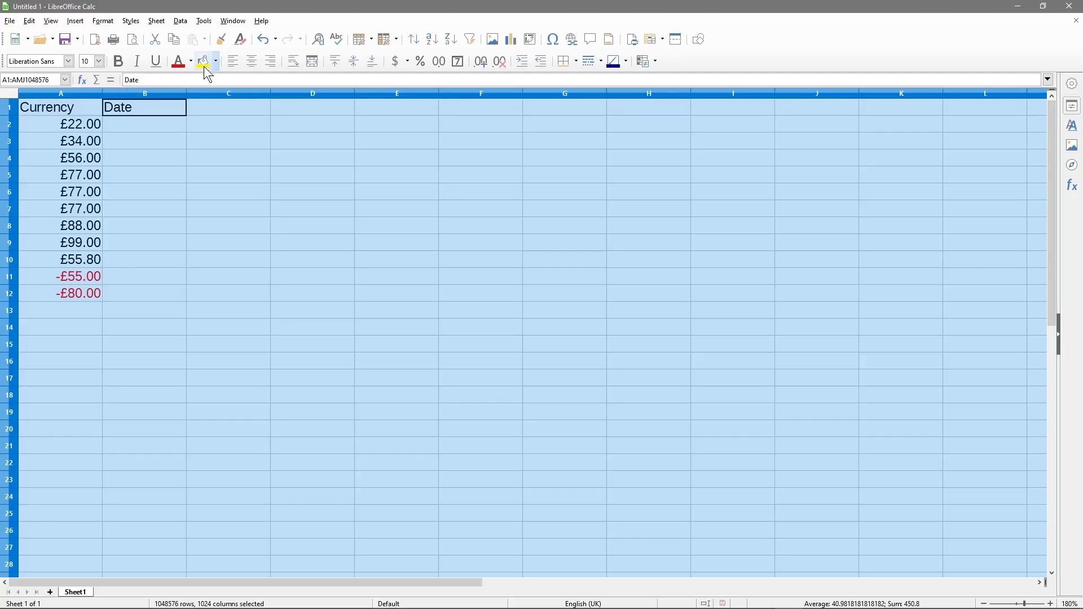
click(233, 61)
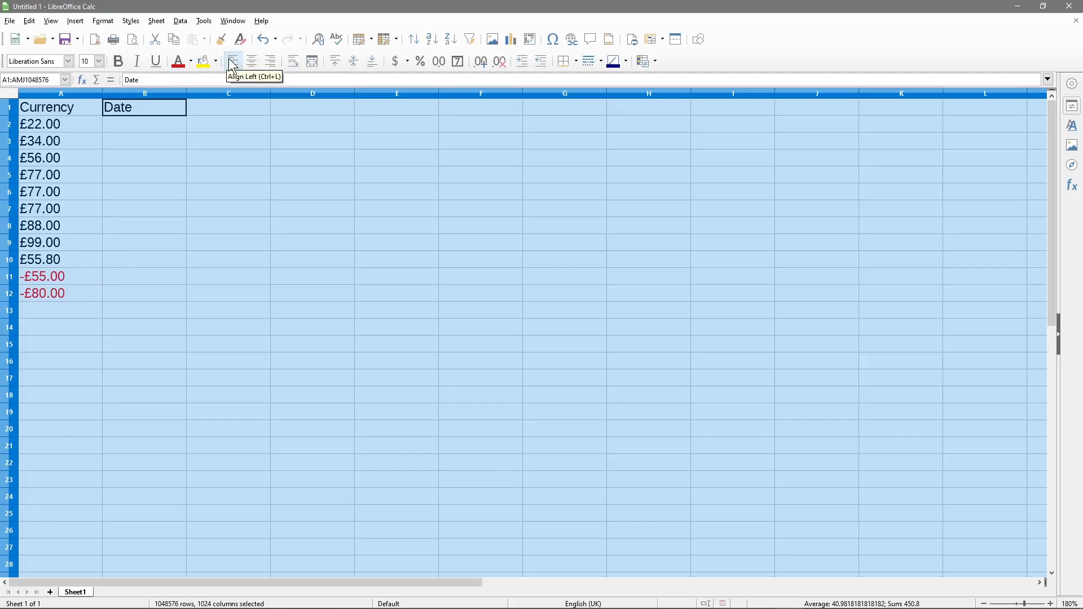
click(145, 124)
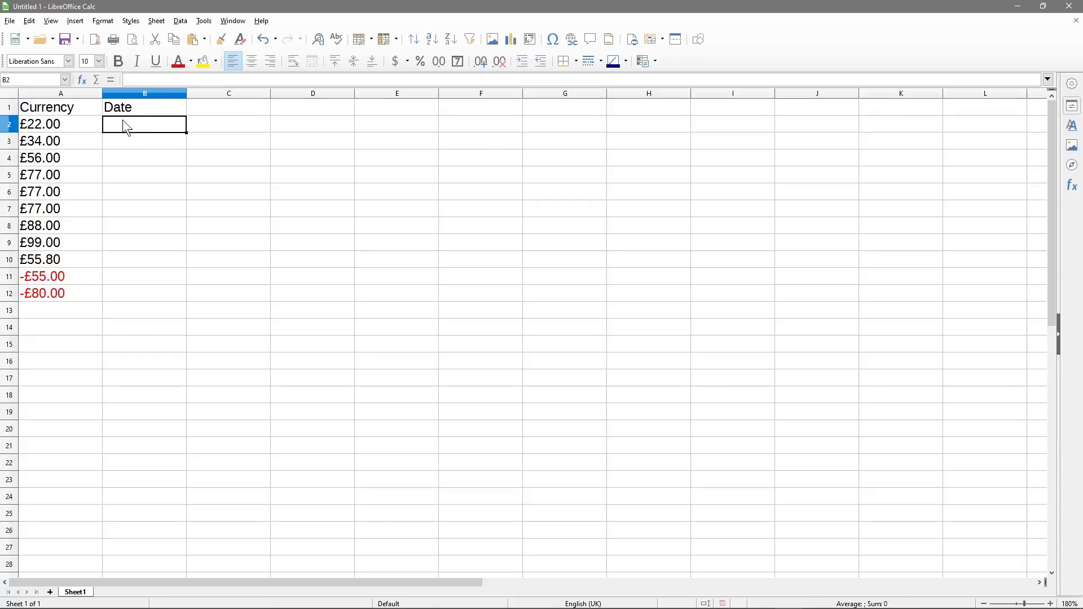
click(144, 92)
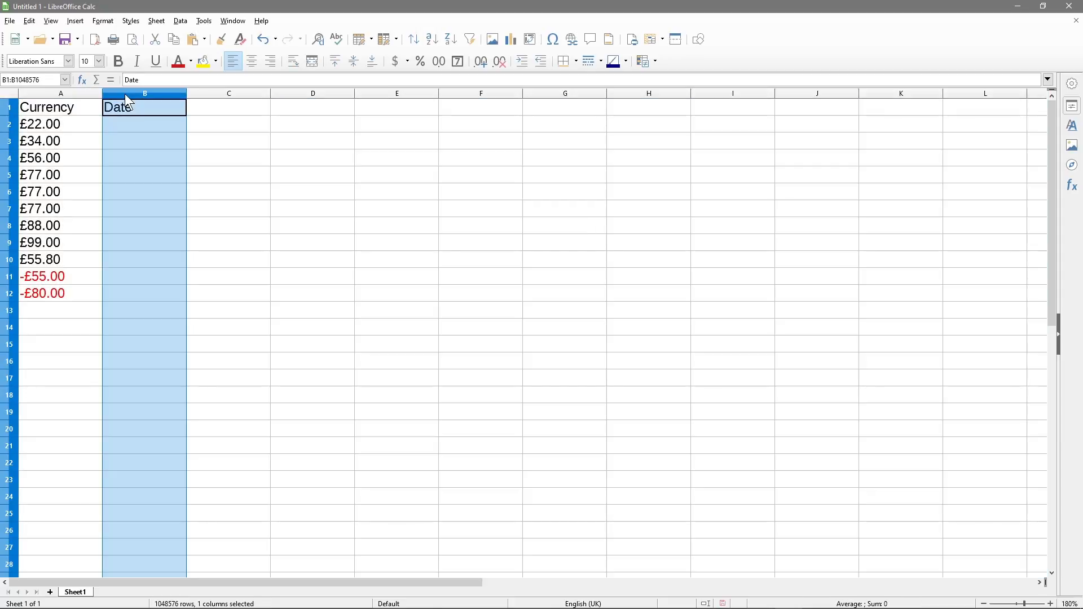
mouse_move(156, 225)
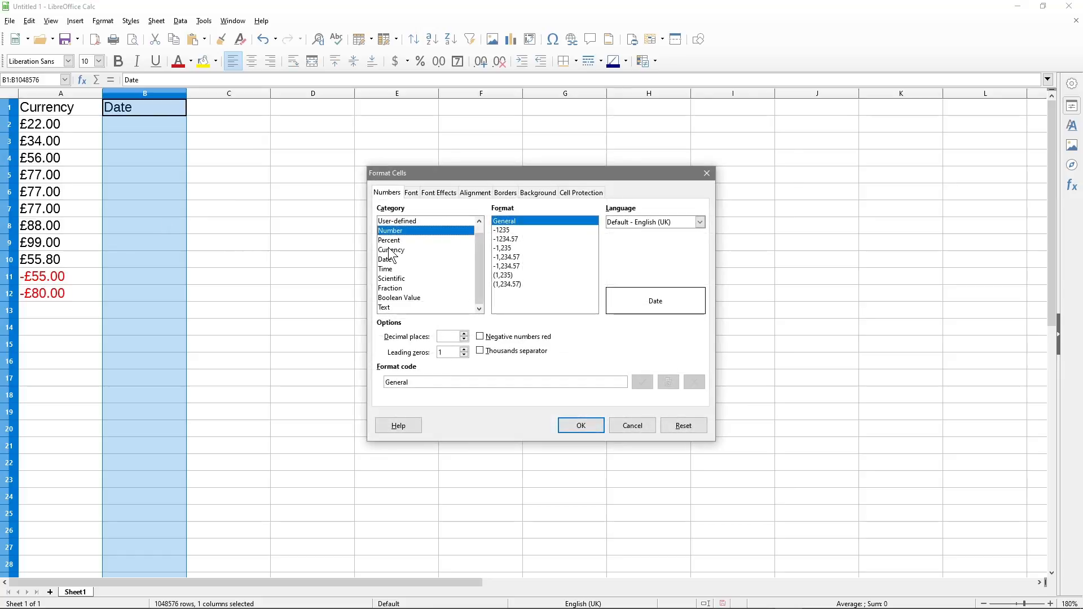
- Browse date formats, previewing the Italian and Macedonian language options
click(384, 259)
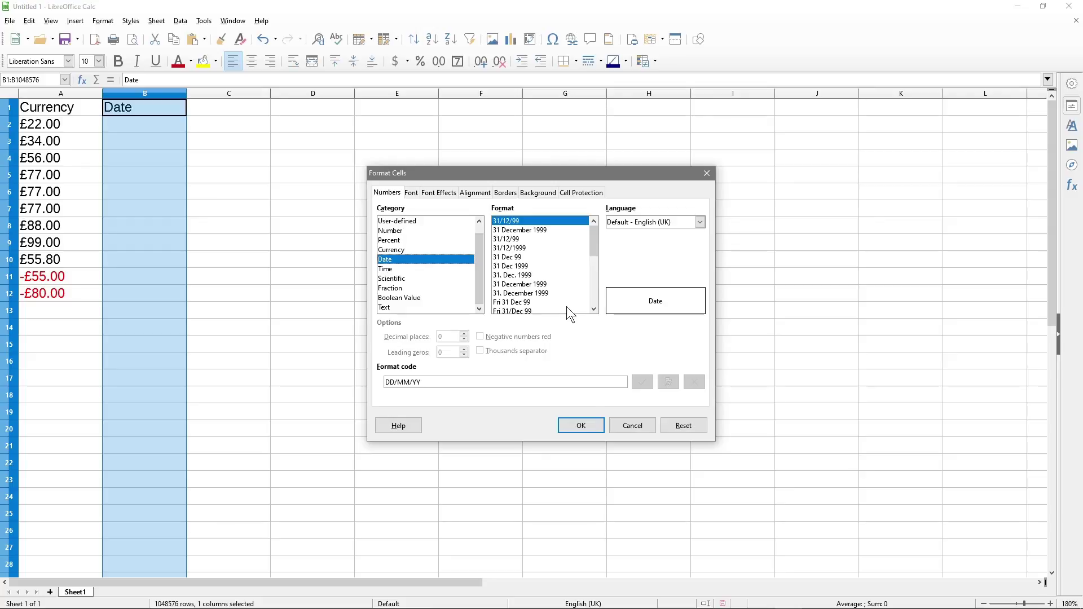
click(700, 221)
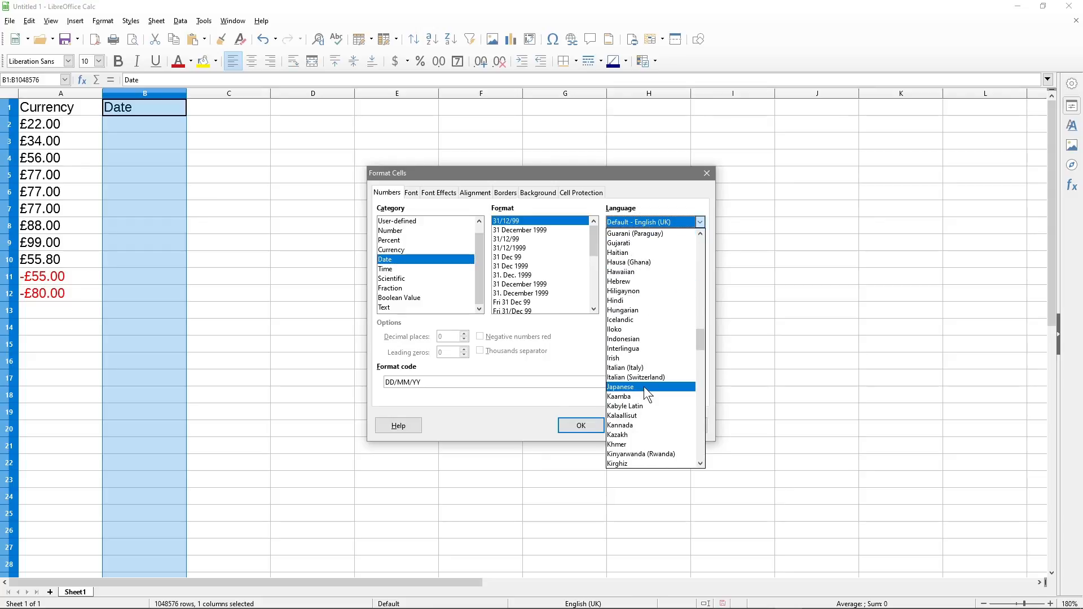
click(625, 368)
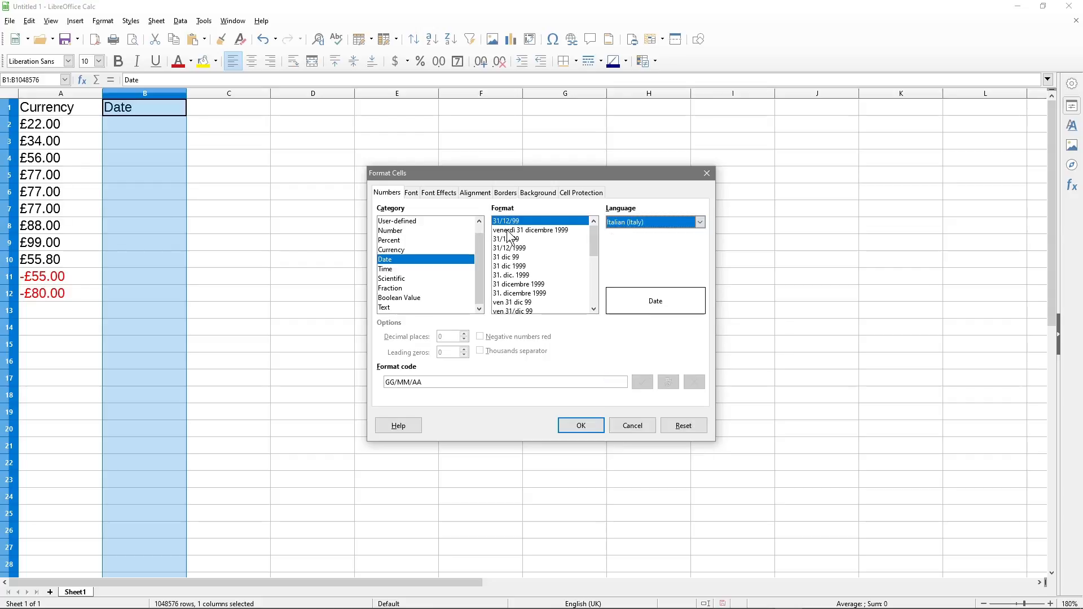
scroll(down, 3)
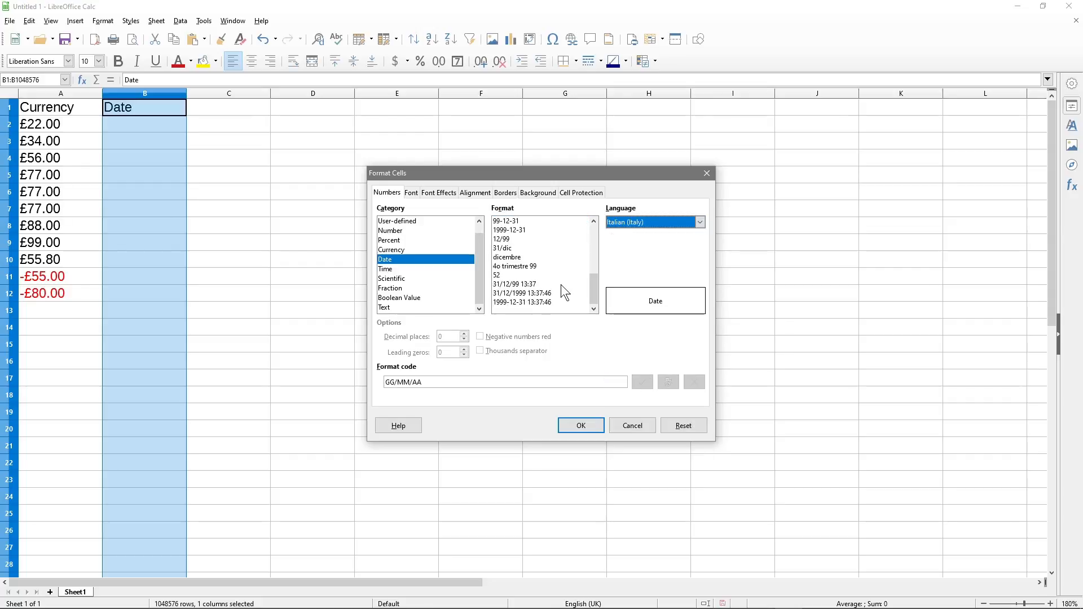
click(699, 221)
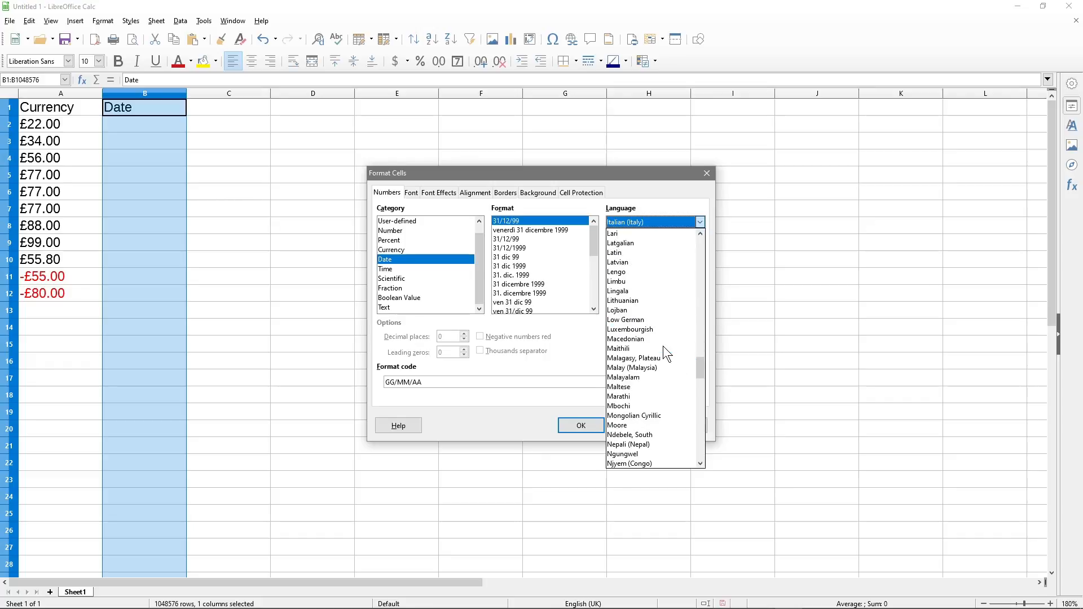
click(625, 338)
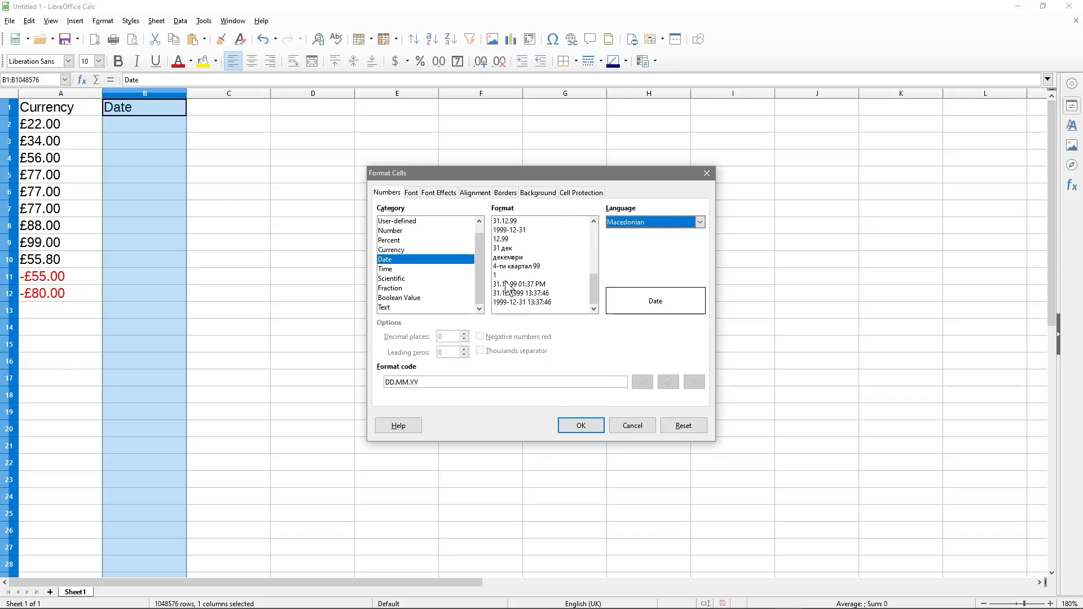
click(700, 223)
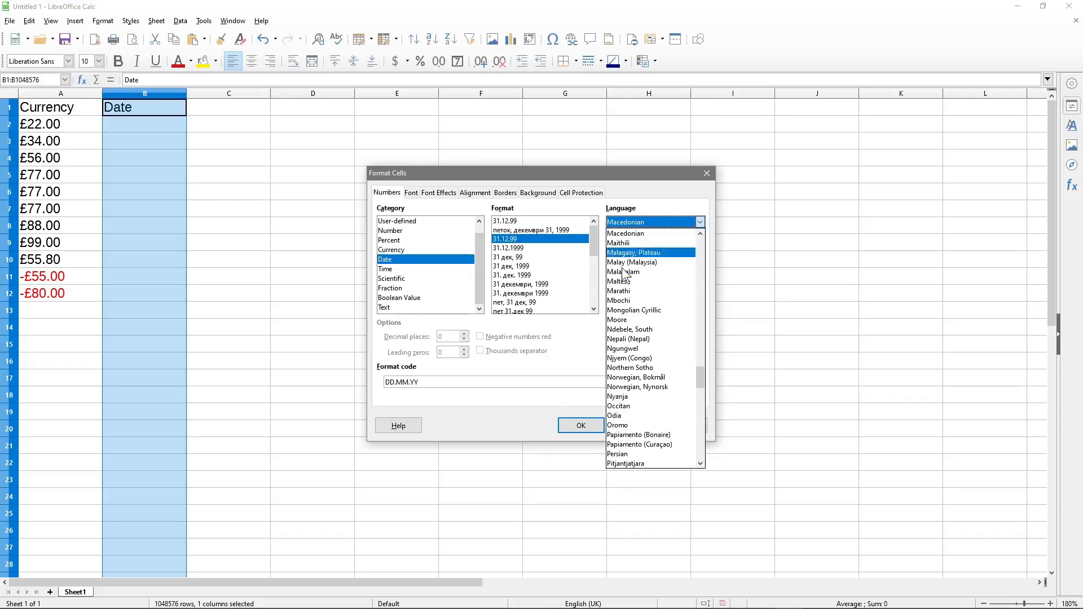
scroll(down, 3)
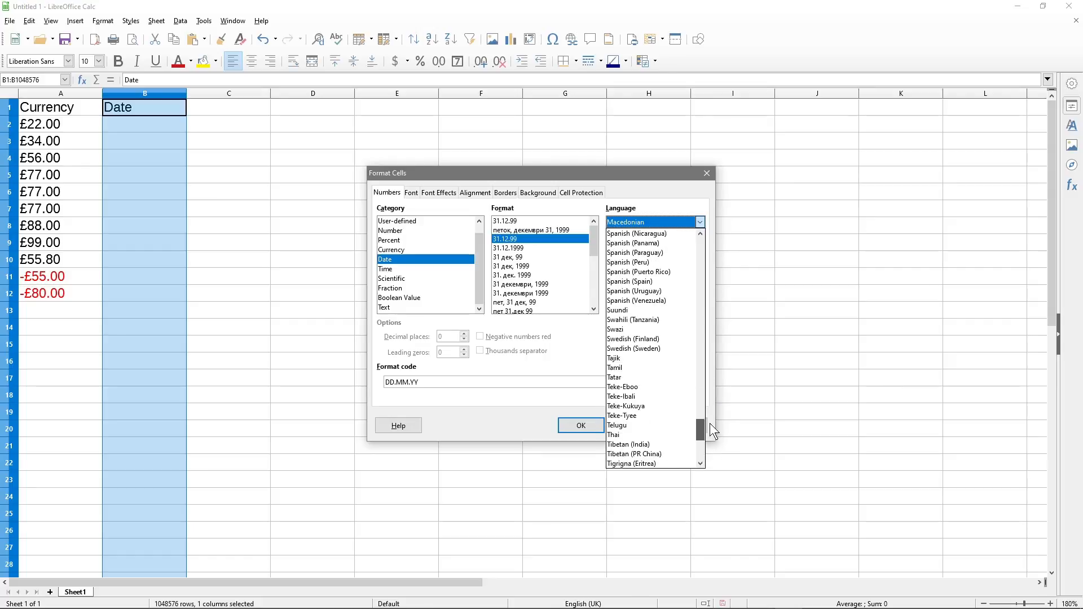
scroll(down, 3)
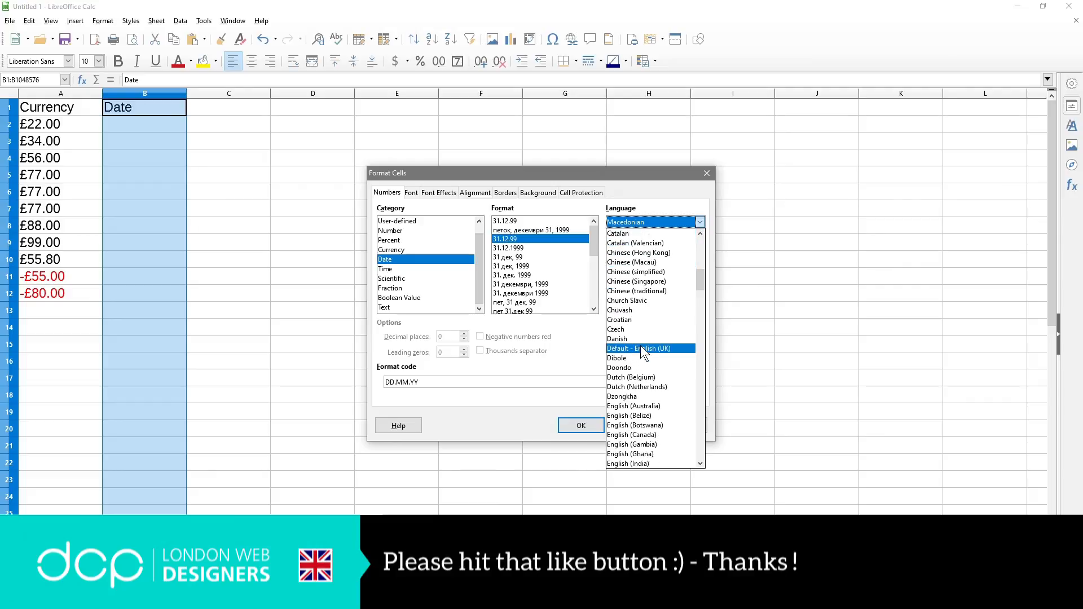
- Apply the Default - English (UK) 31/12/99 date format to column B
click(644, 348)
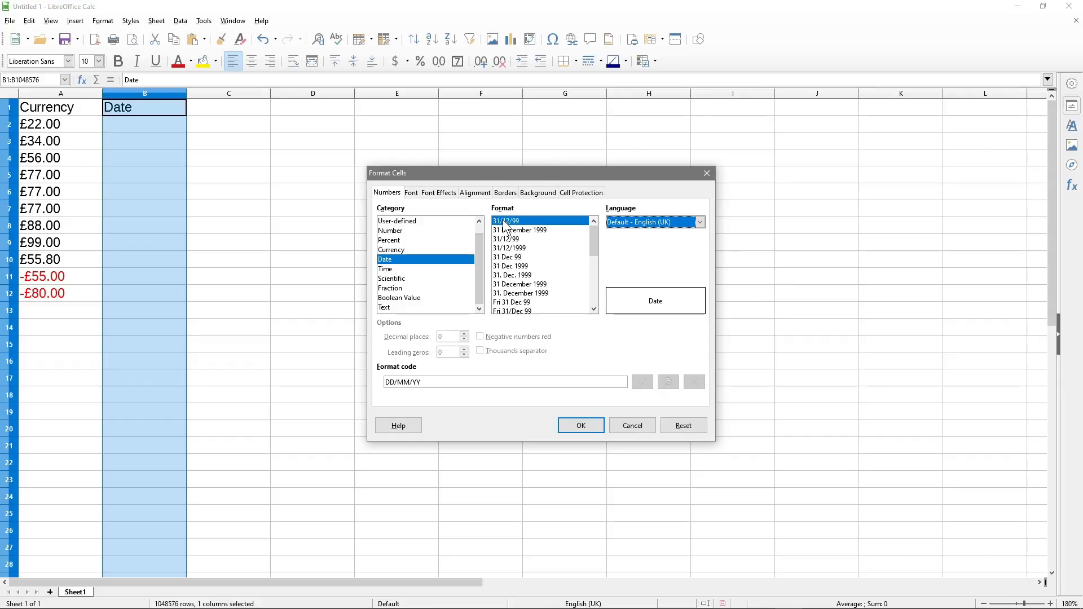
click(581, 424)
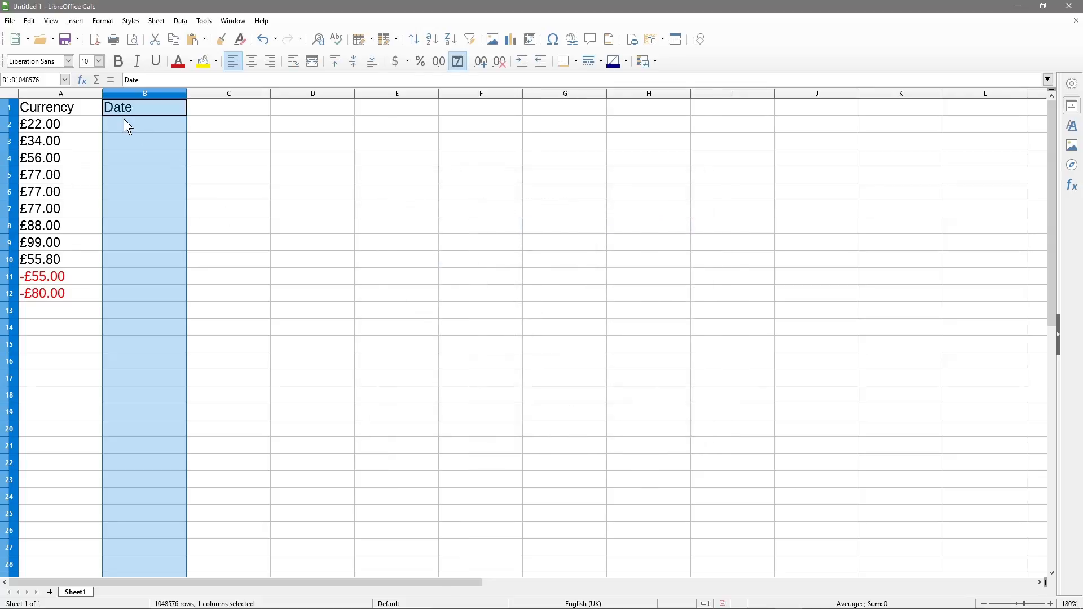
- Enter 12/12/2018 in B2 and fill consecutive dates down to B12
text(12)
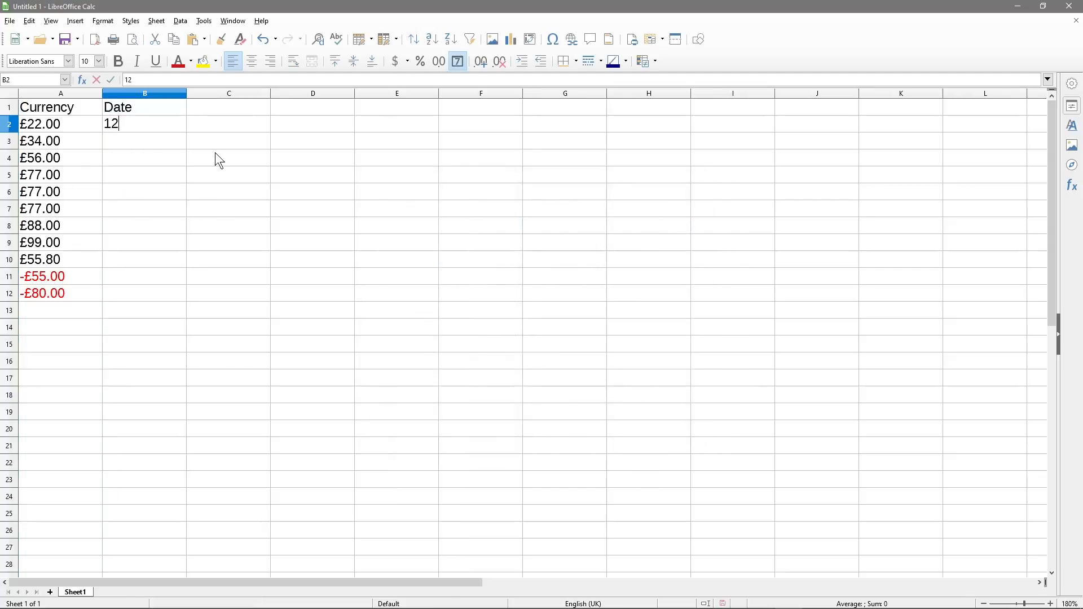
text(/12/2018)
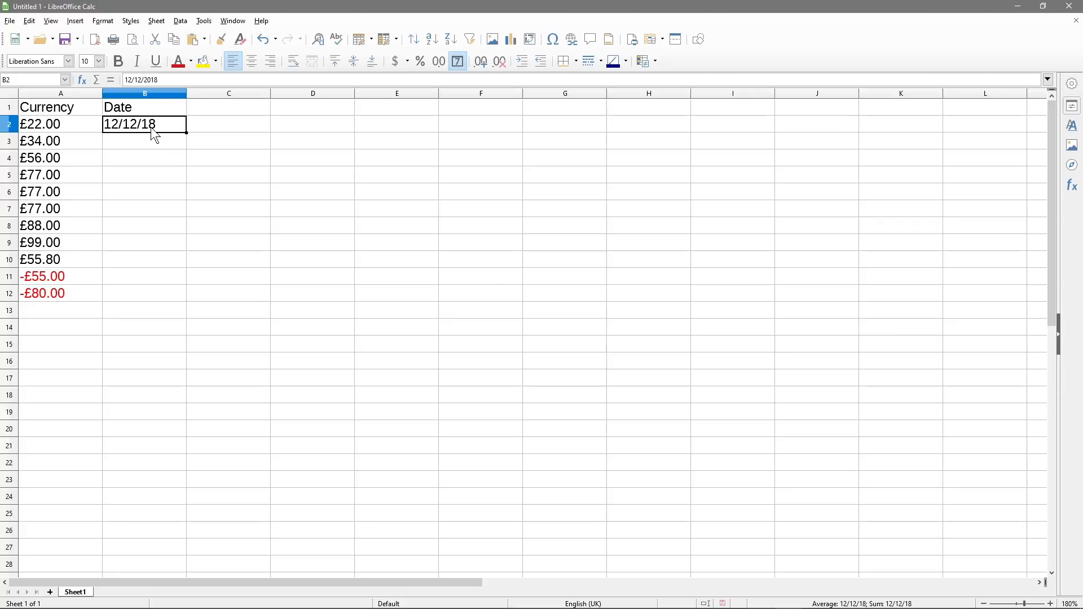
mouse_move(192, 147)
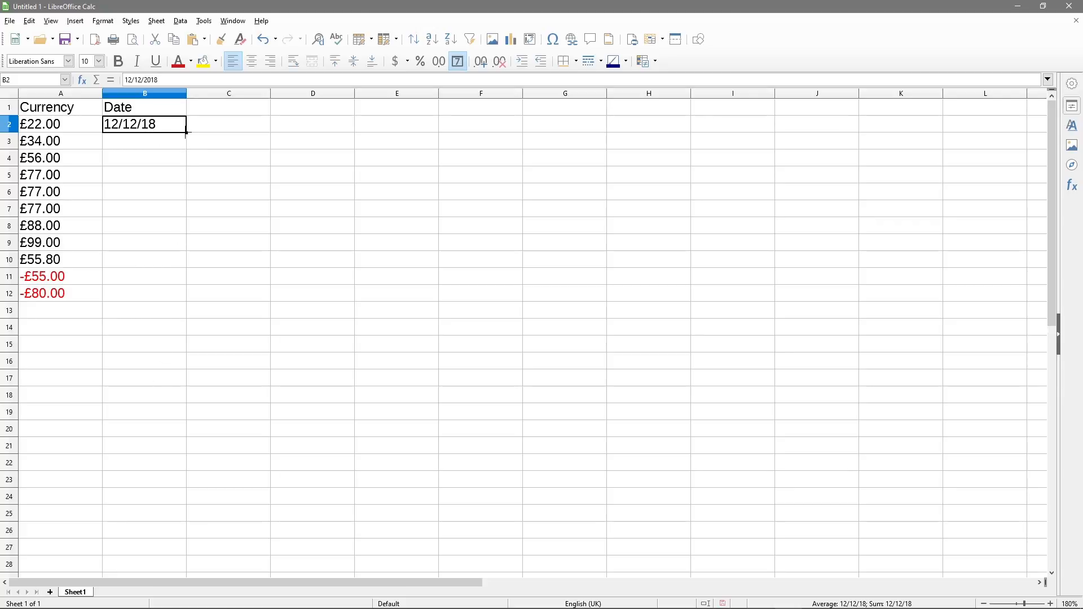
mouse_move(190, 145)
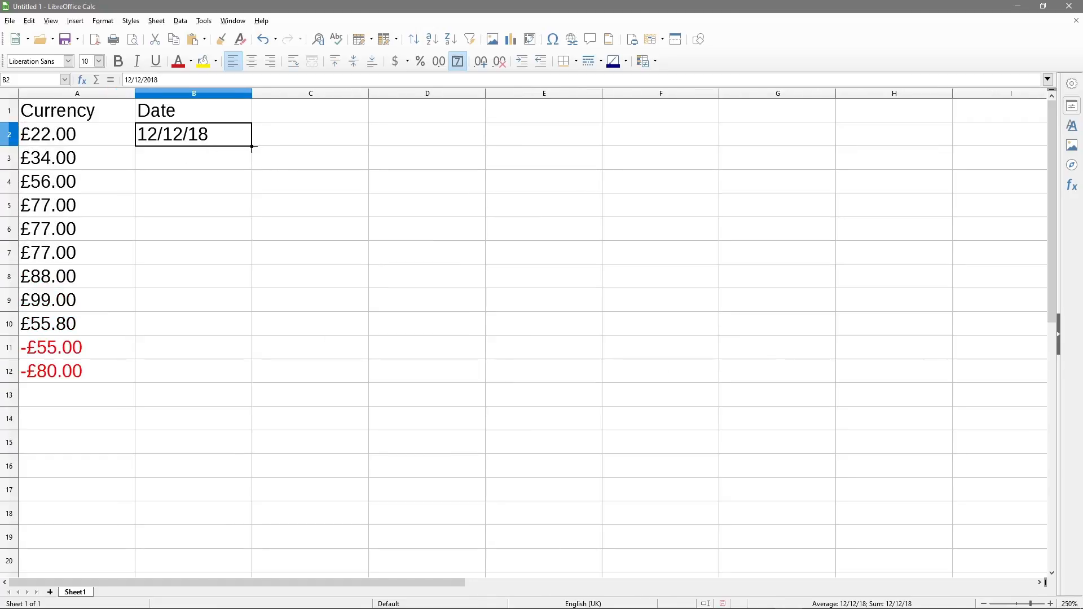
drag(193, 145, 226, 380)
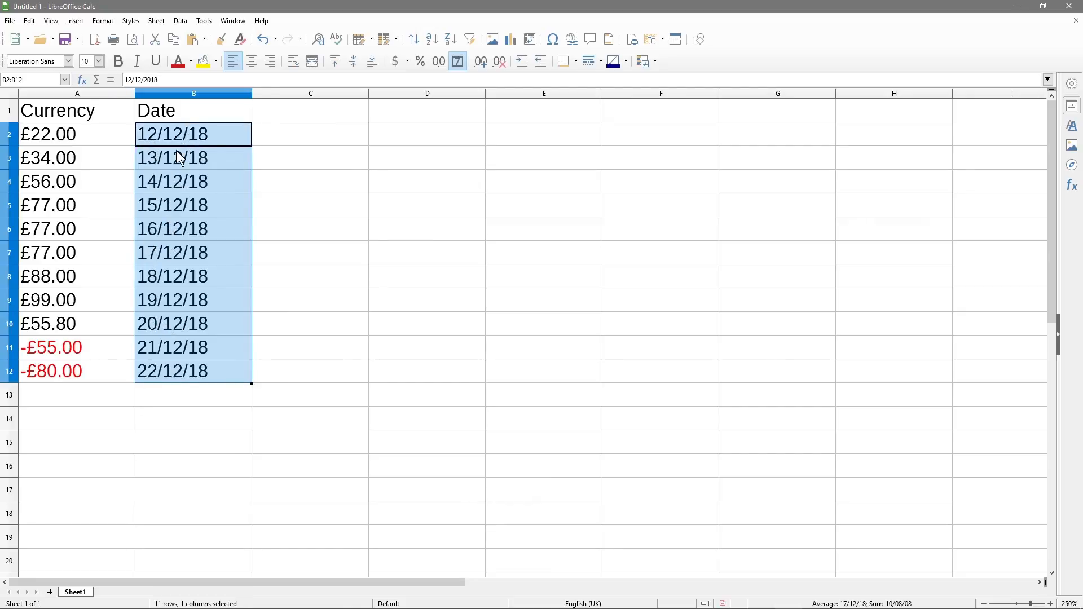
click(194, 92)
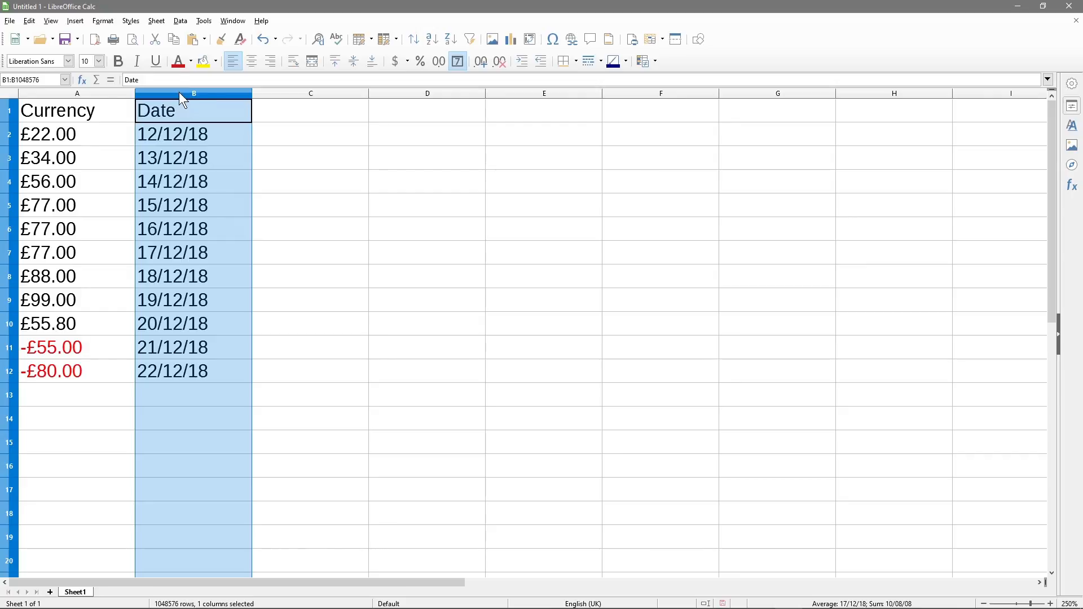
mouse_move(236, 228)
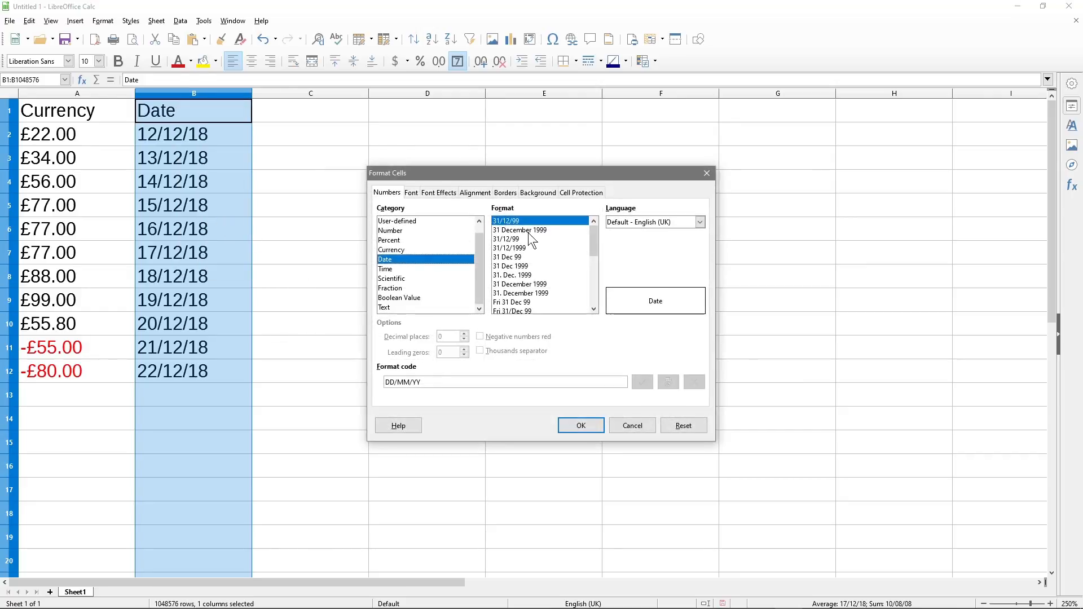
click(519, 230)
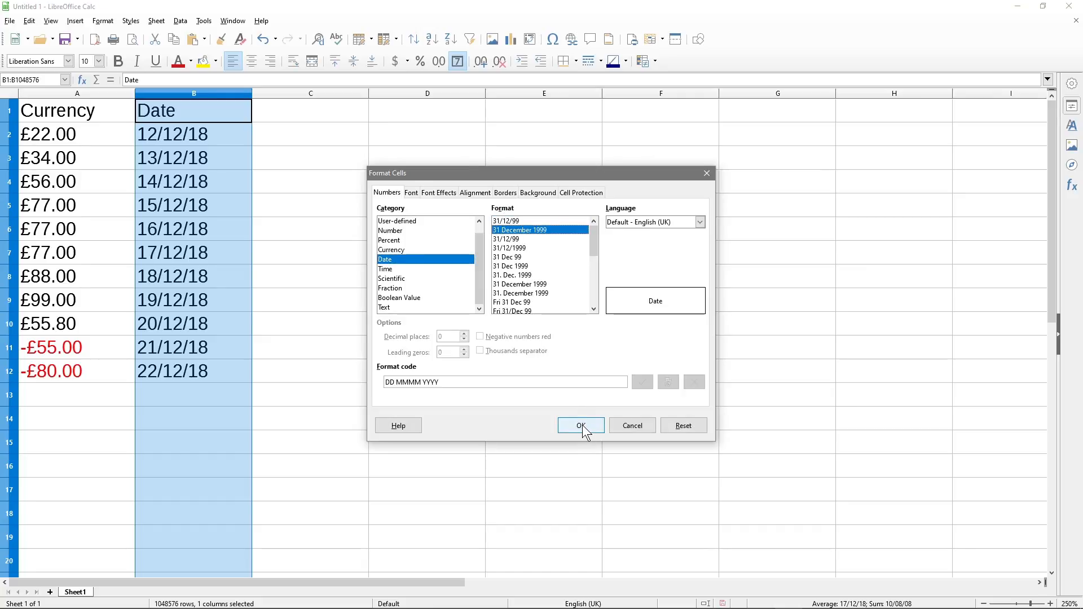
click(581, 425)
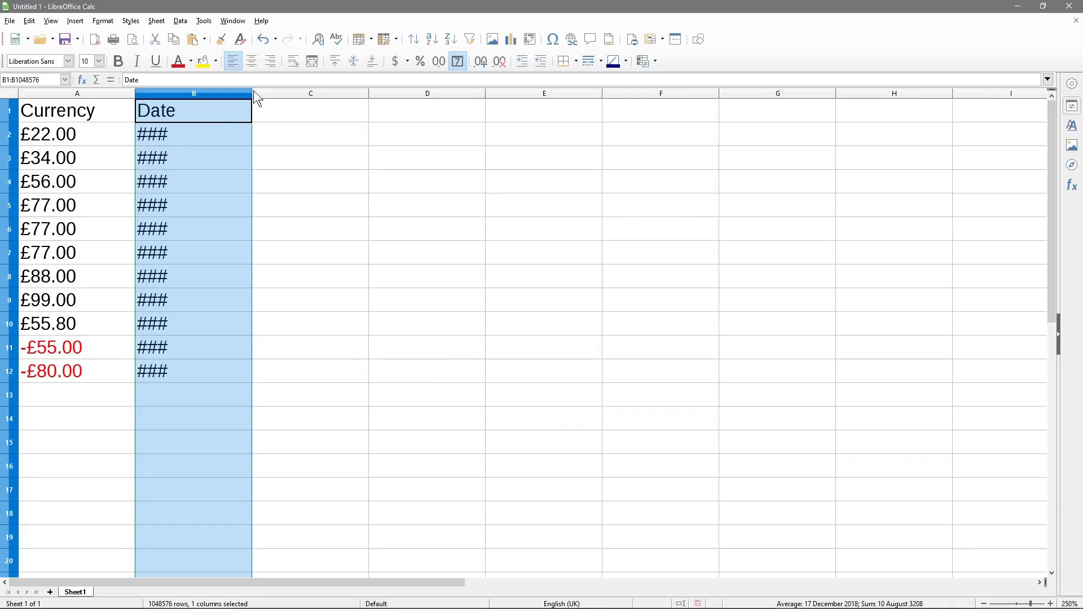
click(195, 158)
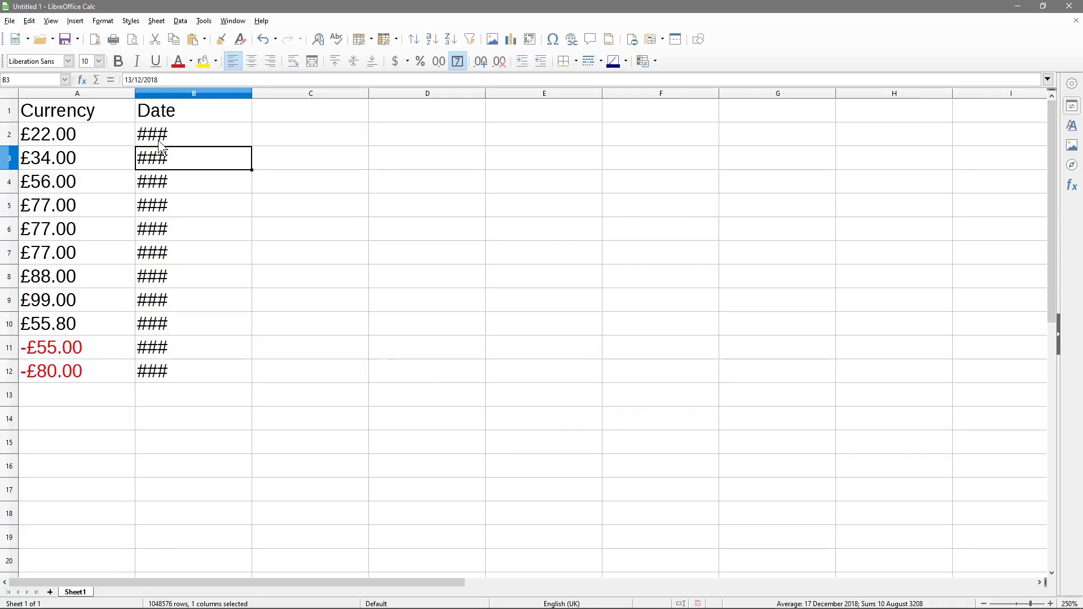
click(194, 205)
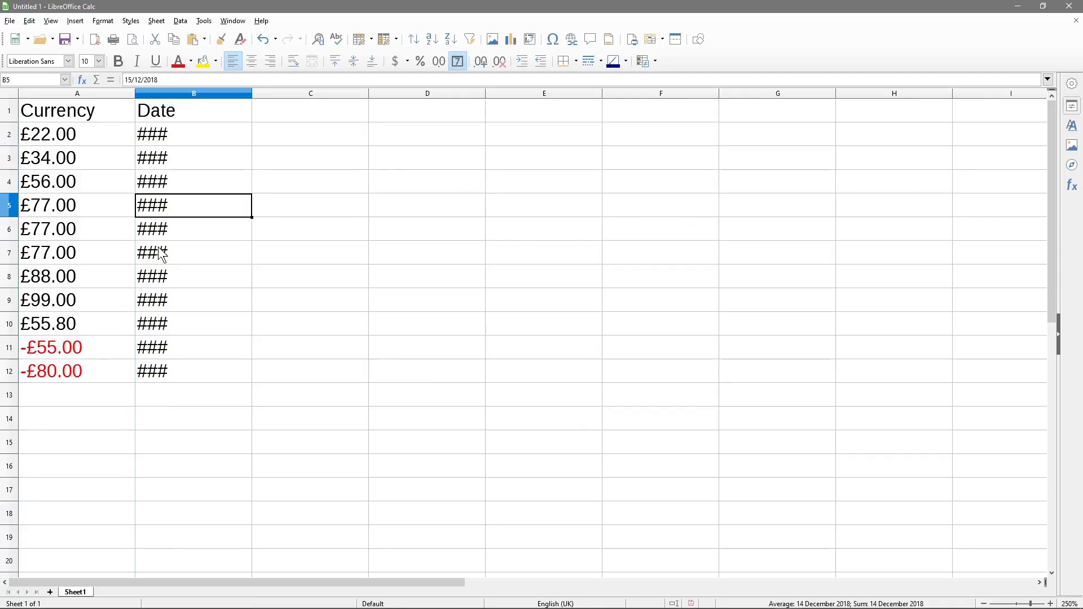
click(192, 301)
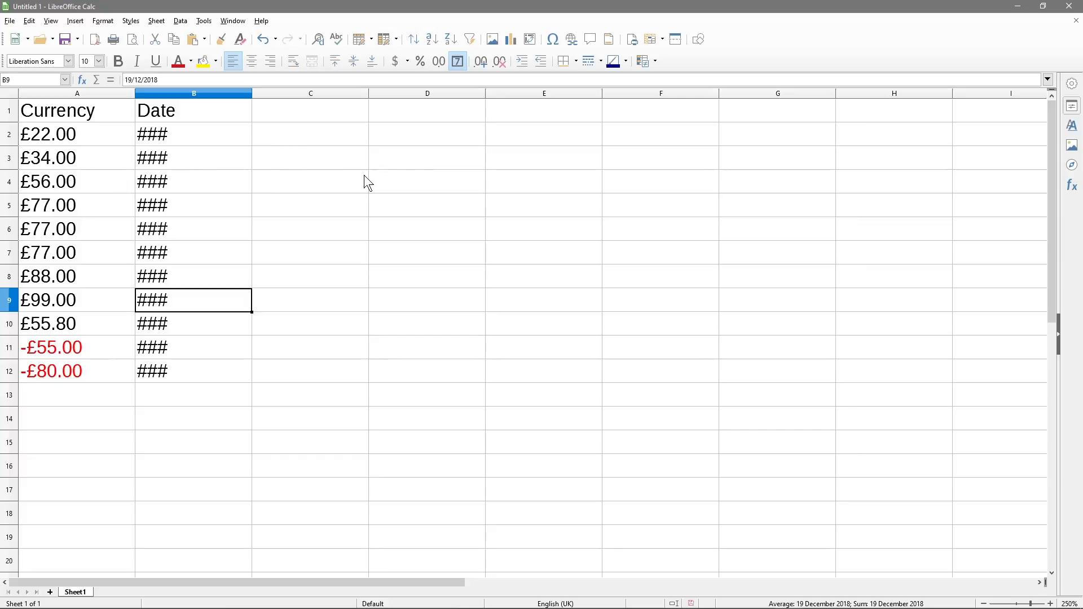
mouse_move(251, 99)
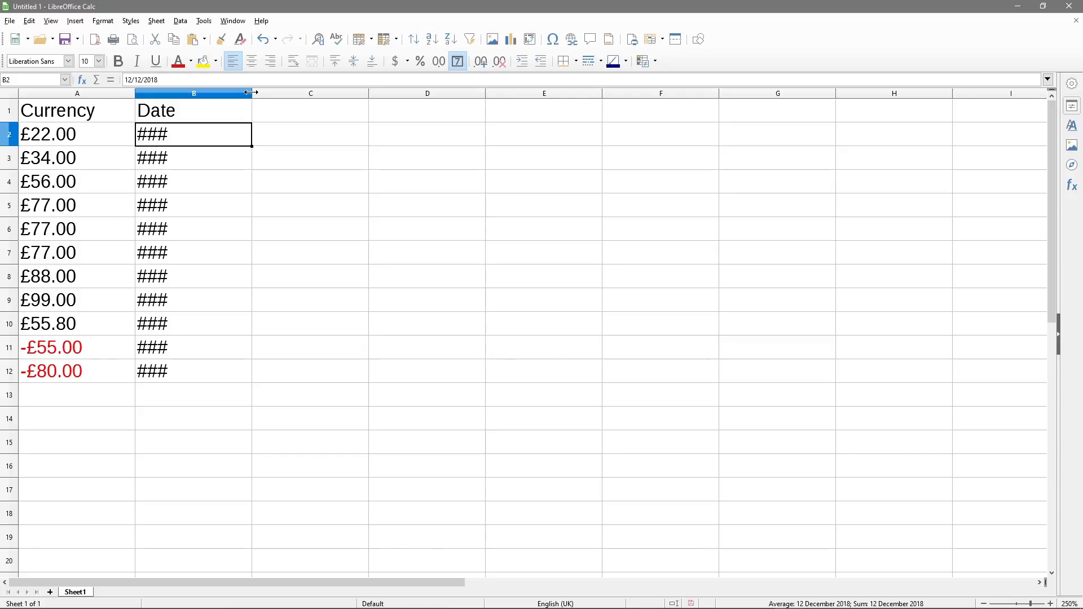
- Widen column B until long dates like 12 December 2018 fit
drag(252, 93, 280, 94)
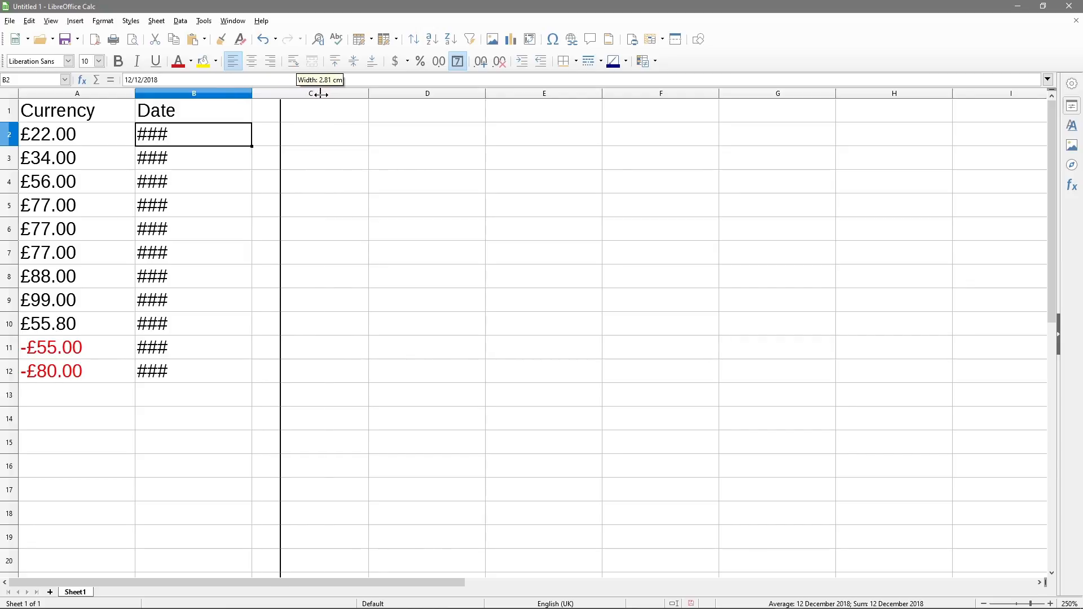
drag(252, 93, 329, 94)
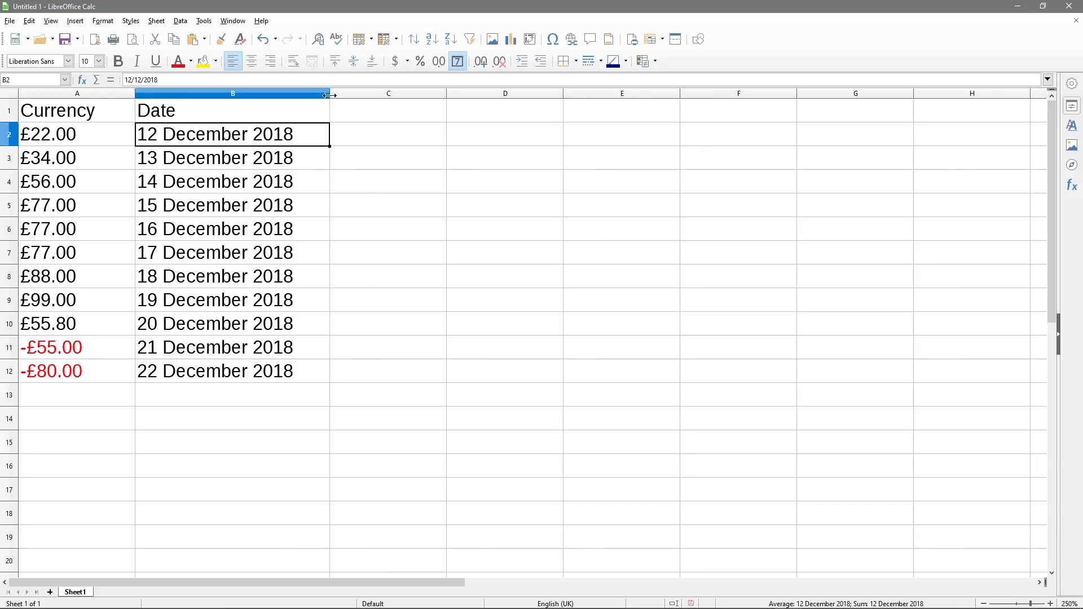
mouse_move(251, 185)
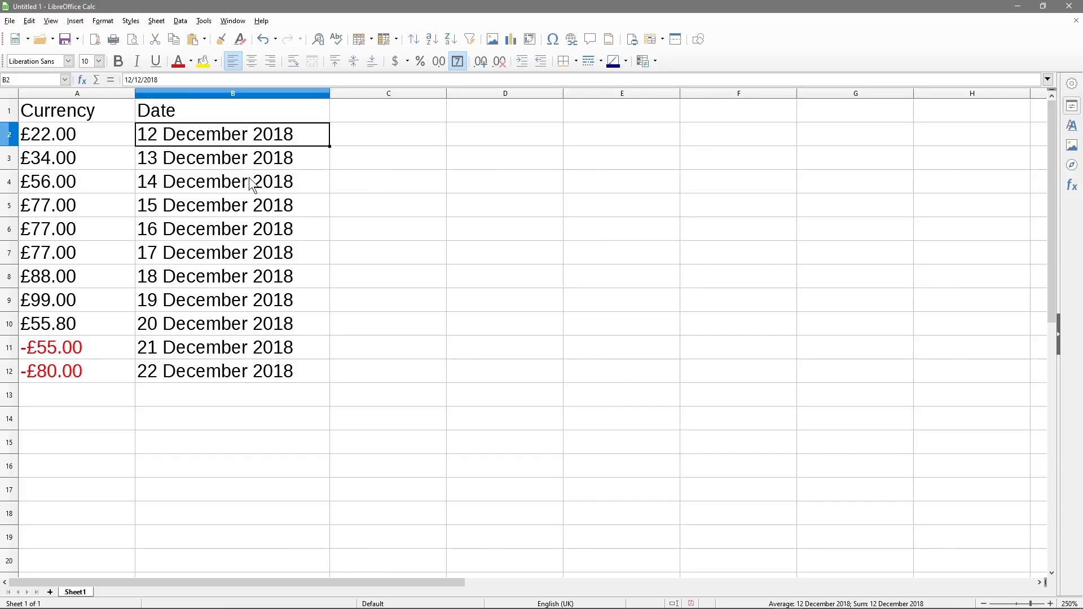
click(217, 182)
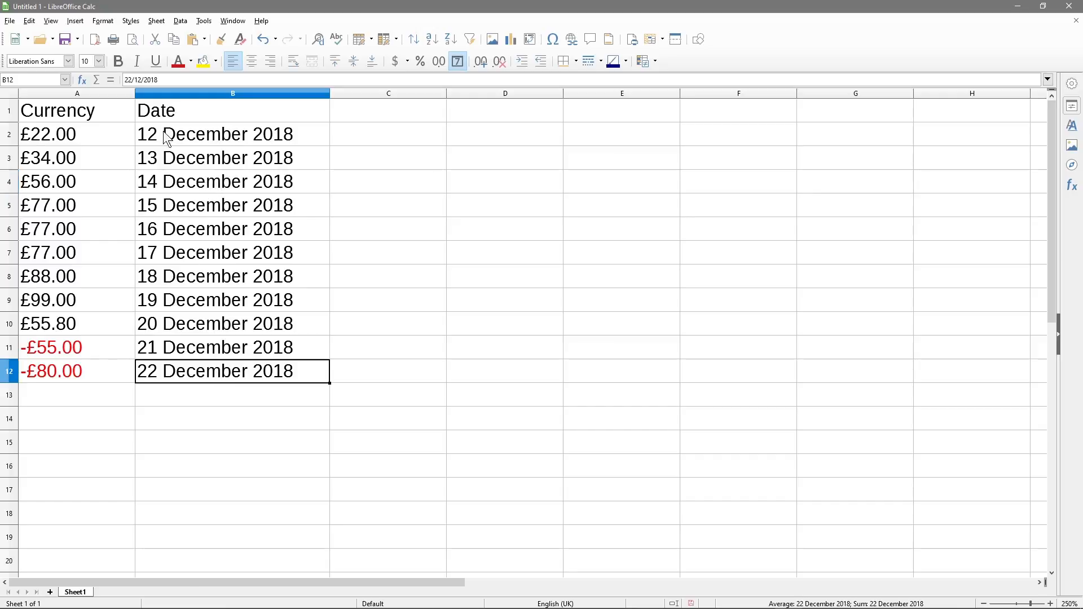
- Change the date in B12 to 22/01/2019
double_click(227, 370)
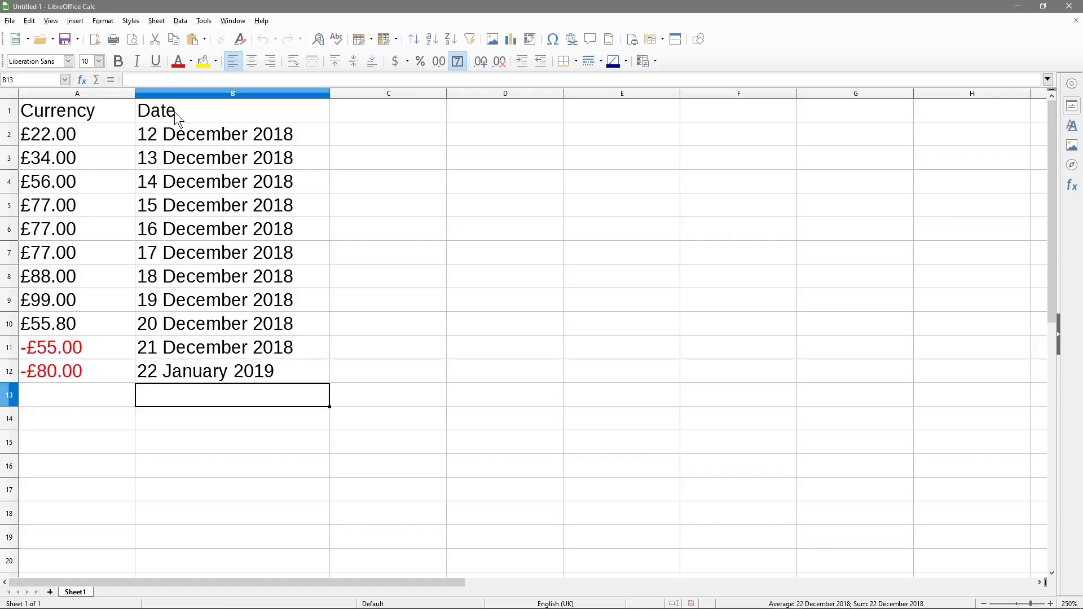
click(233, 371)
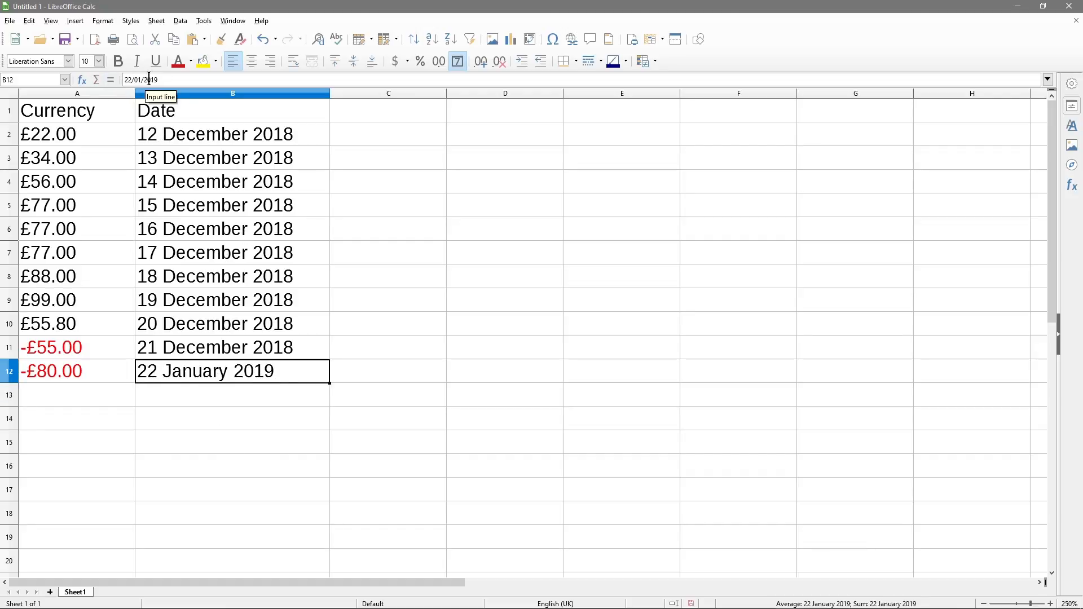
click(232, 276)
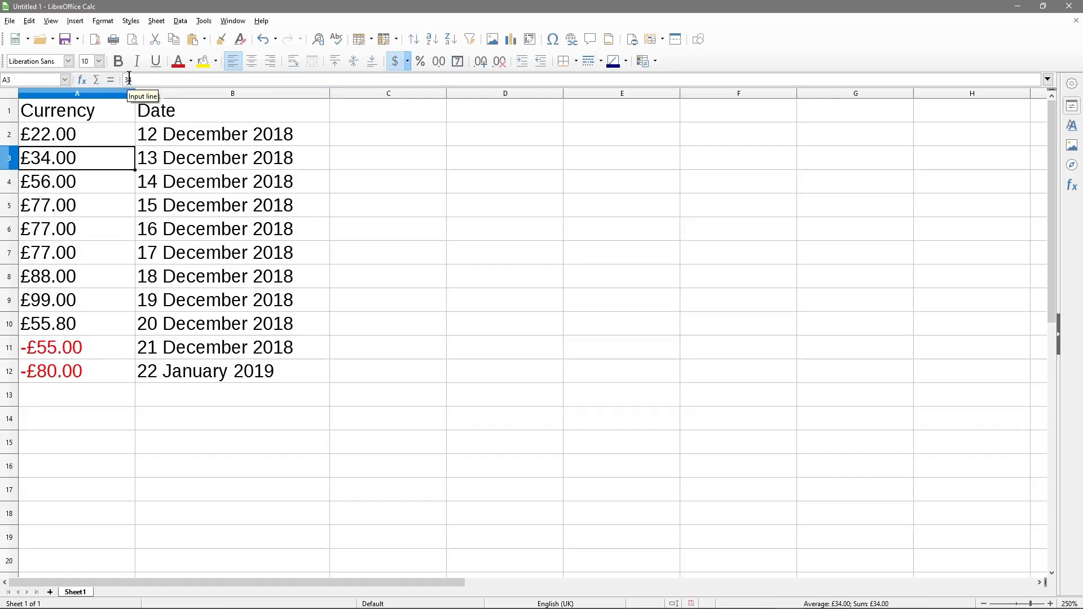
- Edit the £55.80 amount in A10 to 55.81
click(63, 323)
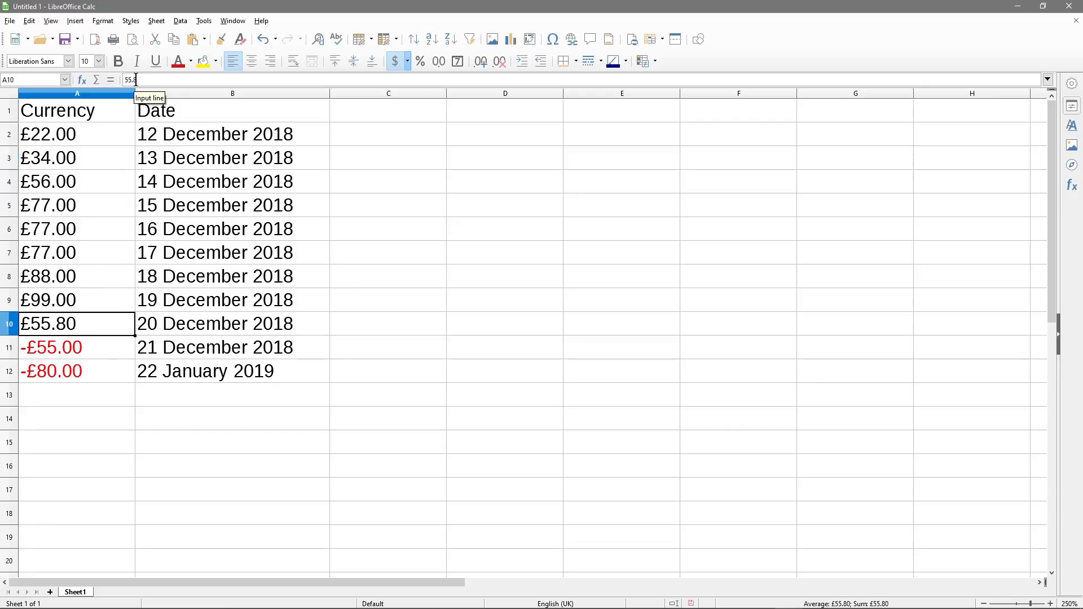
drag(214, 158, 214, 180)
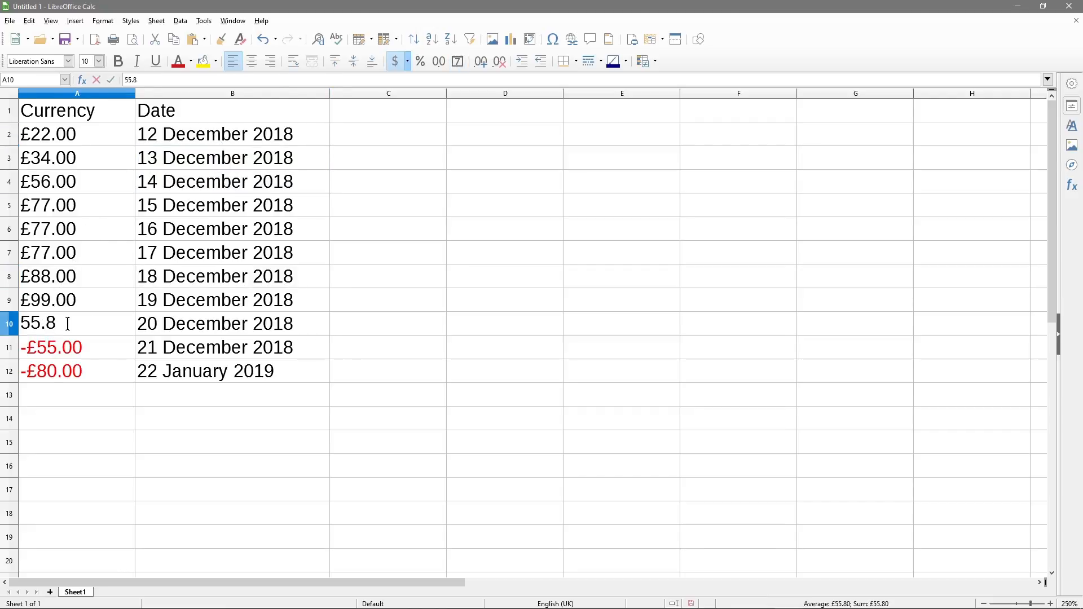
text(1)
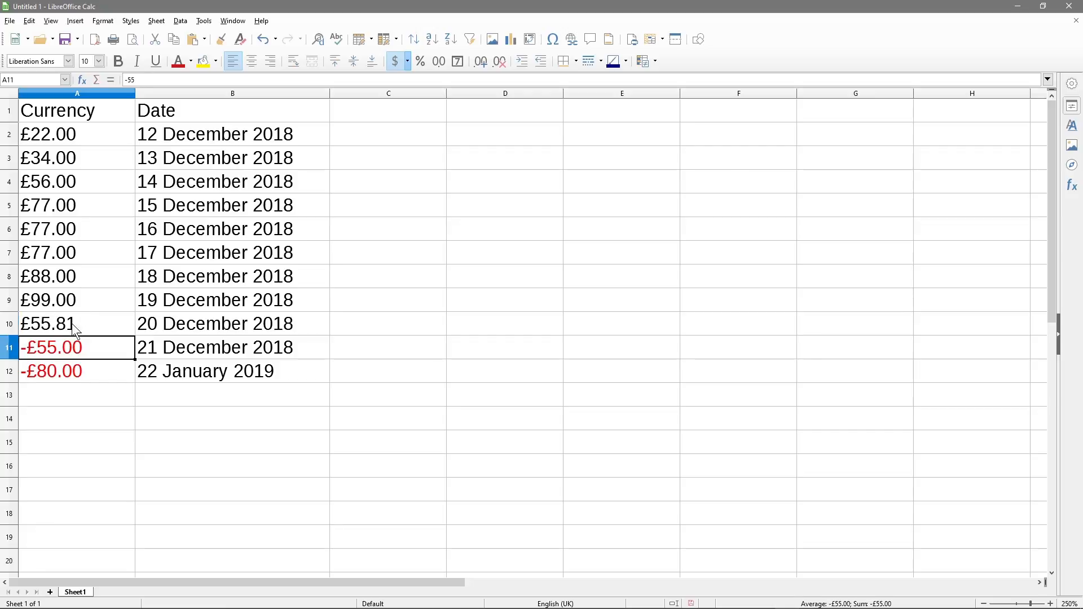
click(57, 323)
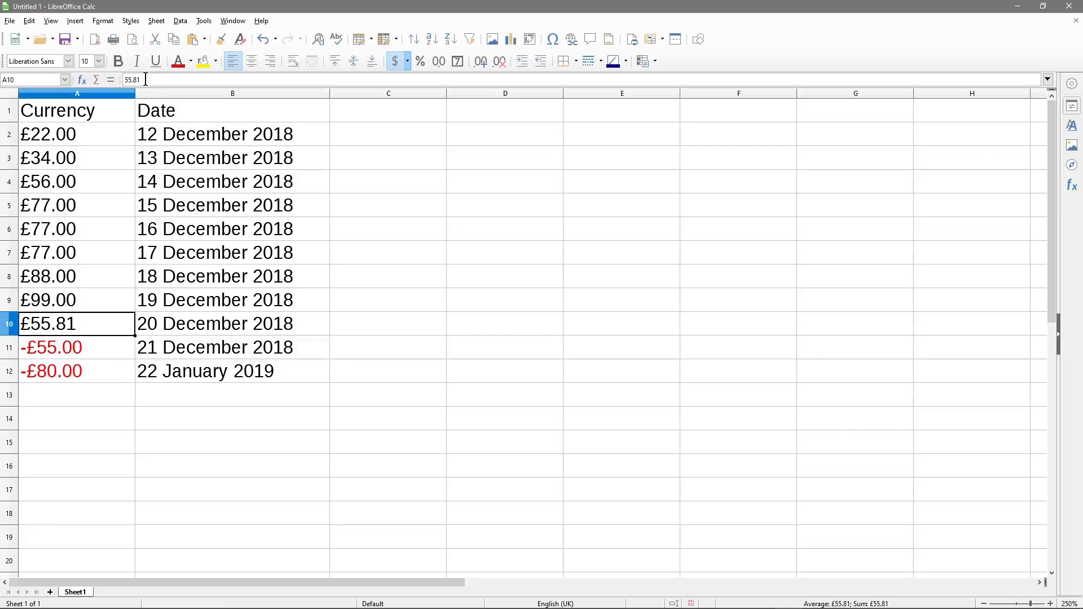
double_click(43, 323)
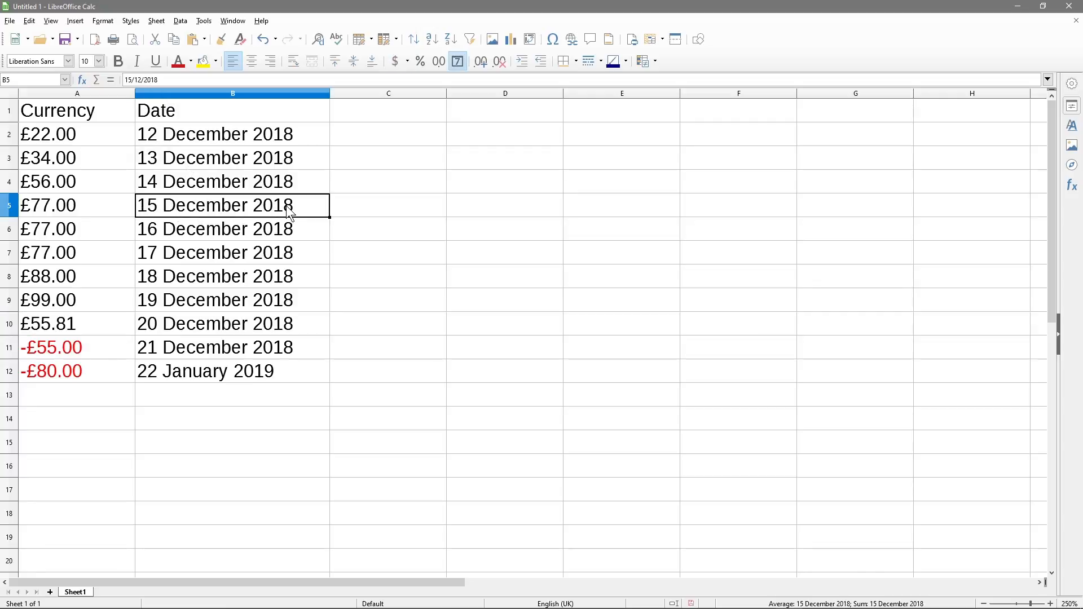
mouse_move(156, 79)
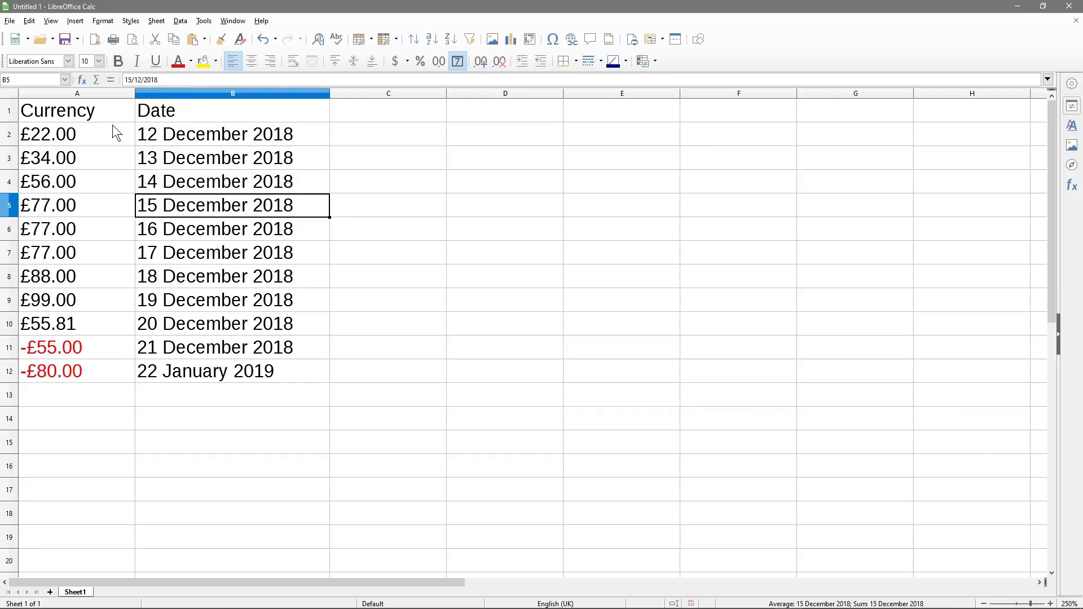
- Add a Percentages heading in C1 and format column C as two-decimal percent
click(388, 111)
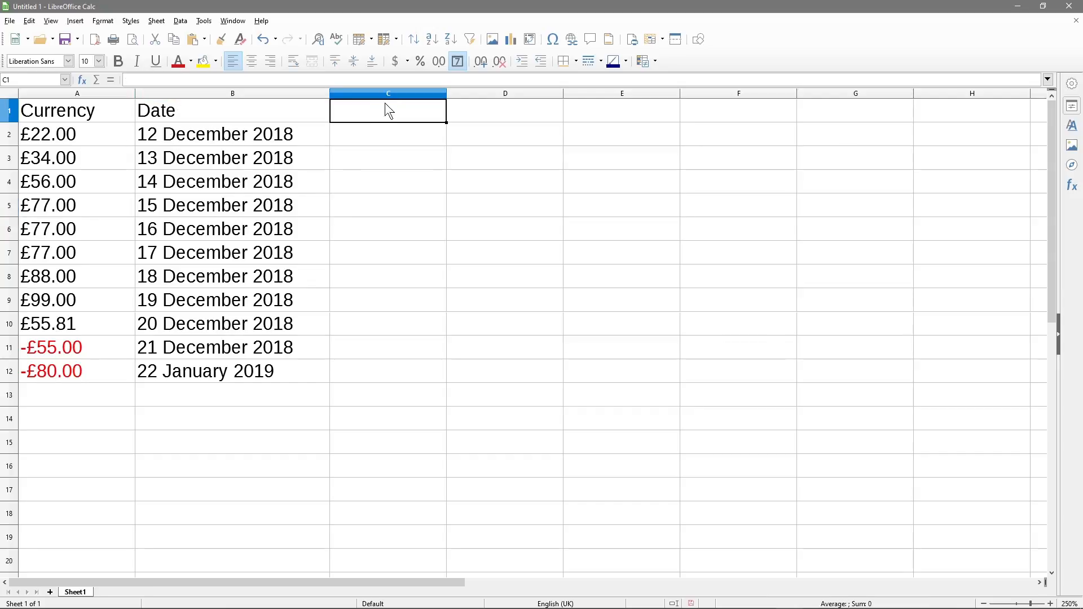
text(Percentages)
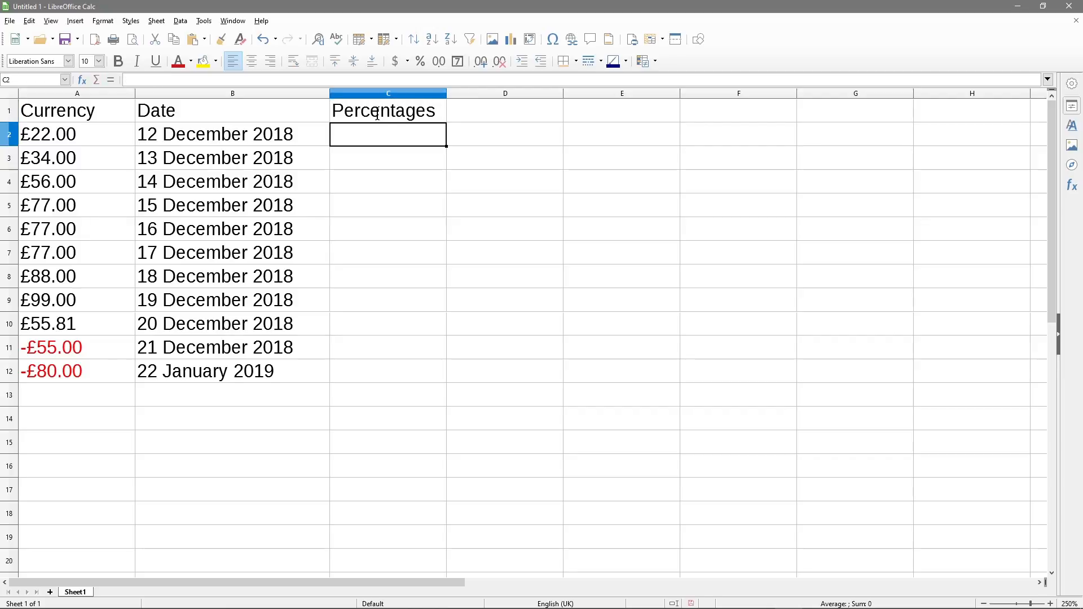
right_click(388, 93)
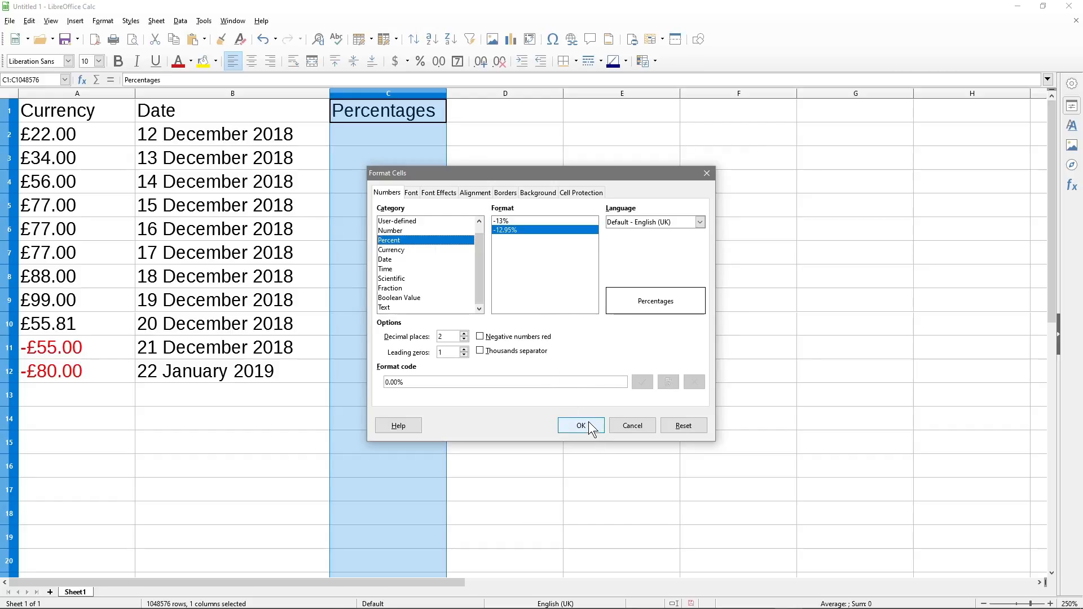
click(581, 425)
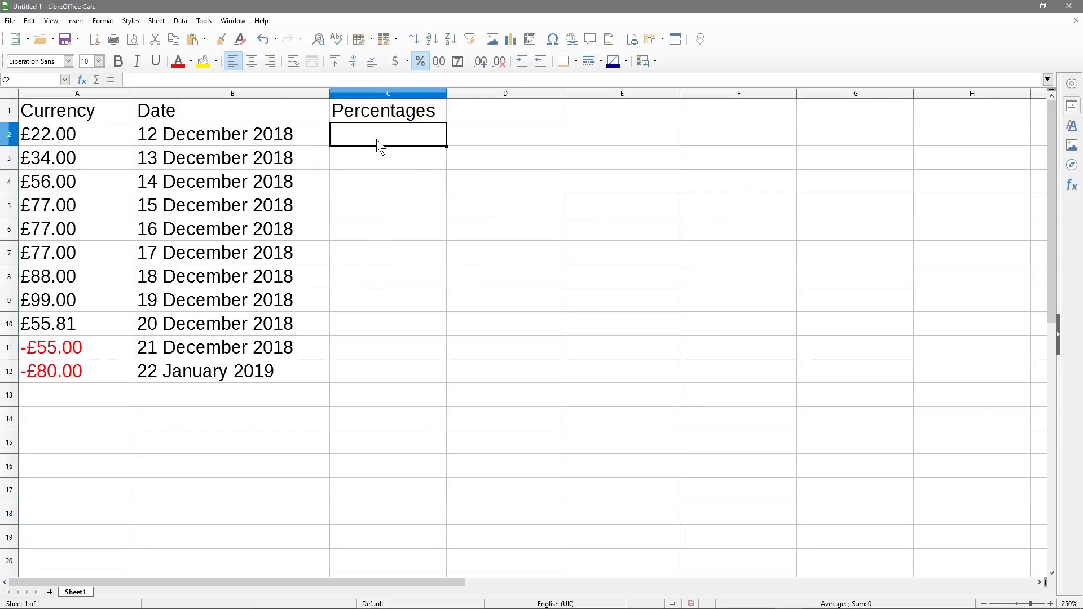
- Enter percentage values 12.00%, 12.50%, 12.6% and 45.00% down the Percentages column
text(12.00%)
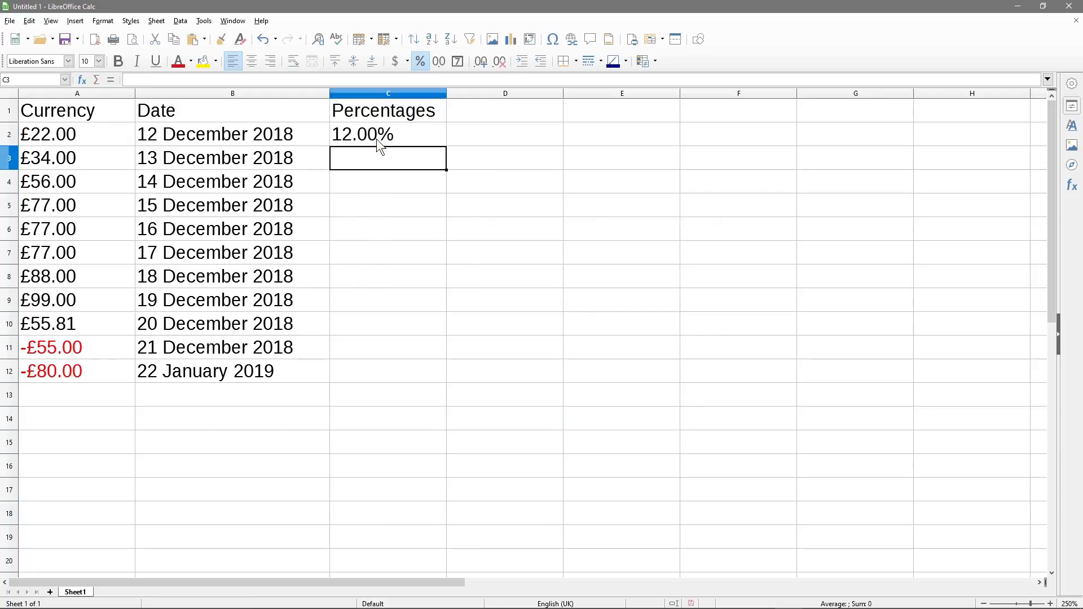
text(12.50%)
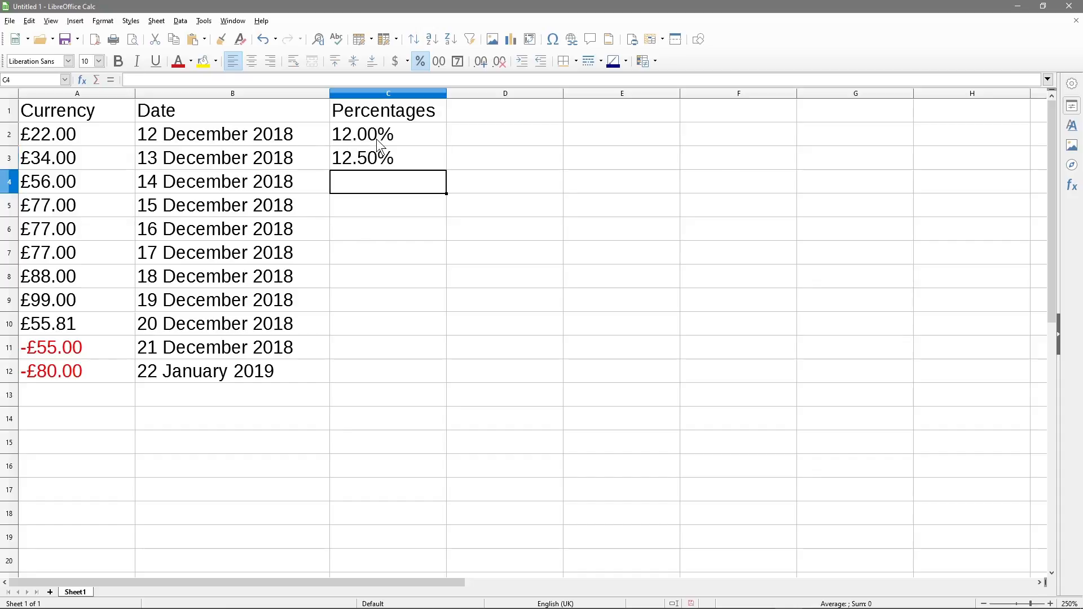
text(12.6%)
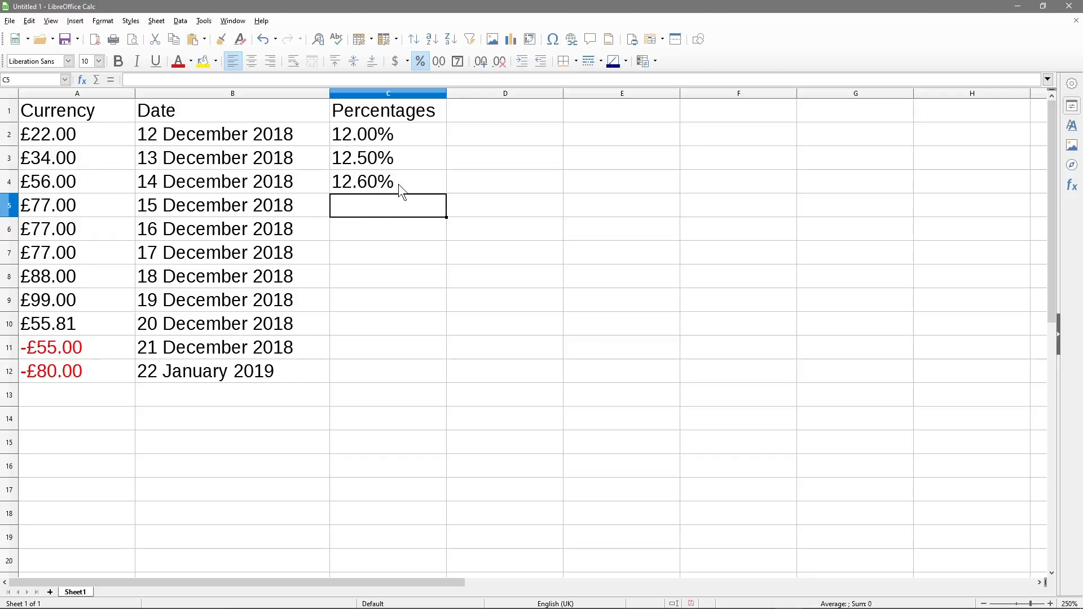
text(45.00%)
click(387, 348)
text(56)
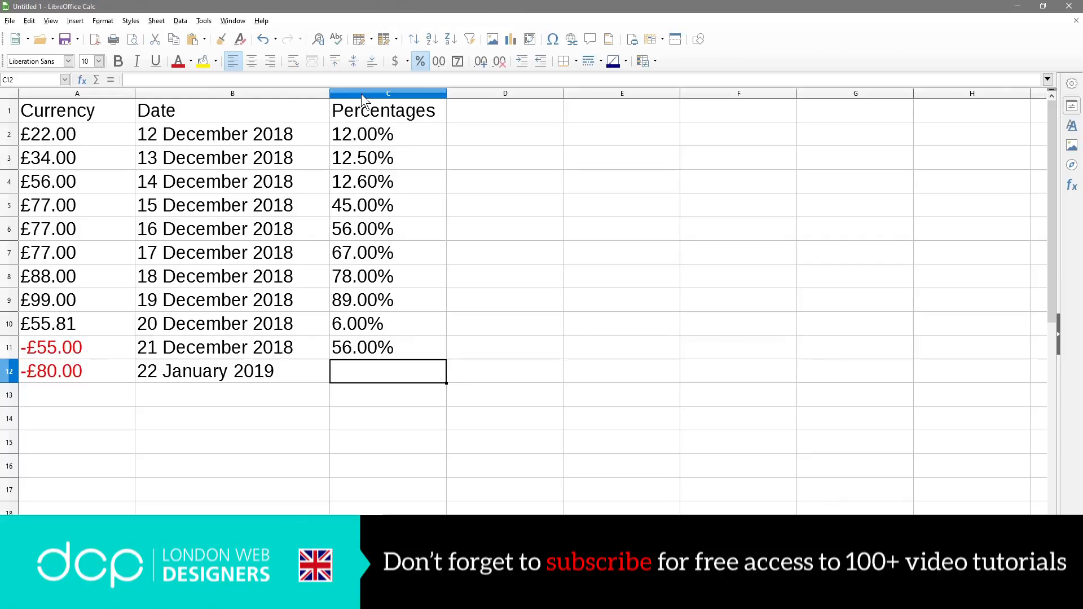
right_click(389, 93)
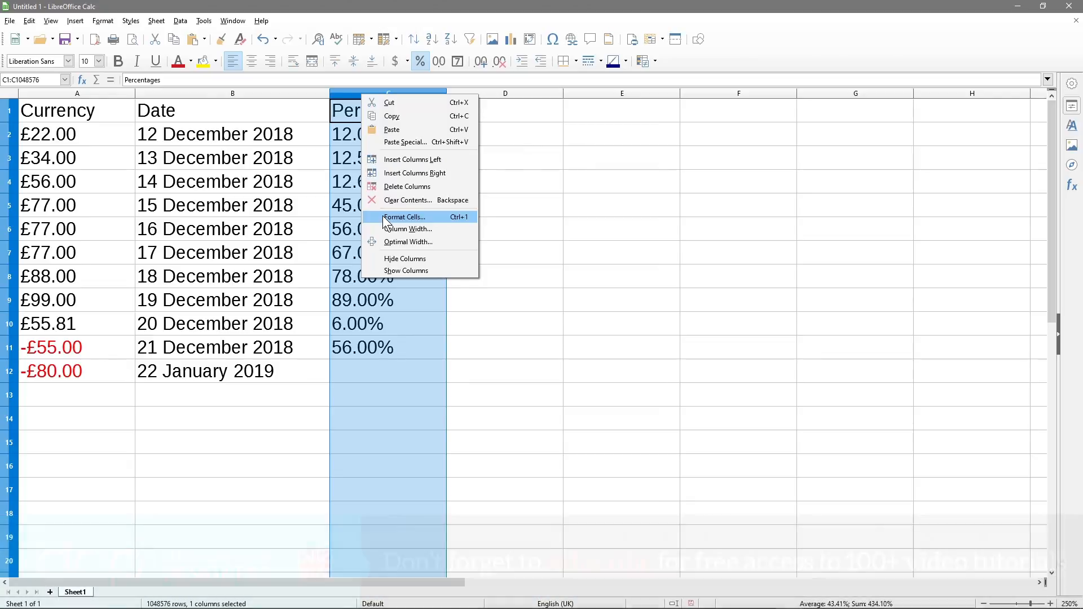
click(404, 217)
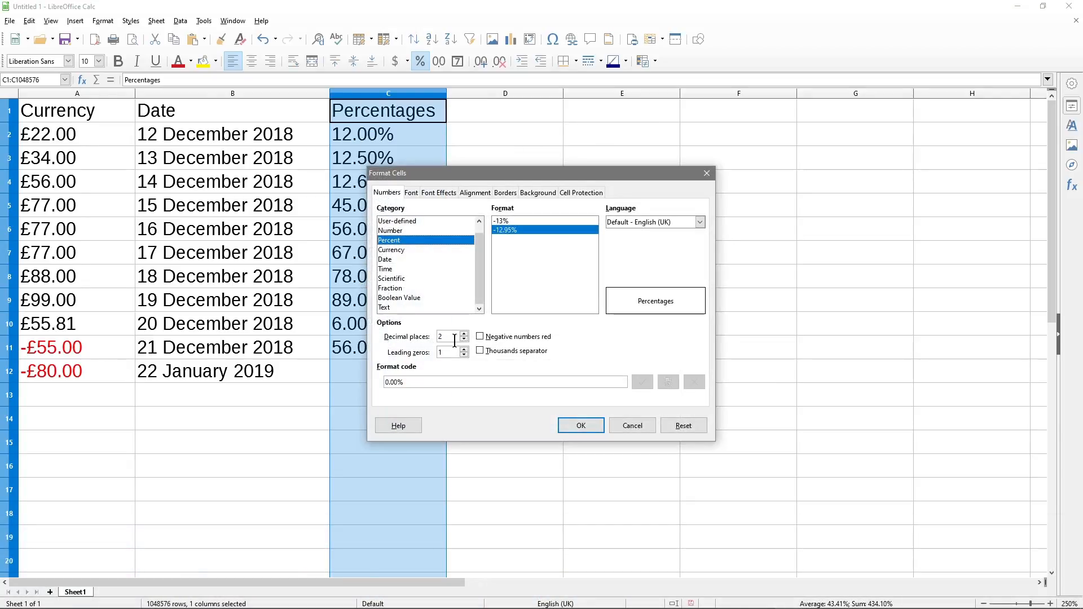
click(465, 341)
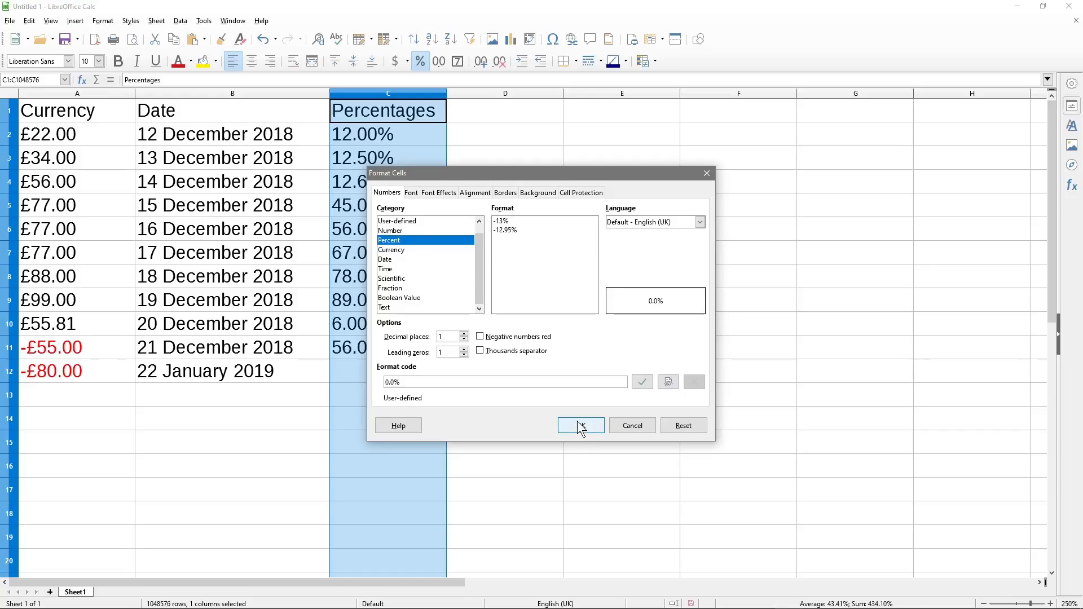
click(581, 426)
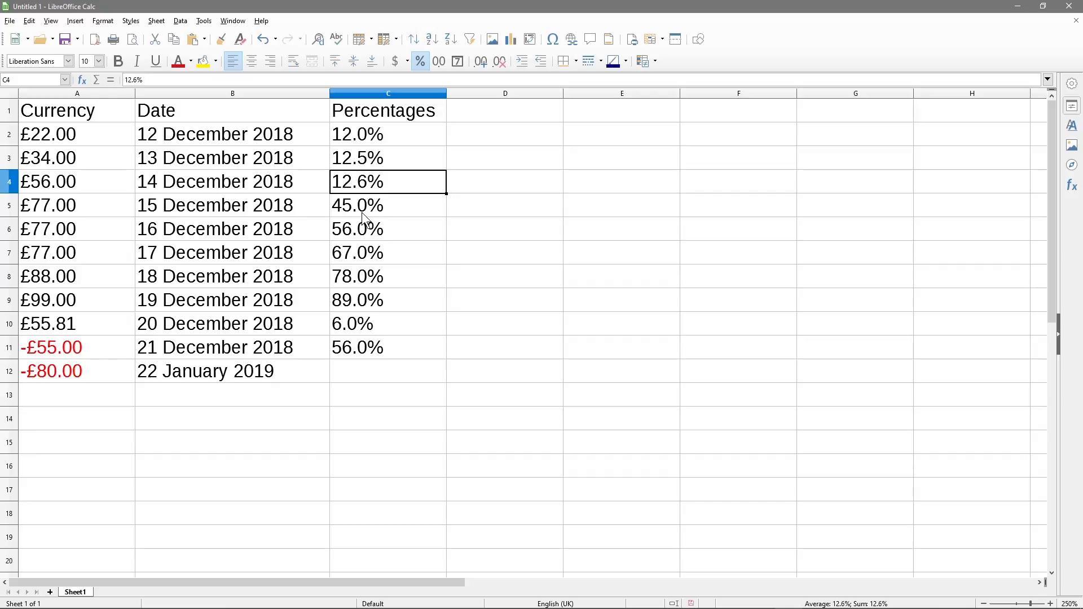
mouse_move(356, 185)
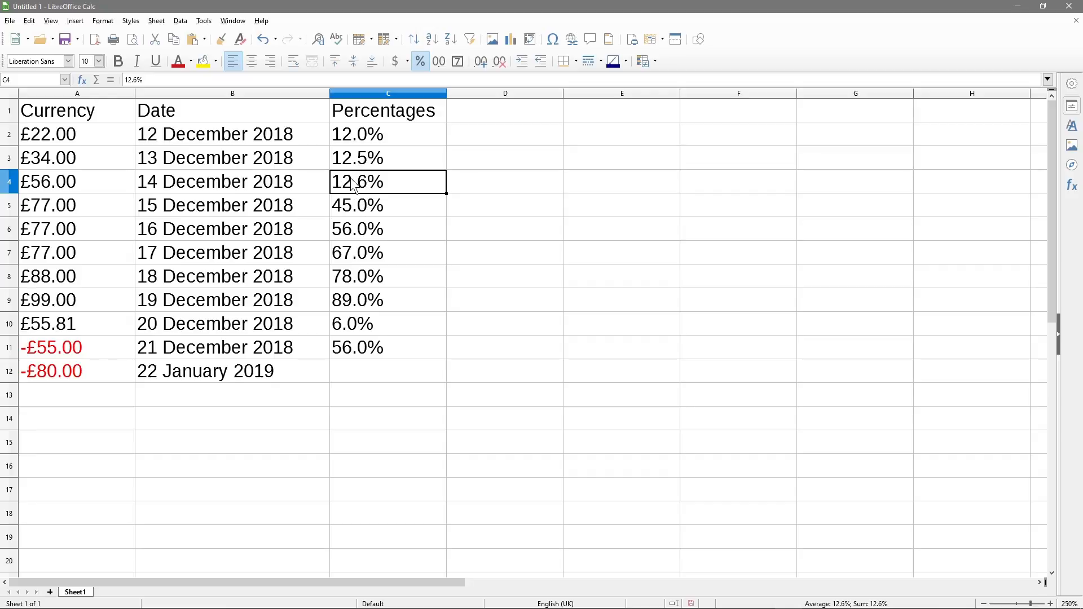
mouse_move(386, 94)
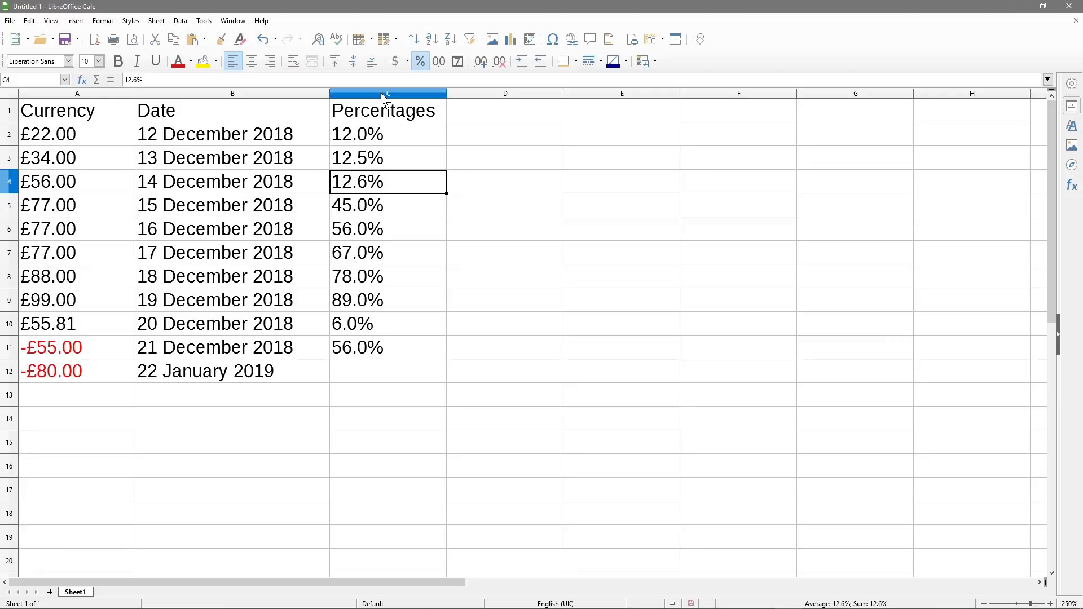
- Format column C as Percent with 0 decimal places via Format Cells
right_click(388, 92)
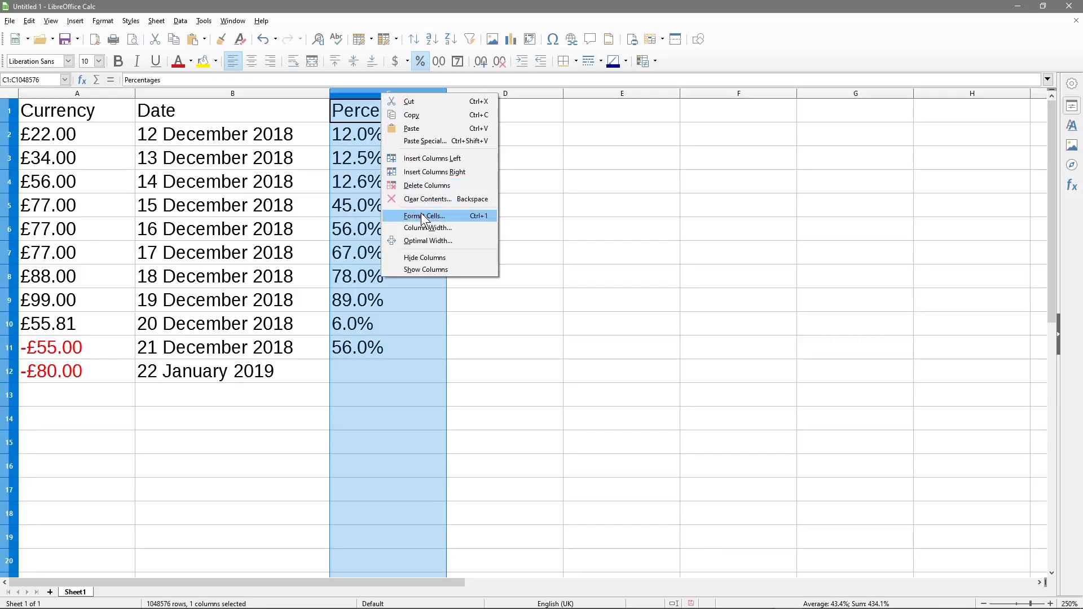
click(424, 216)
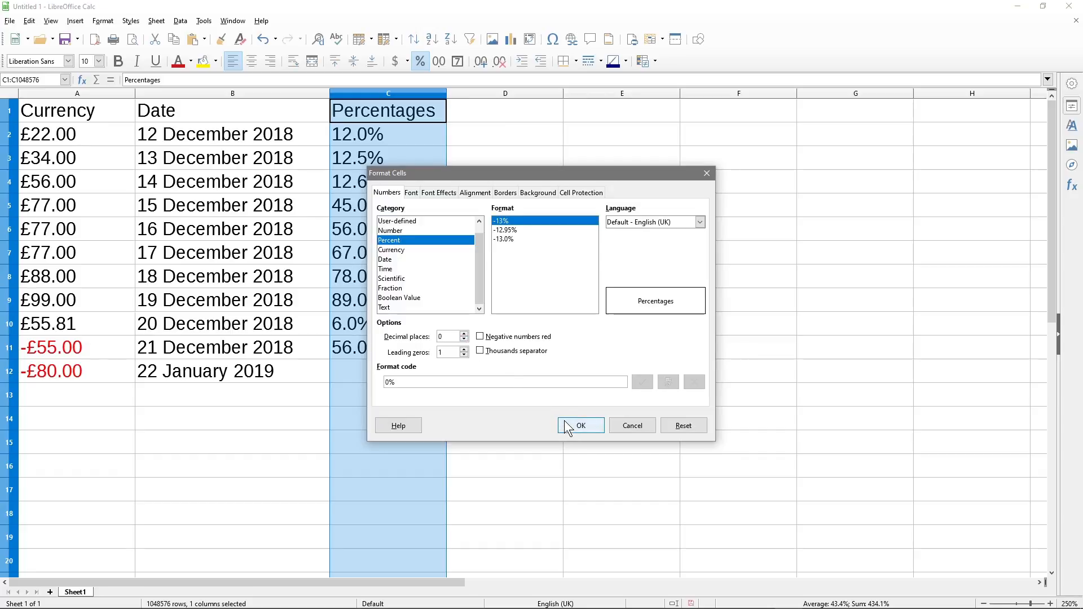
click(582, 426)
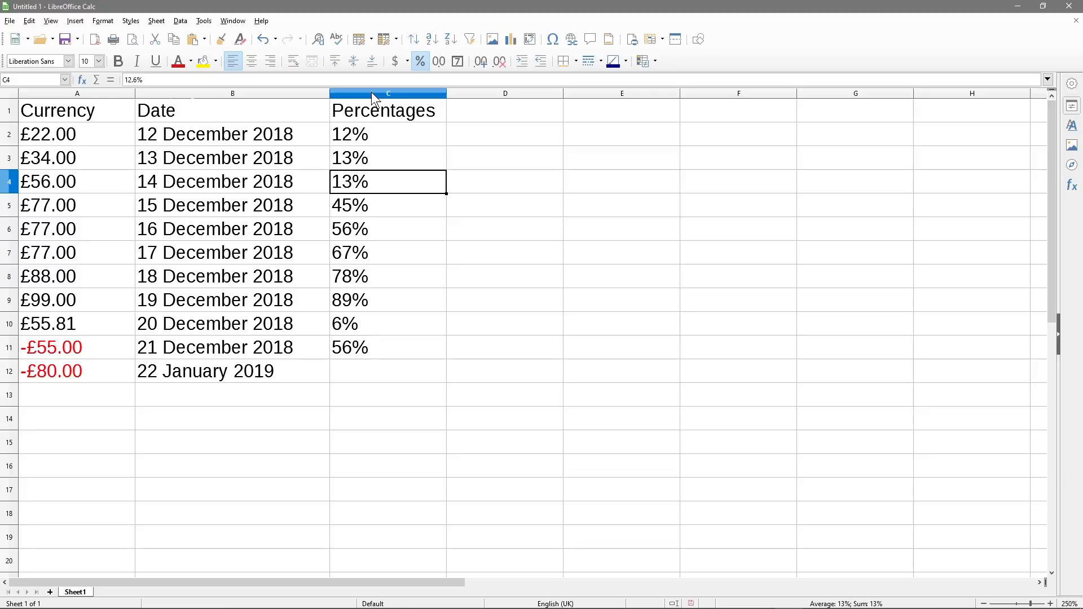
- Format column C as Percent with 2 decimal places and negative numbers in red
click(389, 93)
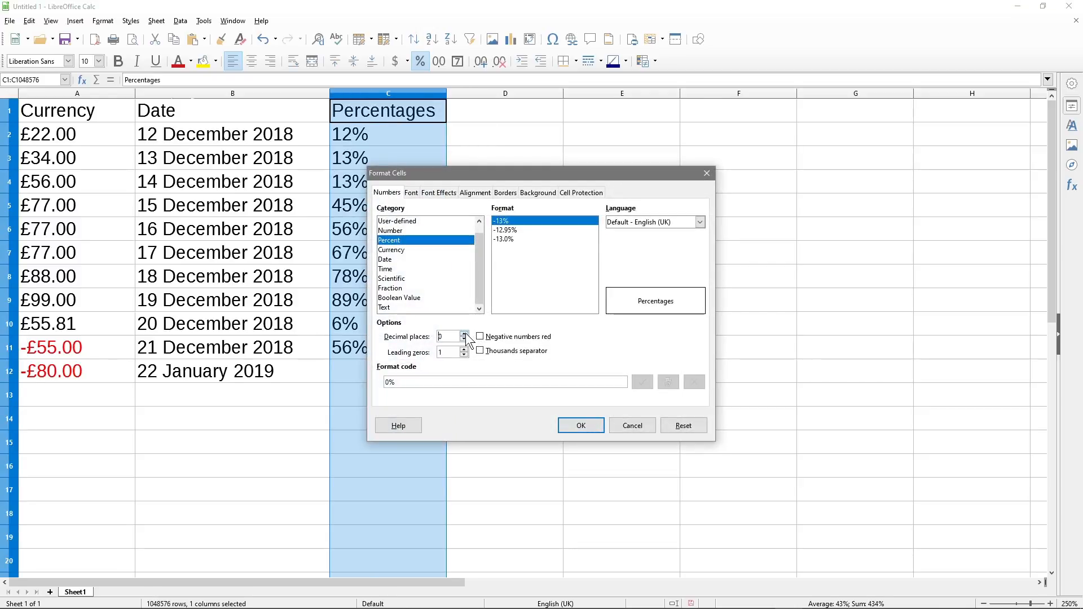
click(465, 333)
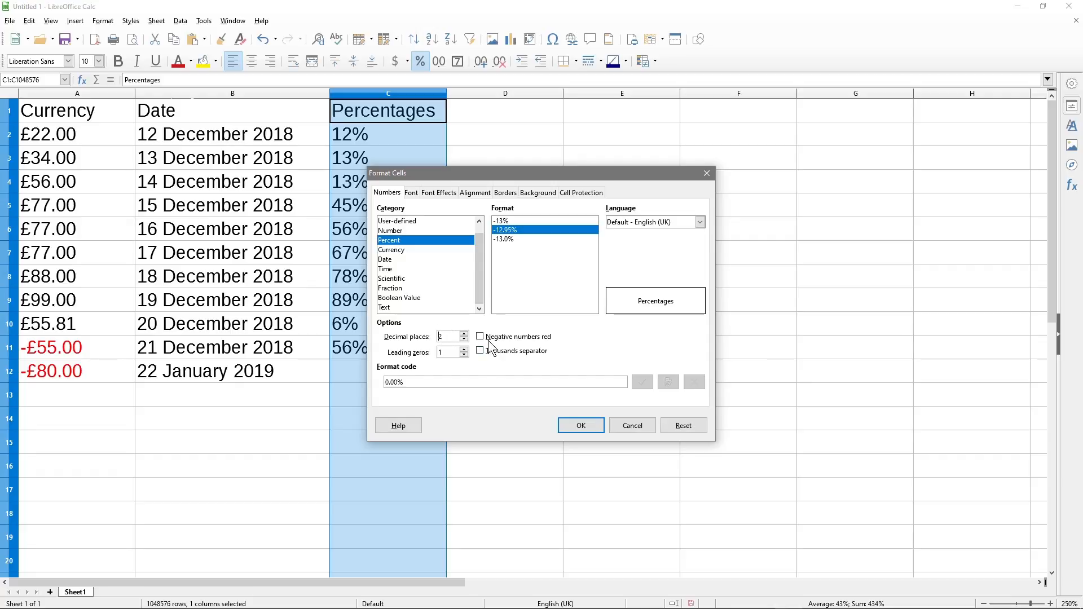
click(481, 337)
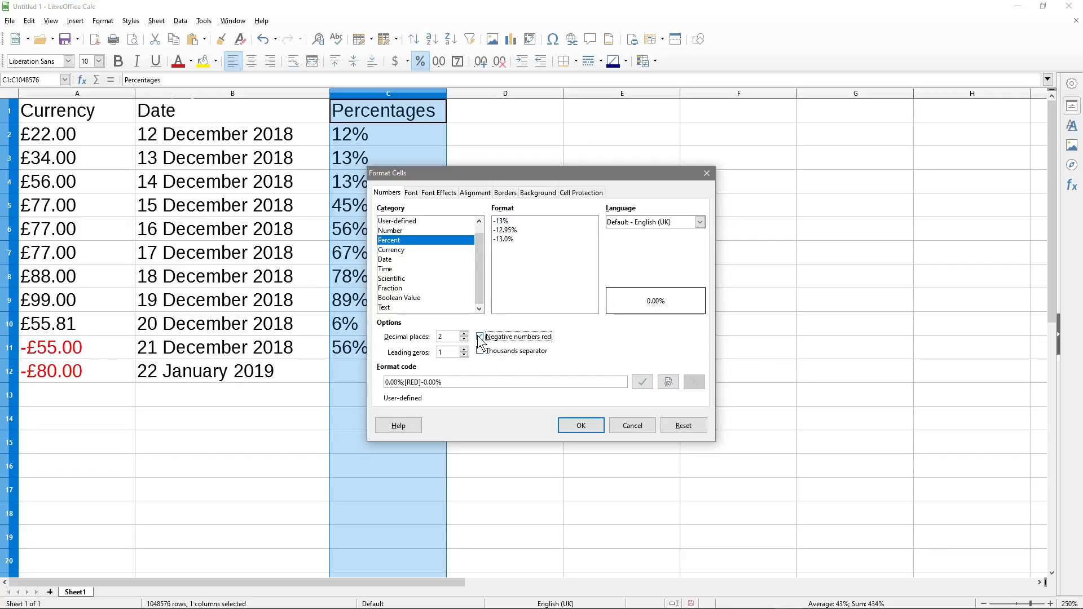
click(581, 425)
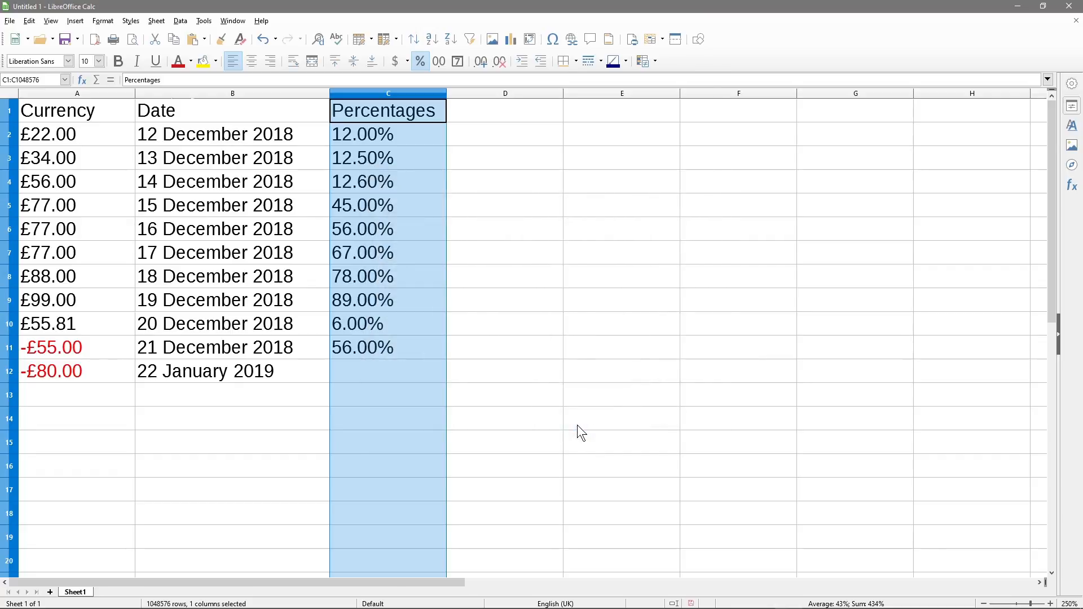
- Enter -88% in C12 so it shows as -88.00% in red
click(386, 372)
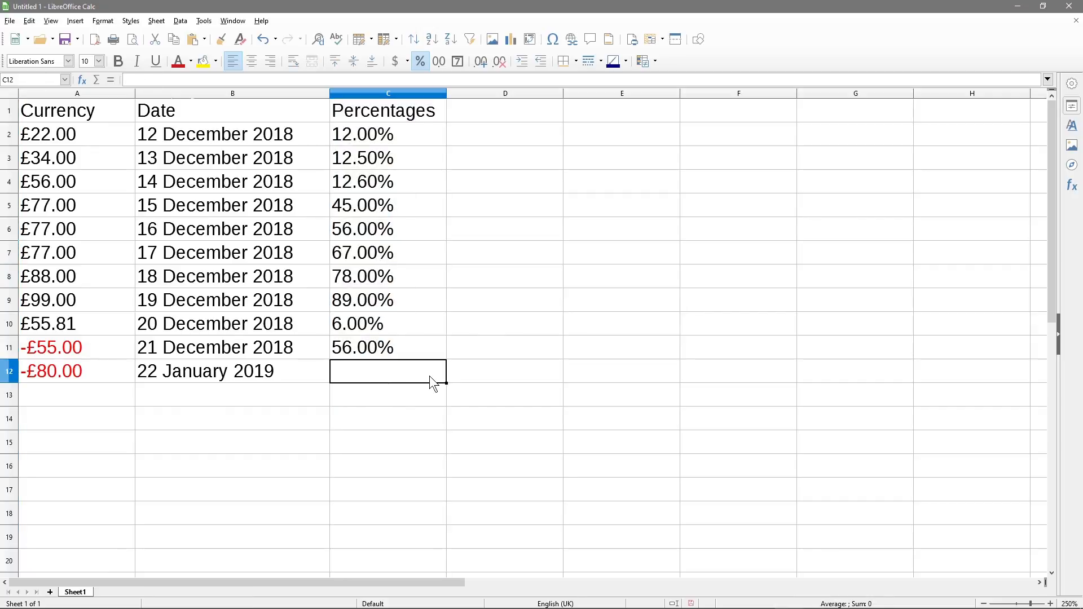
text(-88%)
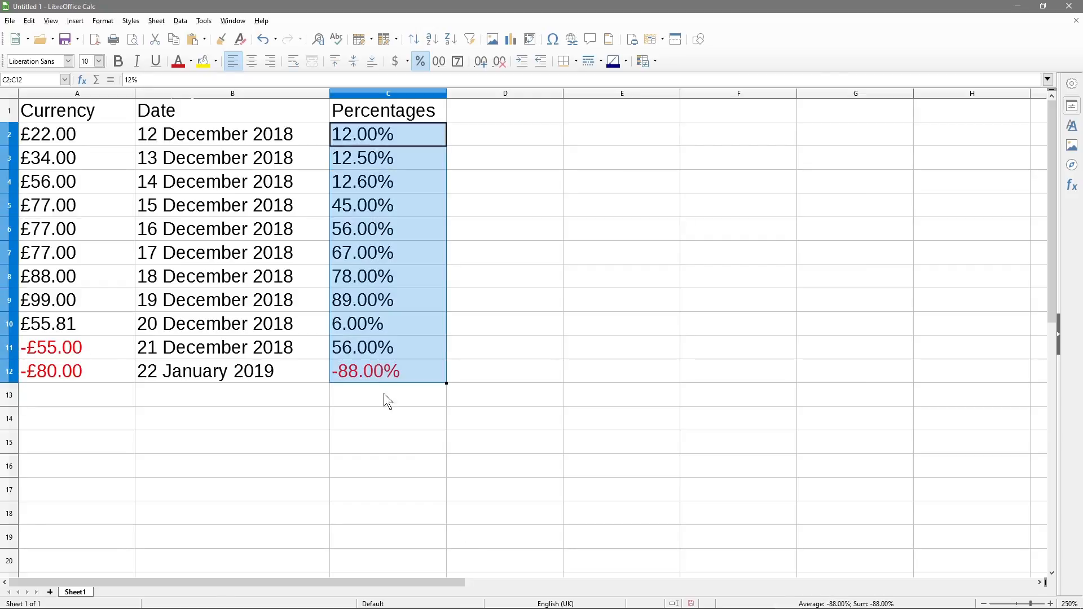
click(387, 418)
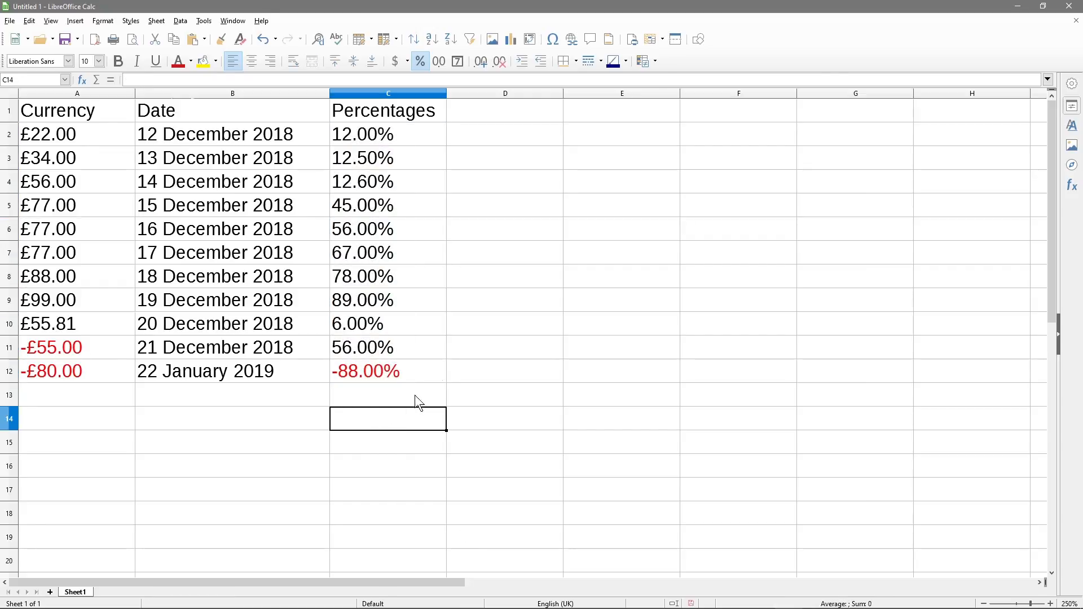
mouse_move(501, 99)
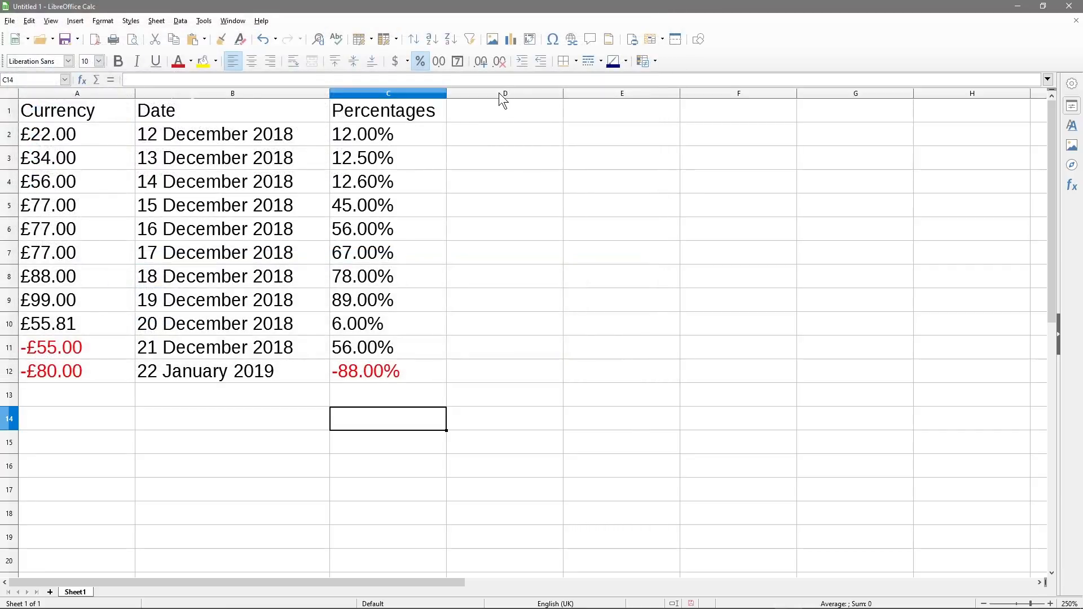
- Enter 443232424 in D2 and fill the increasing series down column D to row 12
click(505, 92)
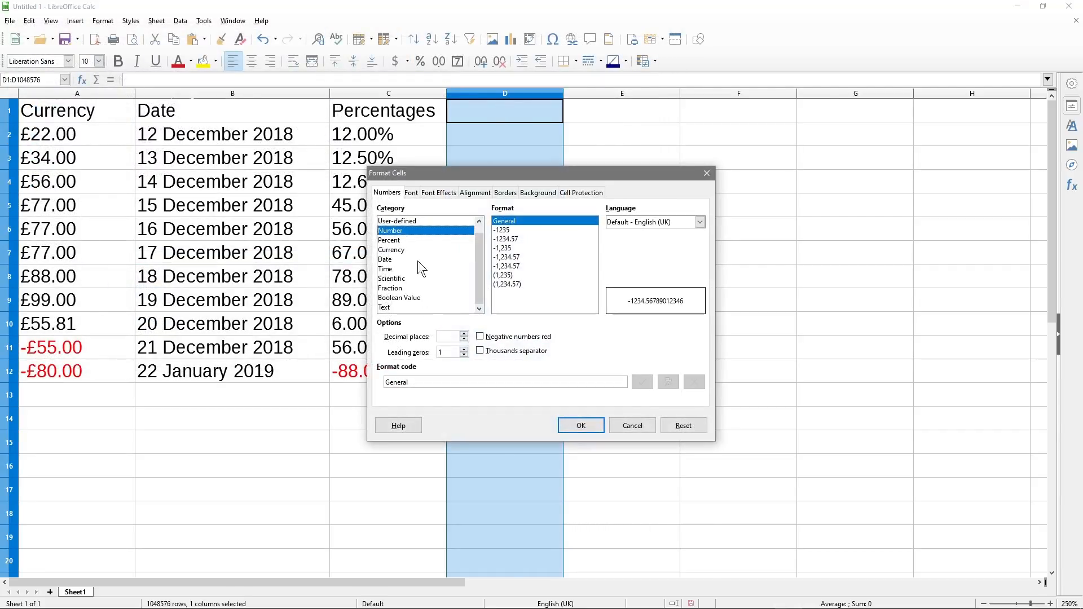
mouse_move(411, 292)
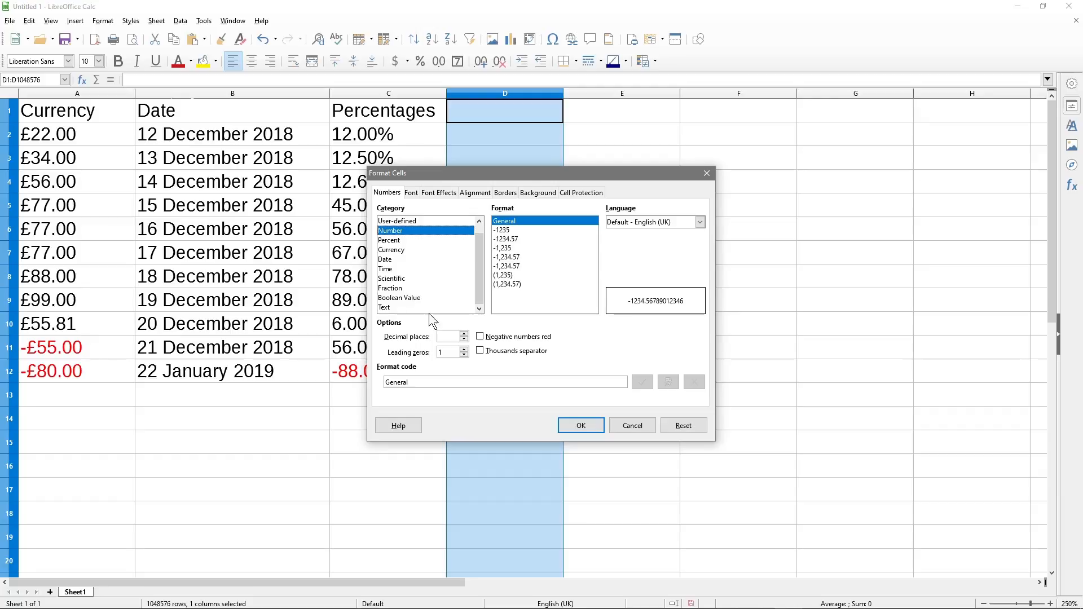
mouse_move(401, 243)
text(Number)
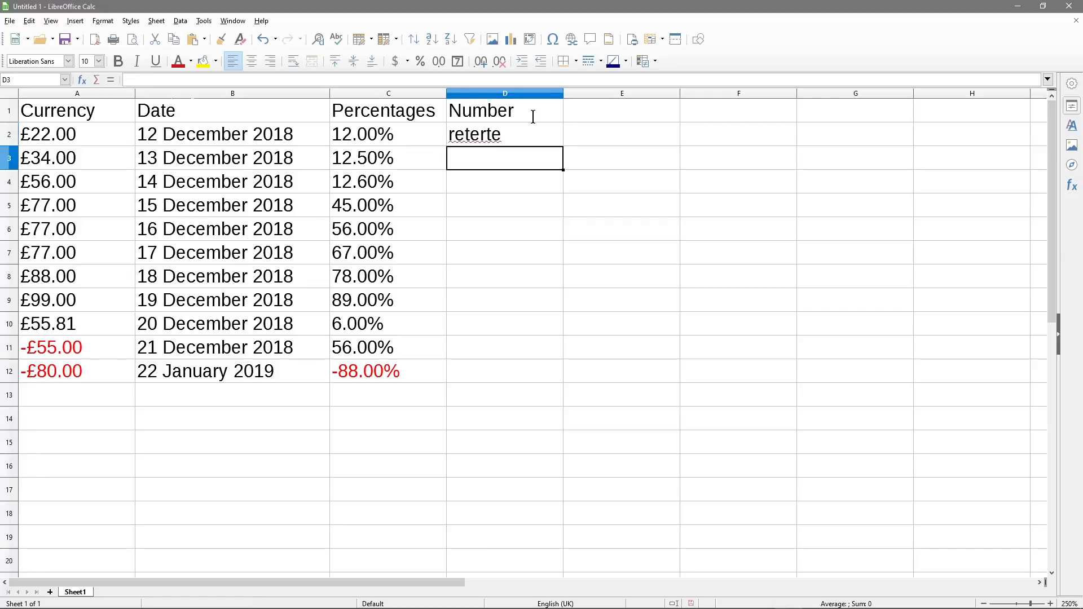
click(504, 134)
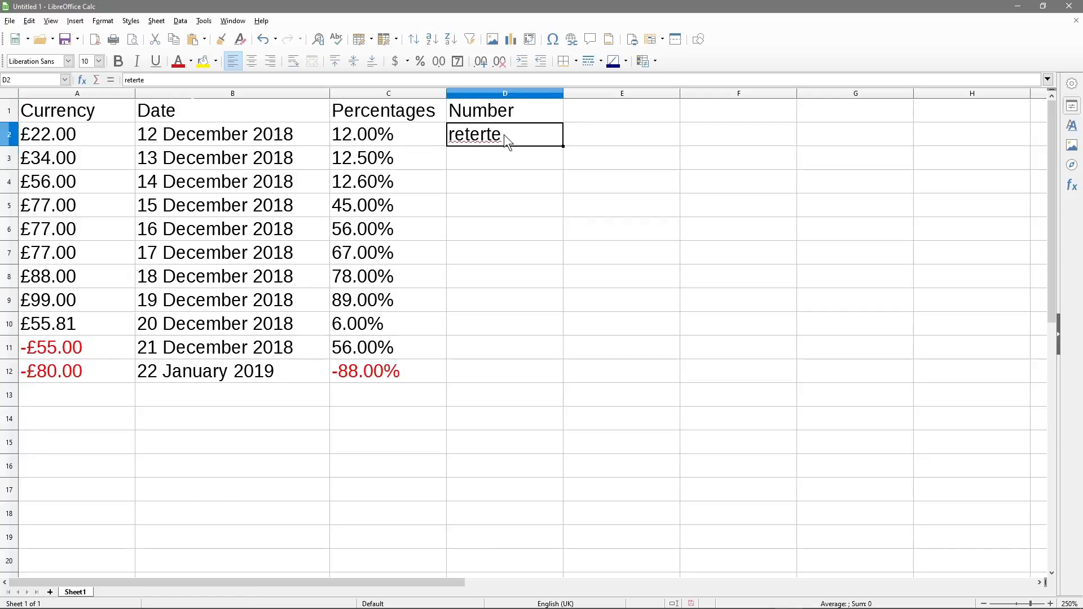
text(443232424)
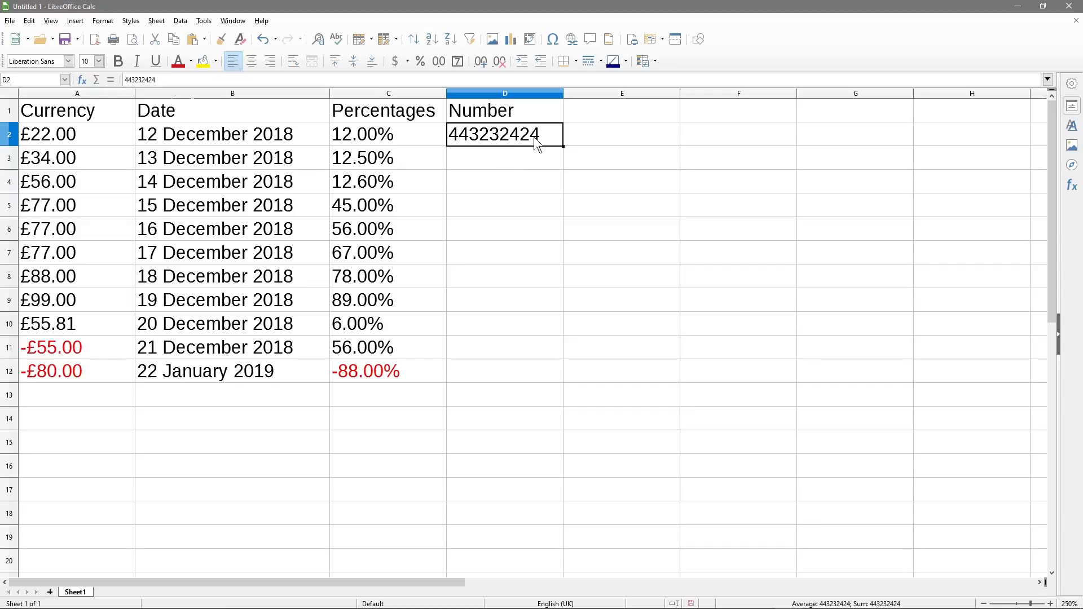
drag(559, 144, 556, 375)
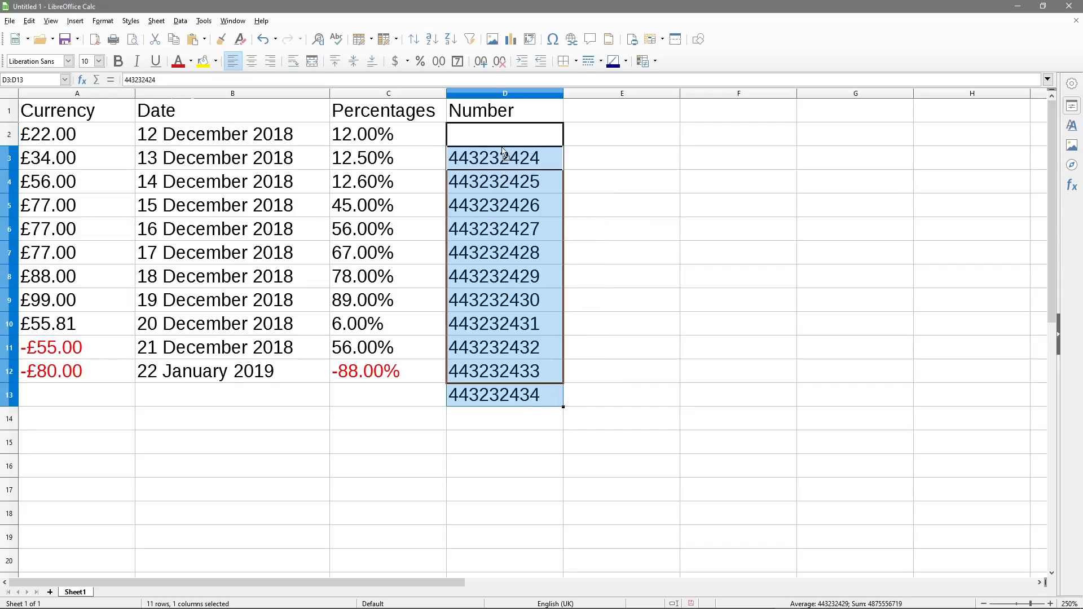
- Format column D with the Text category and select the phone numbers D2:D12
right_click(505, 93)
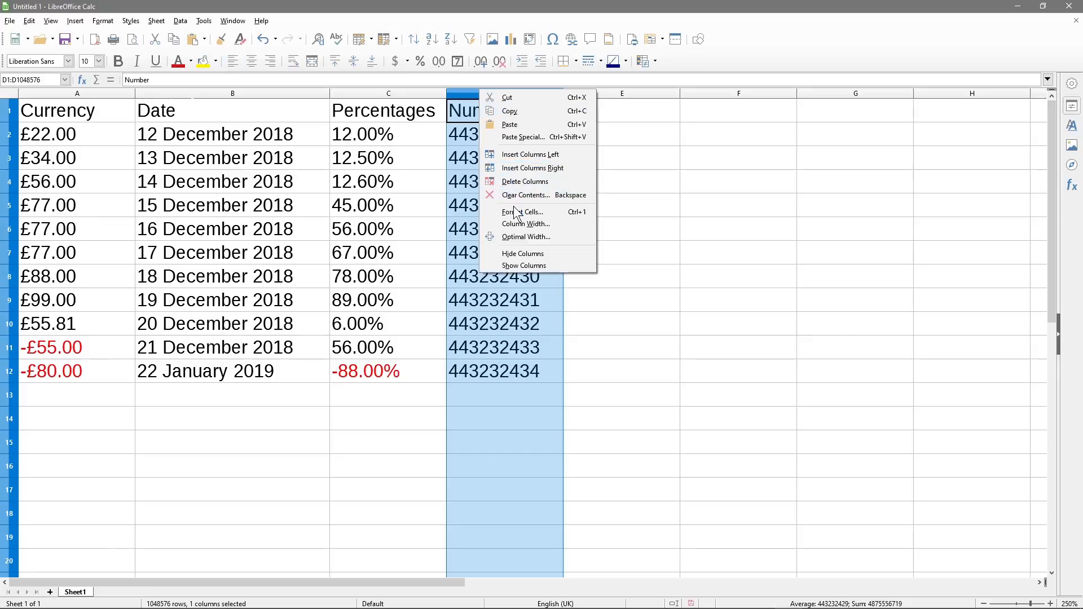
click(520, 213)
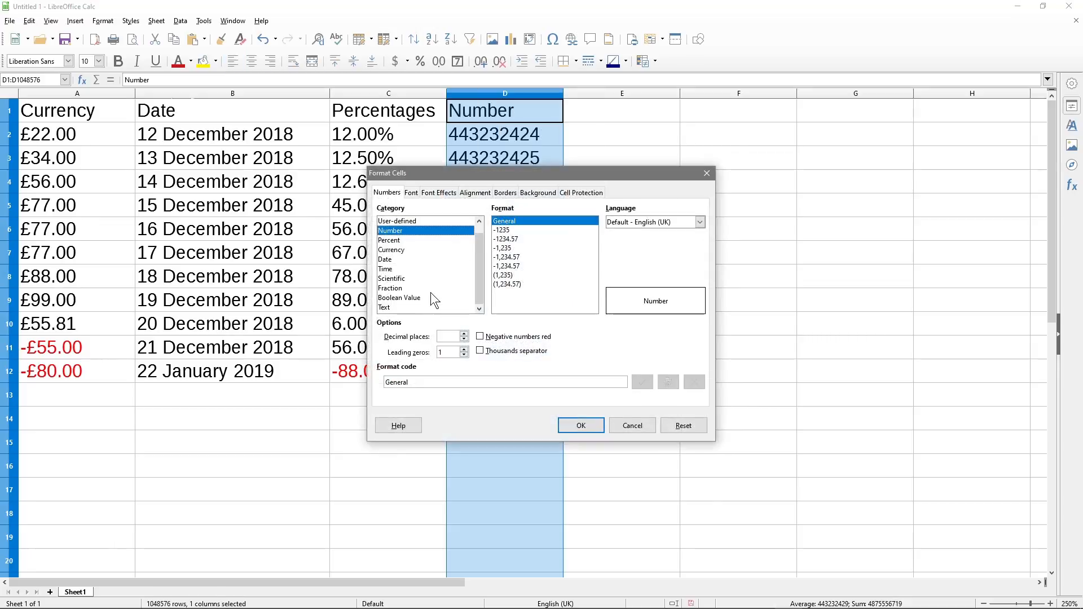
mouse_move(433, 289)
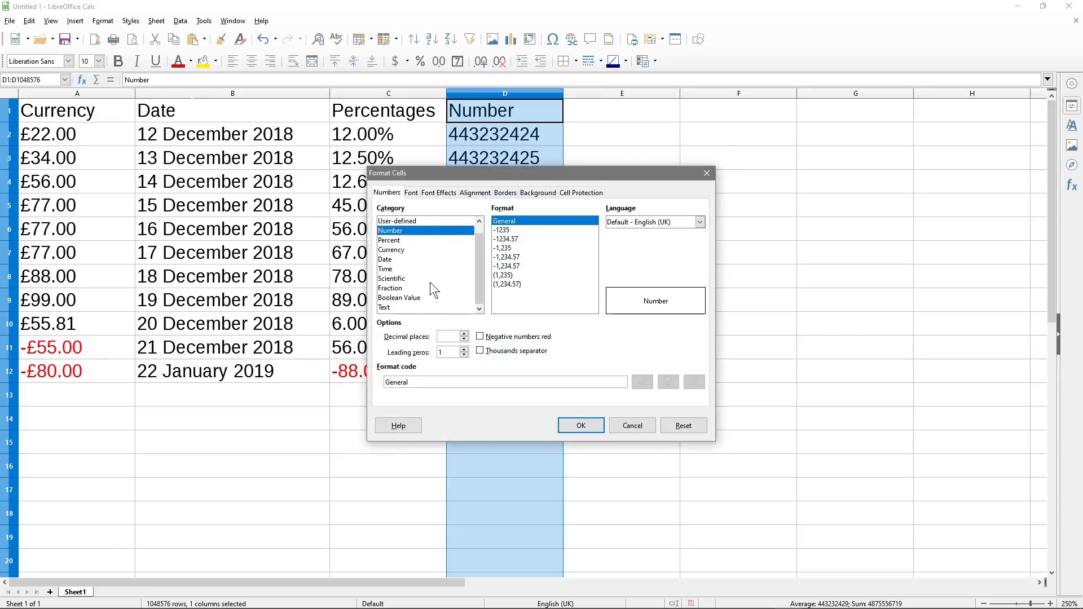
click(385, 307)
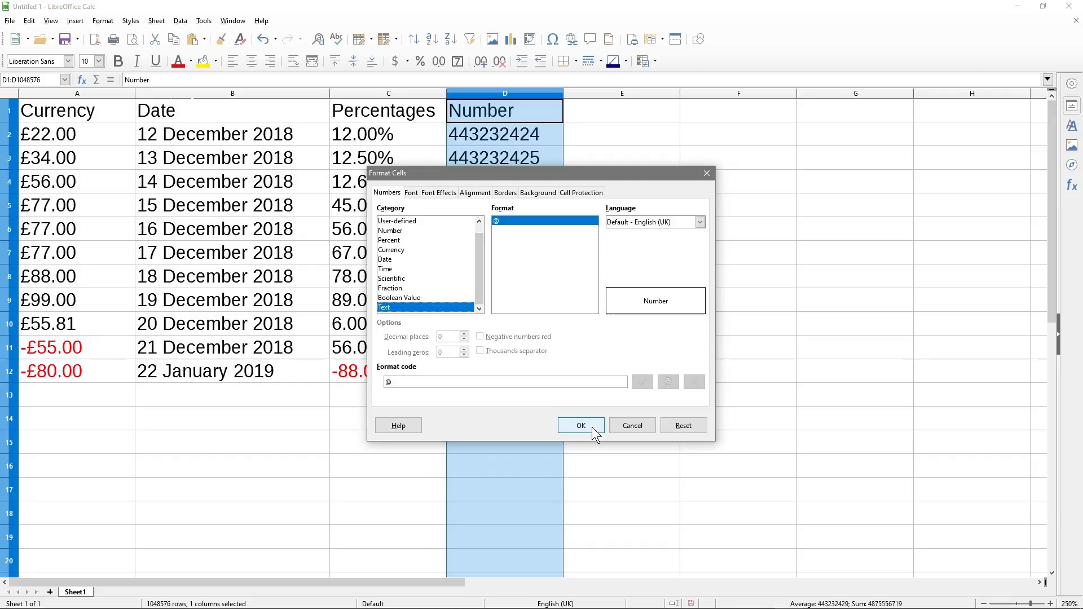
click(581, 426)
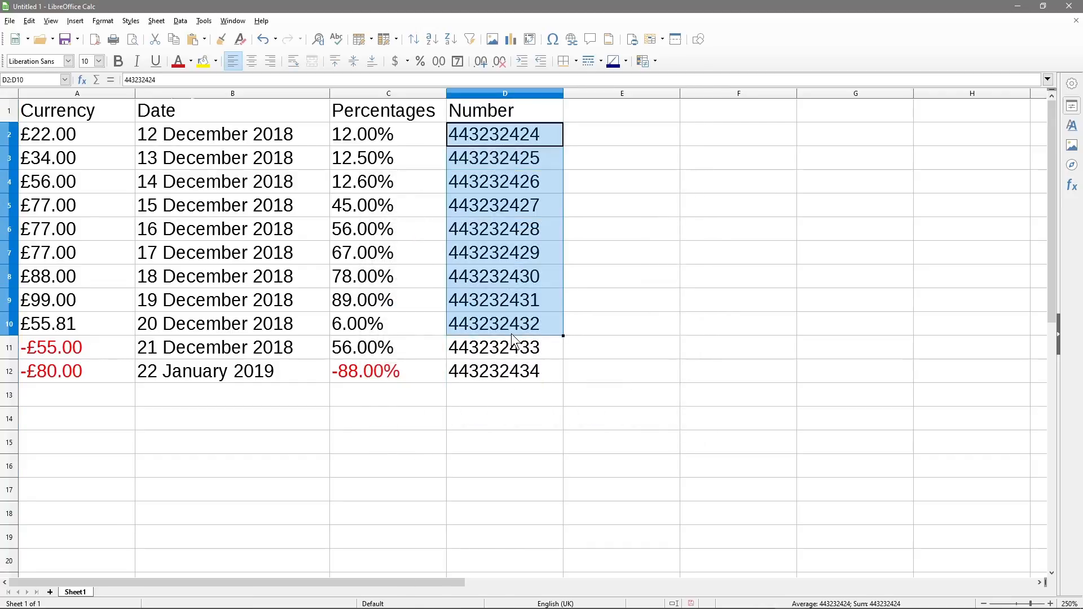
drag(506, 324, 506, 371)
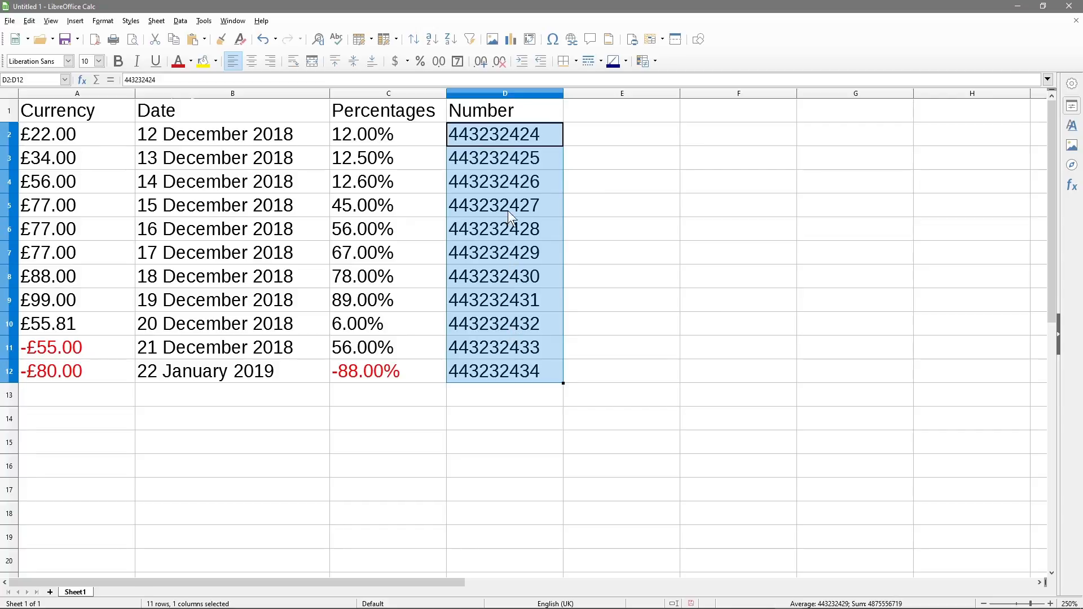
mouse_move(511, 385)
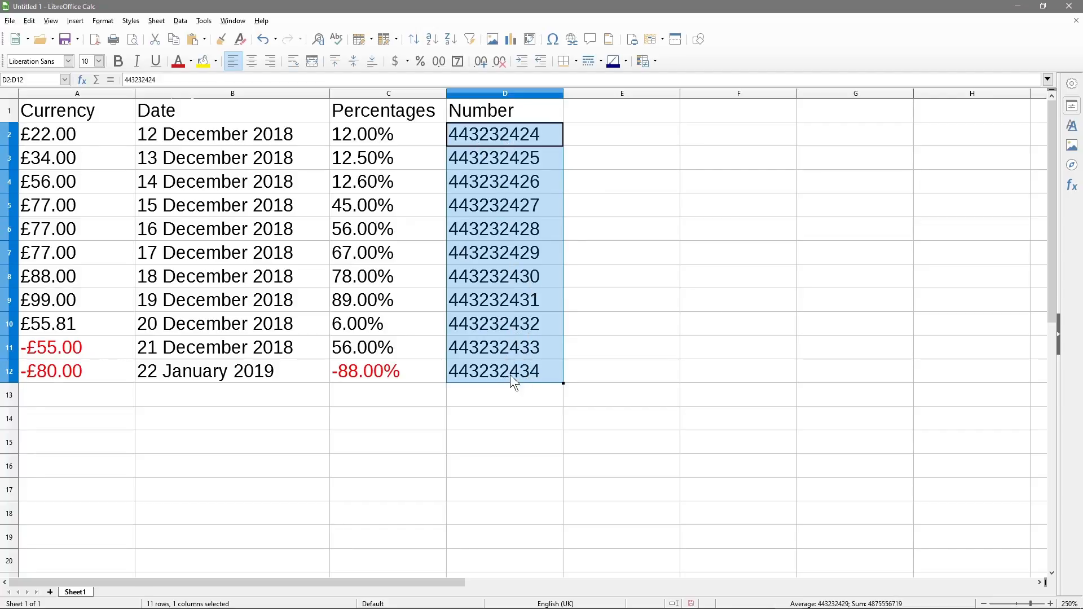
- Reapply the Text category to column D in Format Cells and confirm the settings
right_click(505, 93)
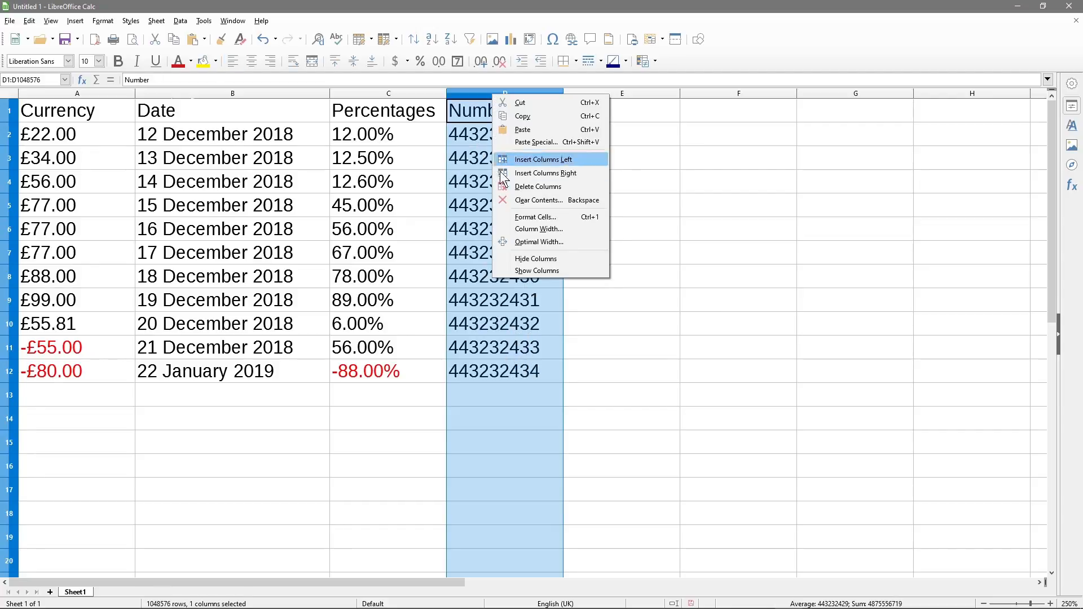
click(535, 217)
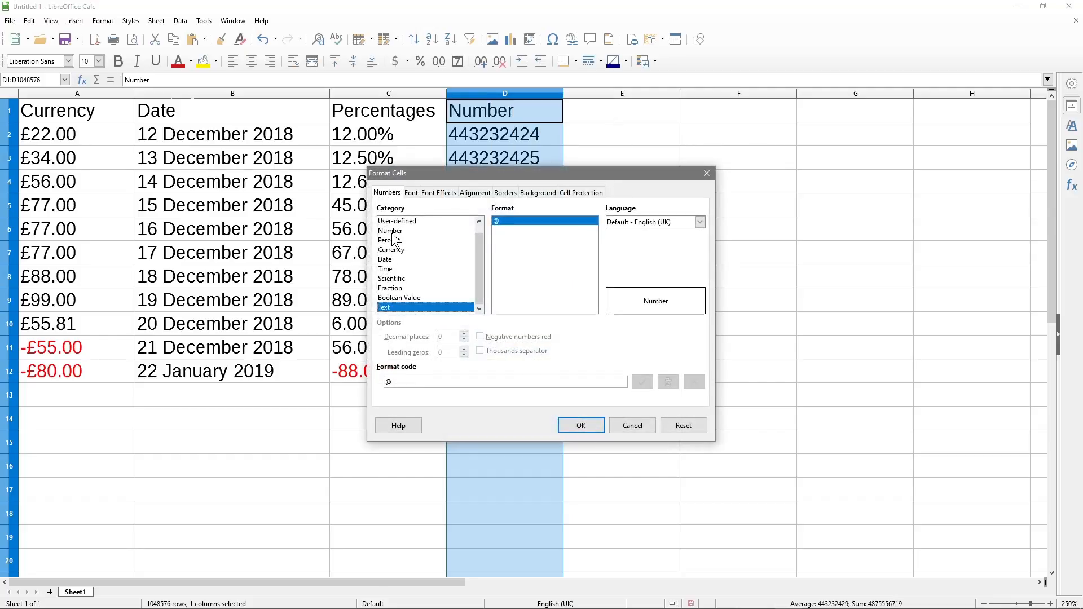
click(390, 230)
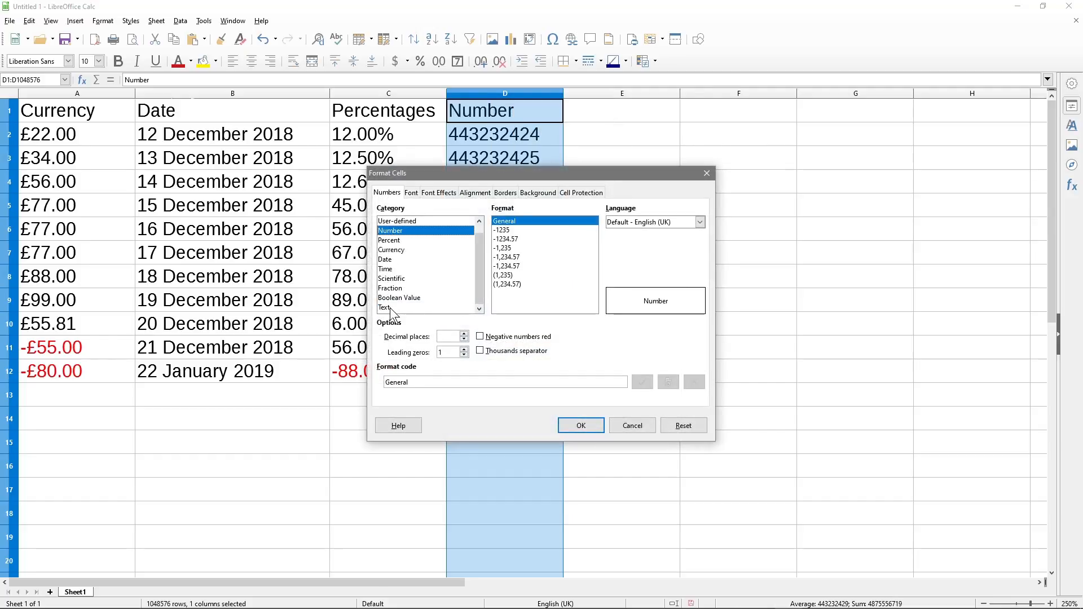
click(384, 307)
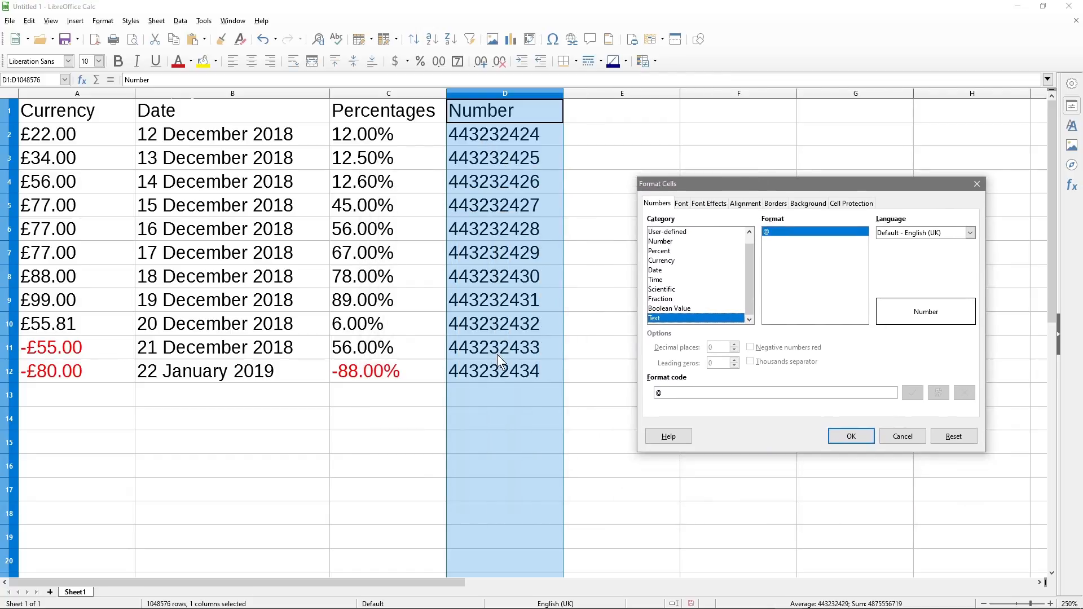
click(851, 435)
text(44.3232425)
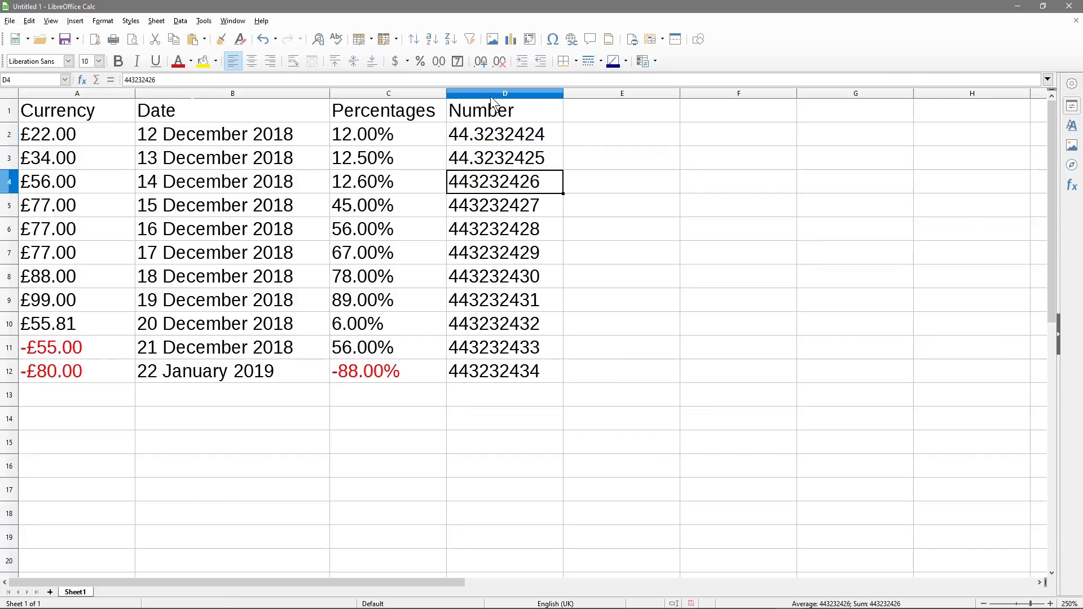
click(505, 92)
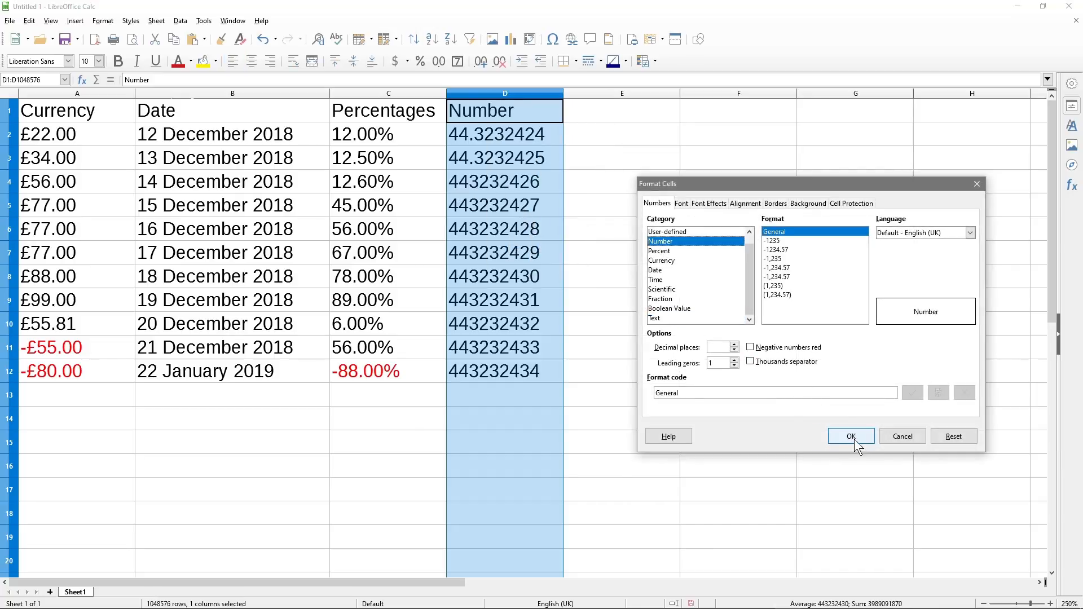
click(851, 436)
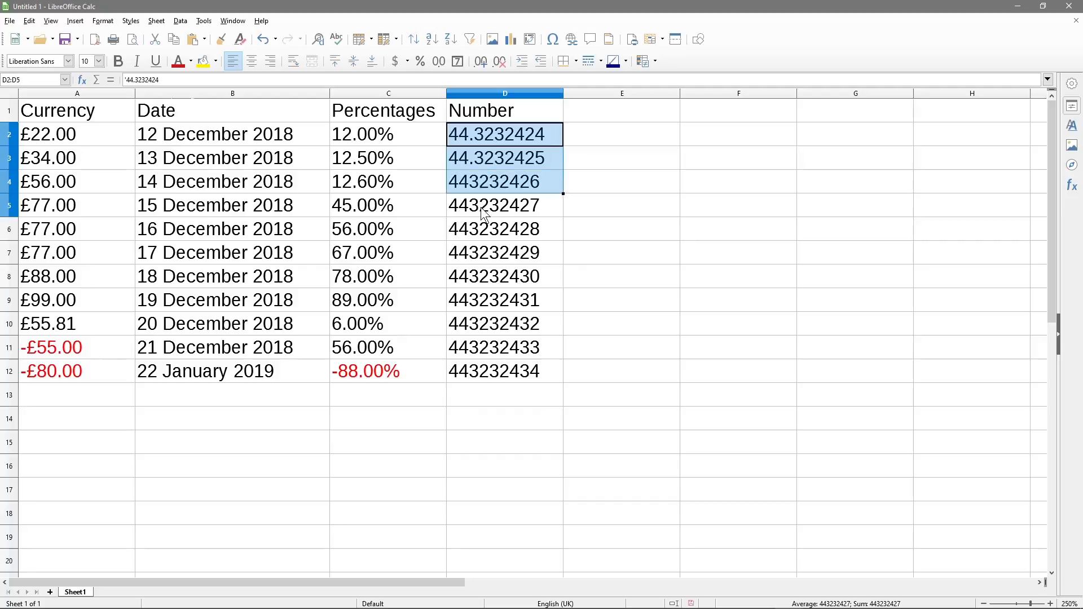
- Edit D2 so it reads 44.32324243333 with D3 showing 44.3232425
click(505, 135)
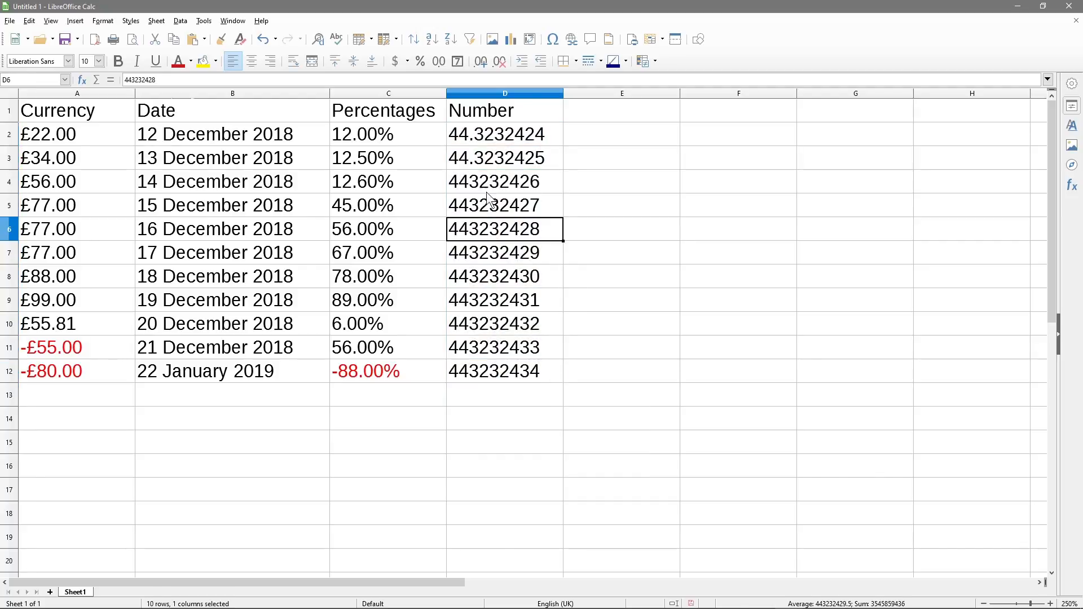
click(506, 93)
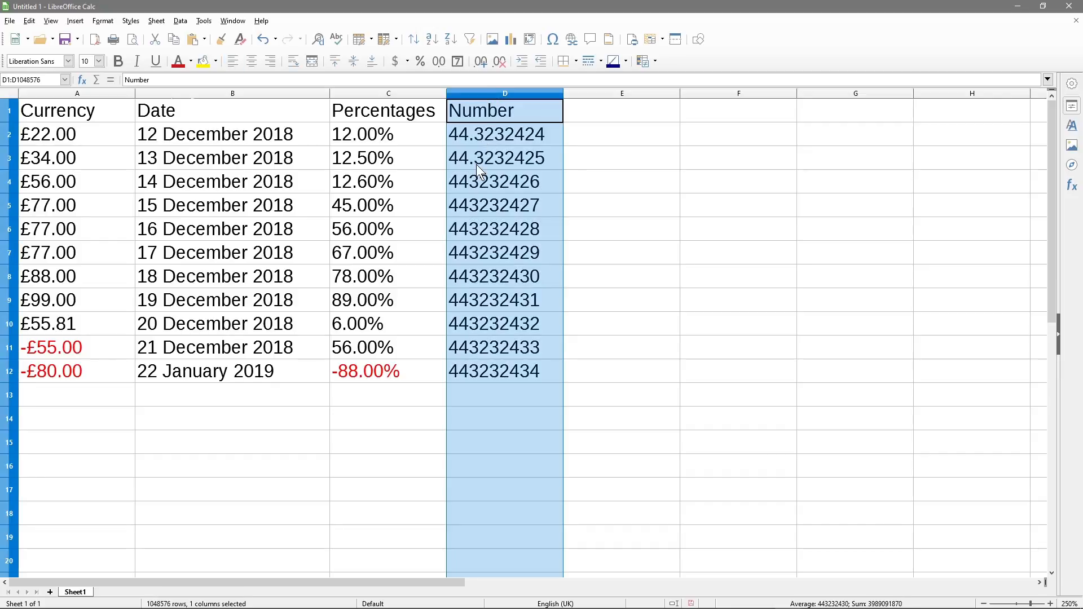
mouse_move(501, 173)
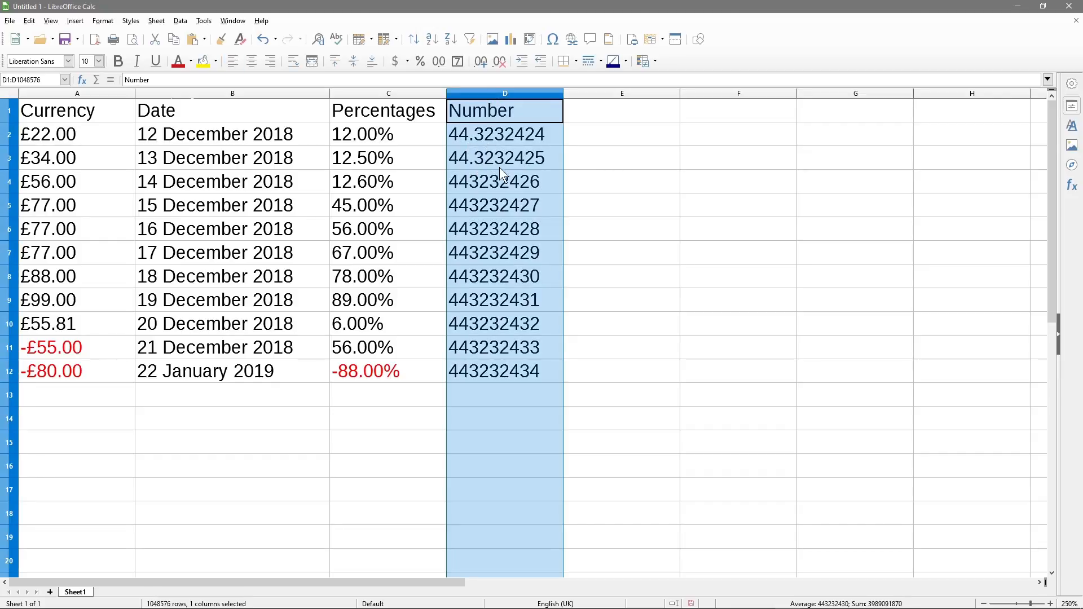
double_click(495, 135)
text(3333)
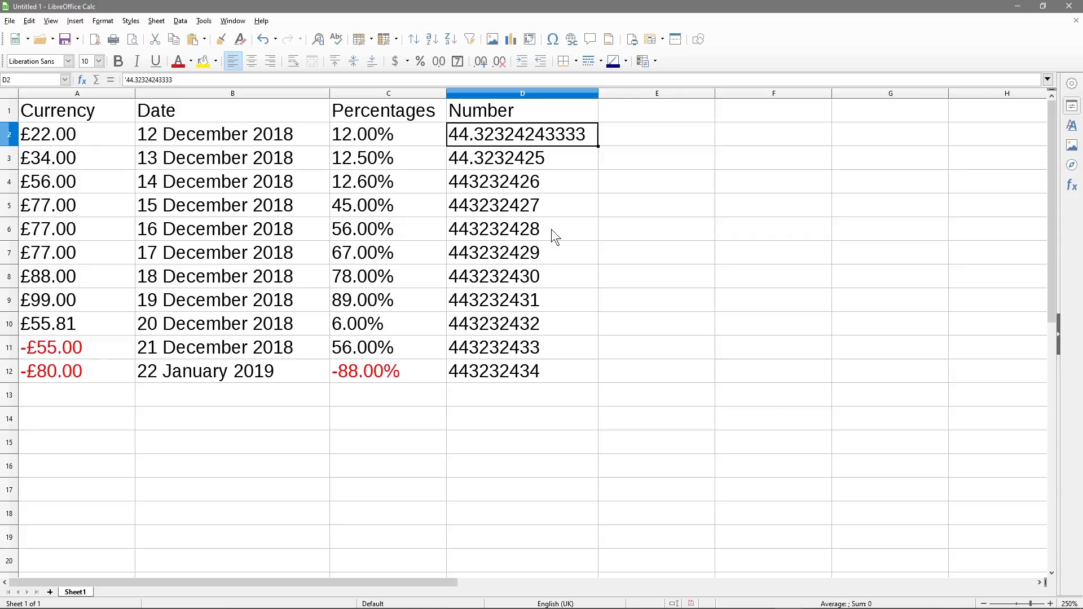
click(656, 134)
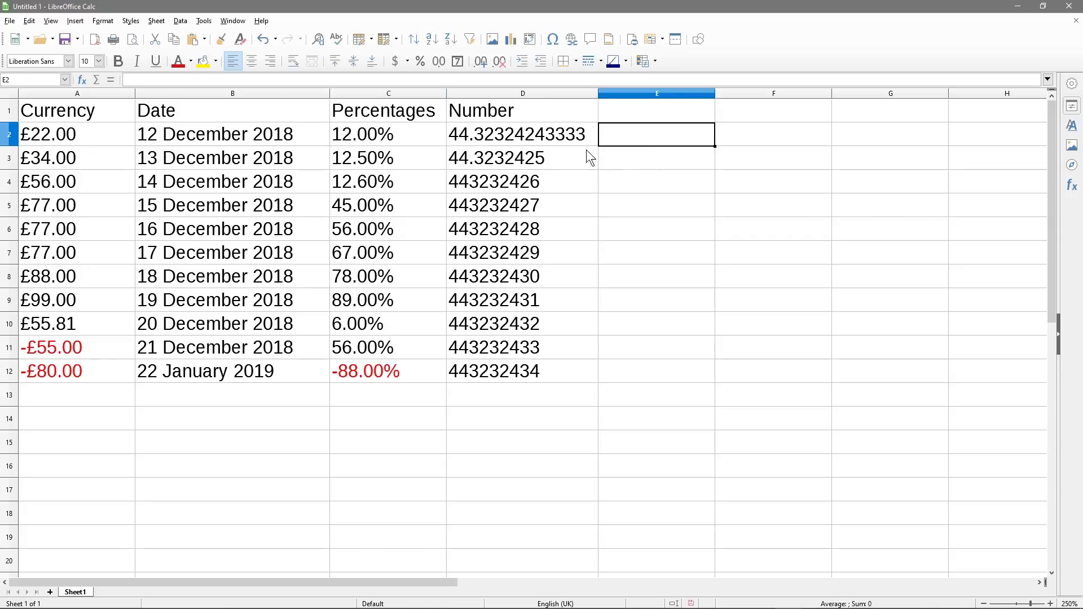
click(519, 135)
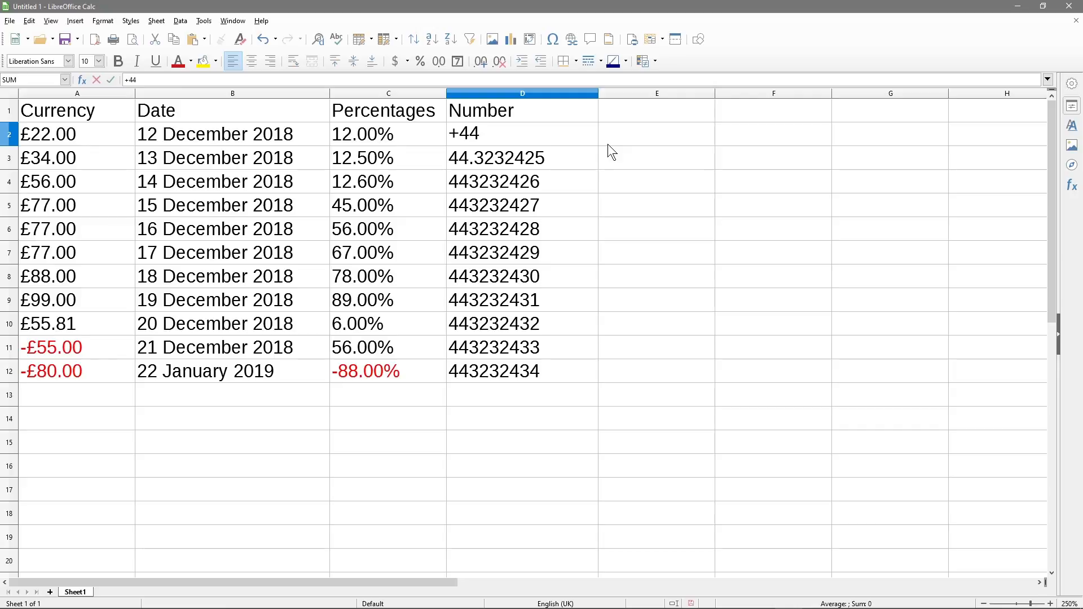
text(694848584)
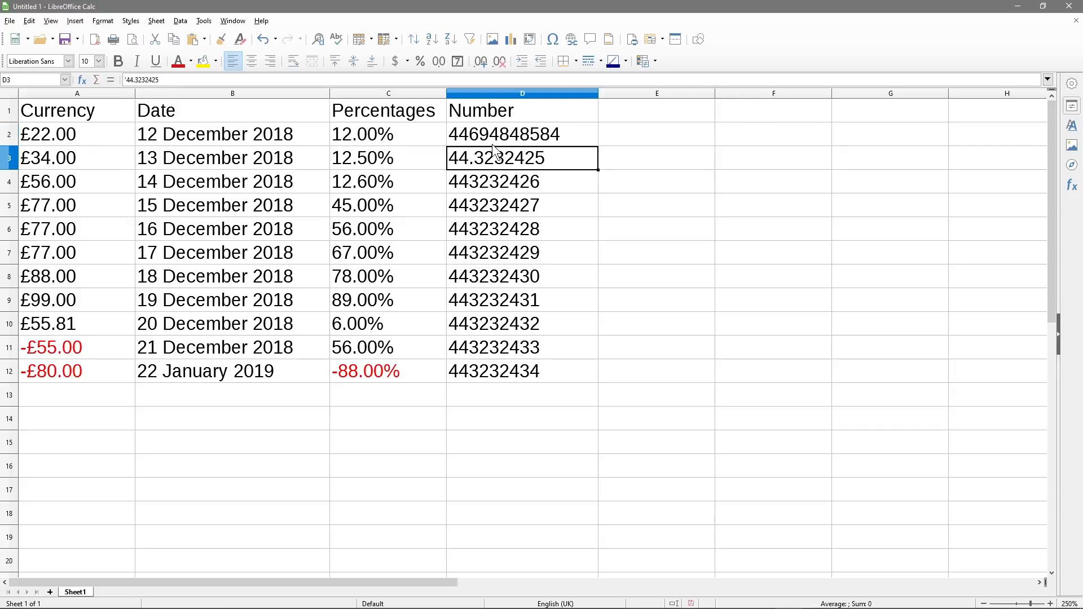
click(515, 135)
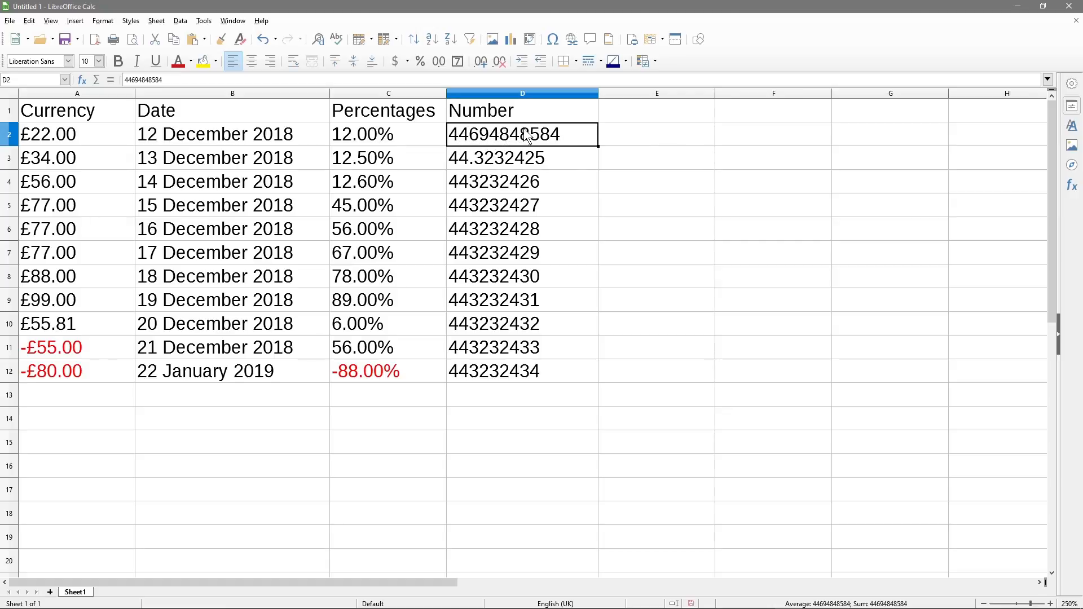
double_click(476, 134)
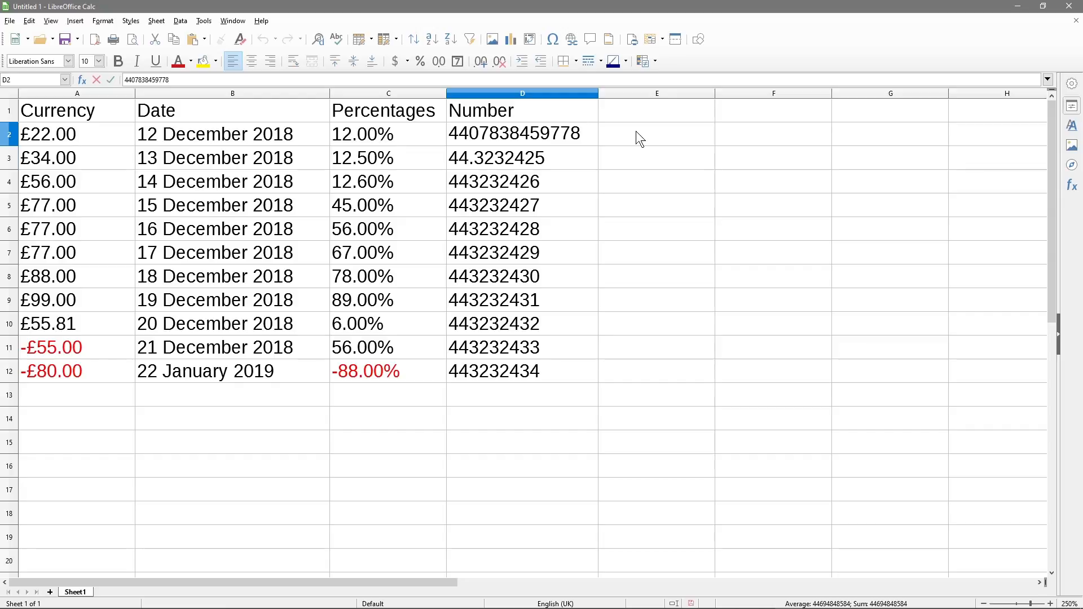
click(521, 133)
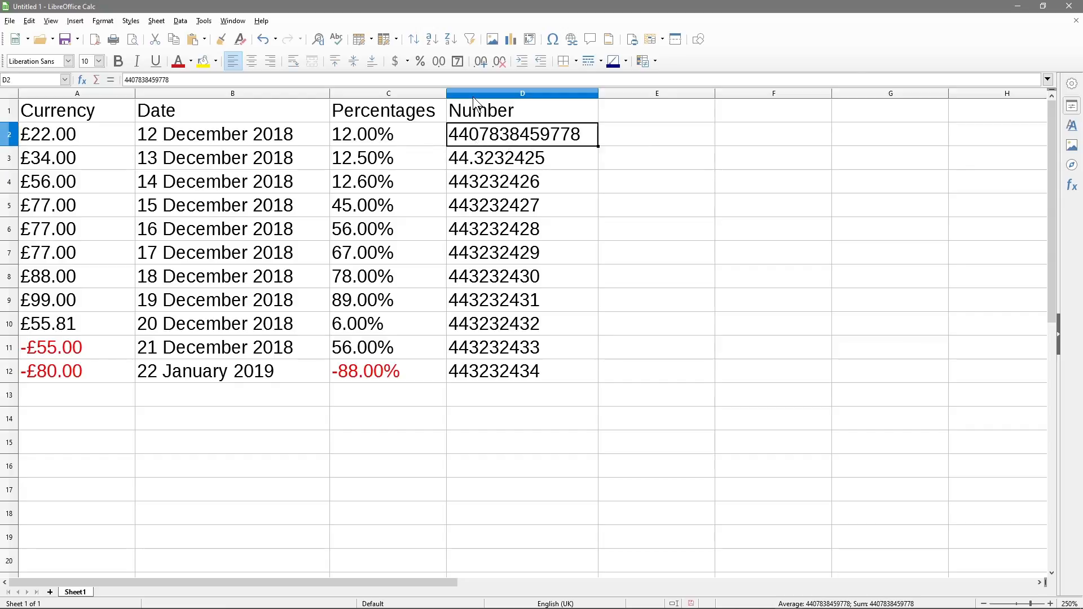
- Review column D's Format Cells settings and reselect the Number column
right_click(523, 93)
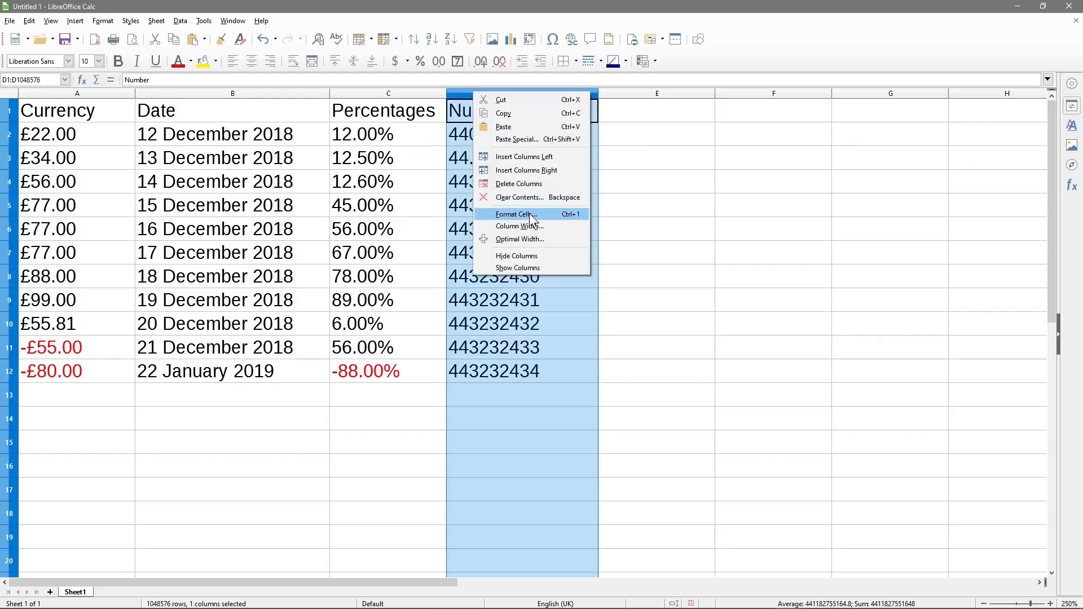
click(512, 214)
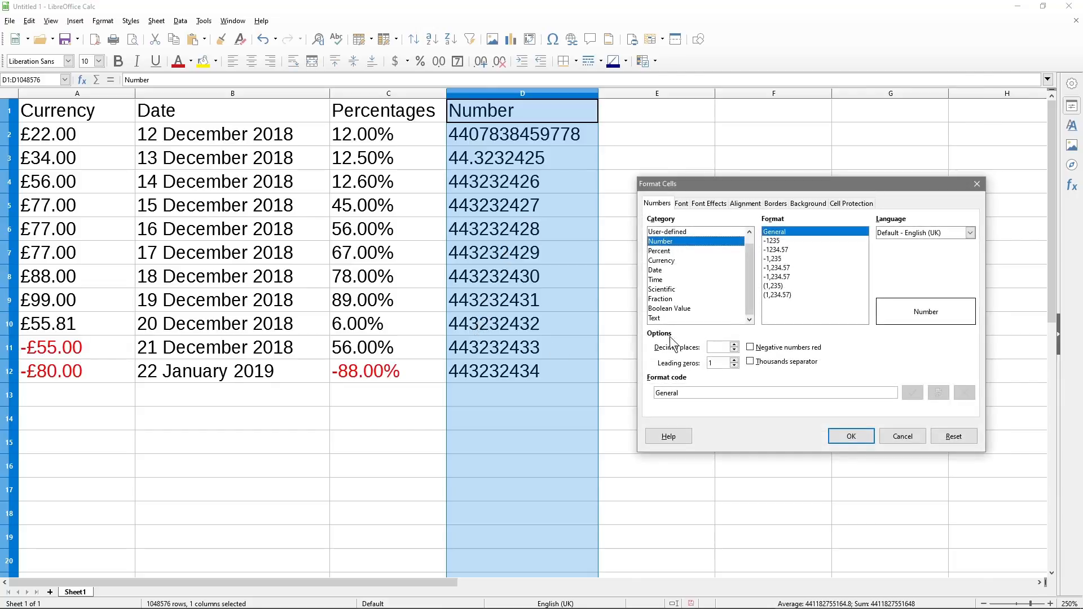
click(851, 435)
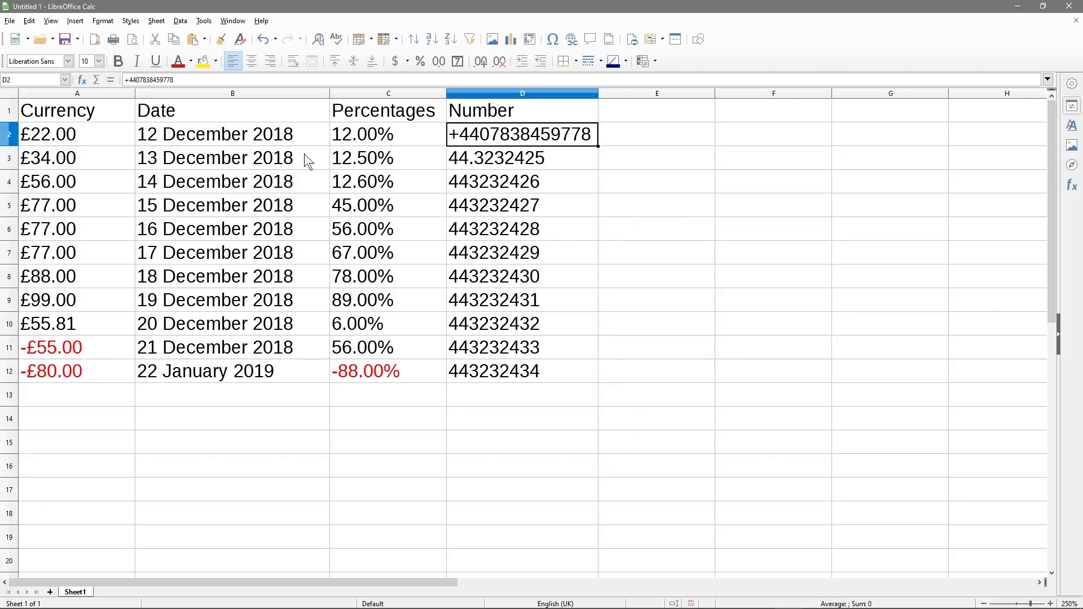
click(522, 93)
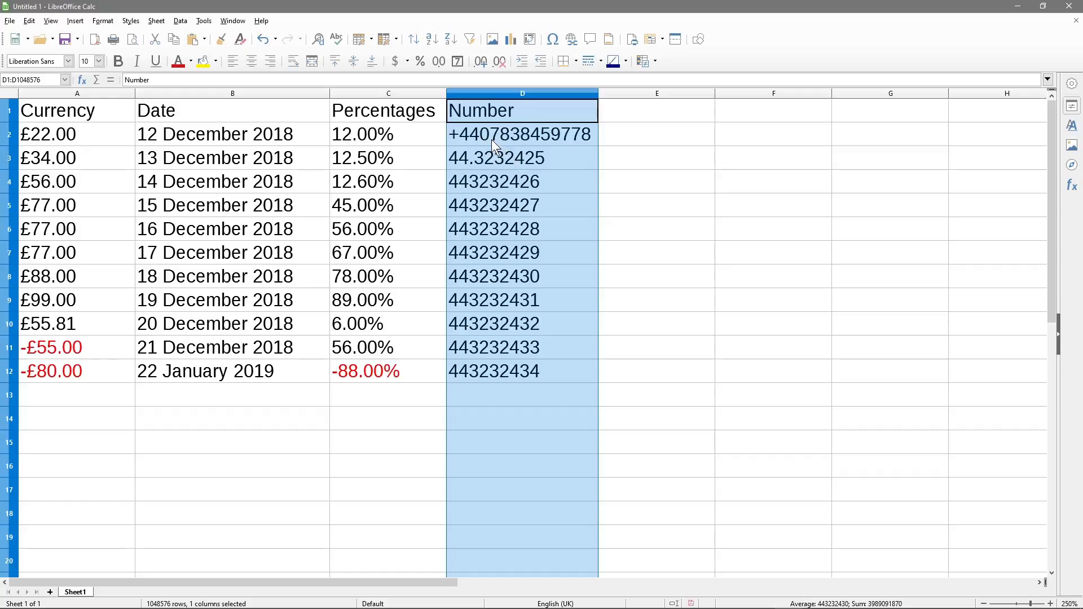
click(521, 134)
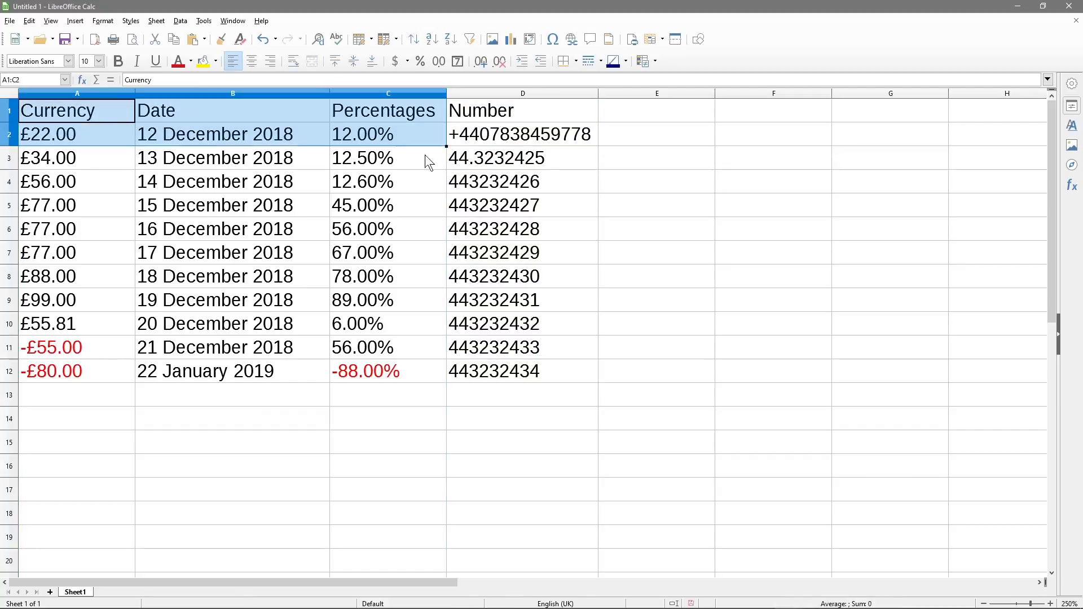
click(521, 182)
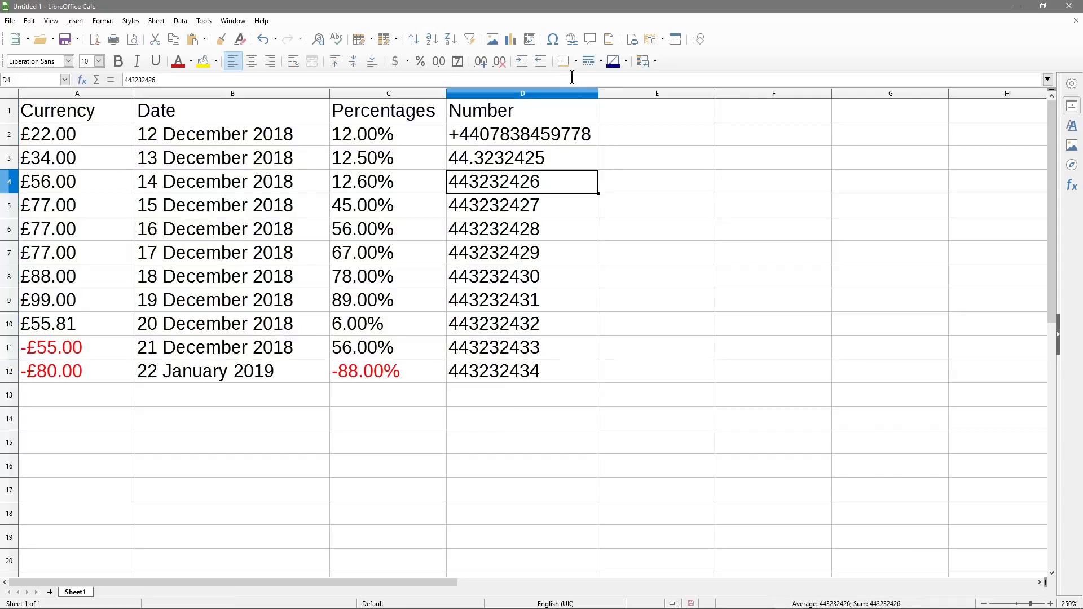
click(523, 93)
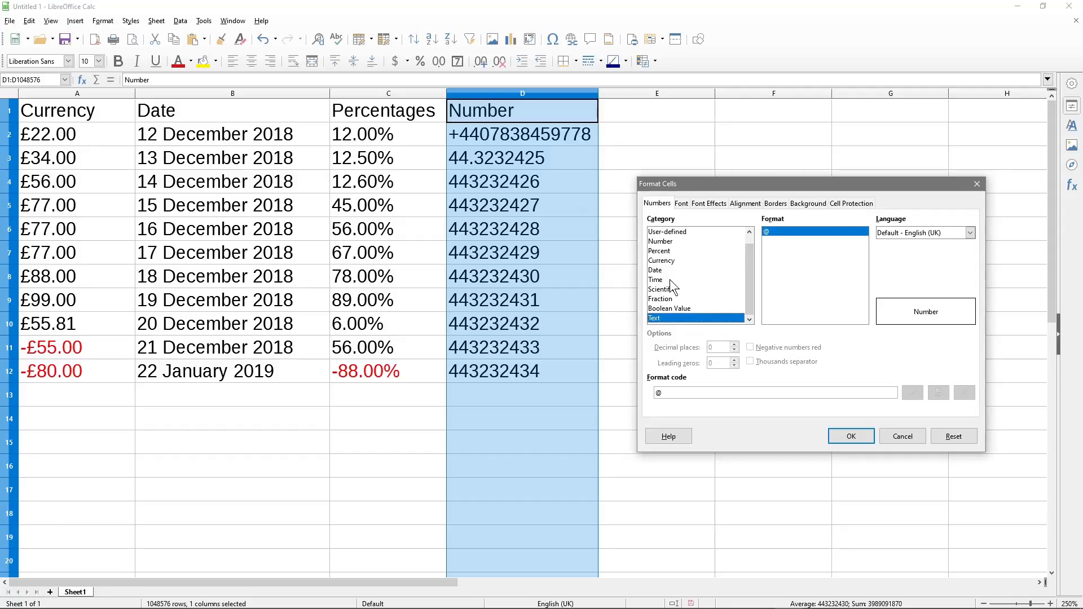
click(655, 270)
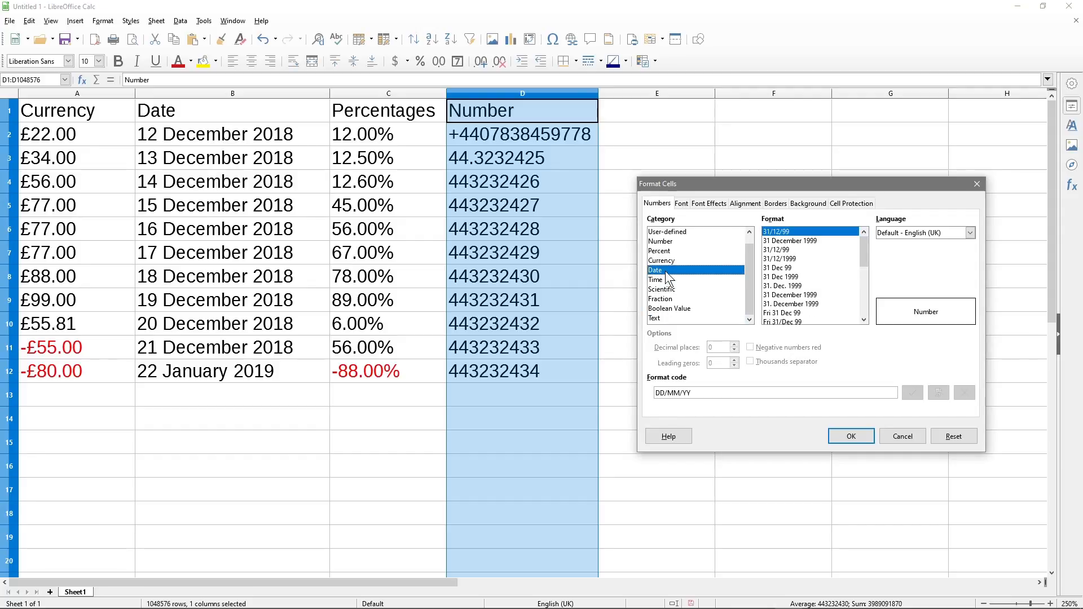
click(656, 280)
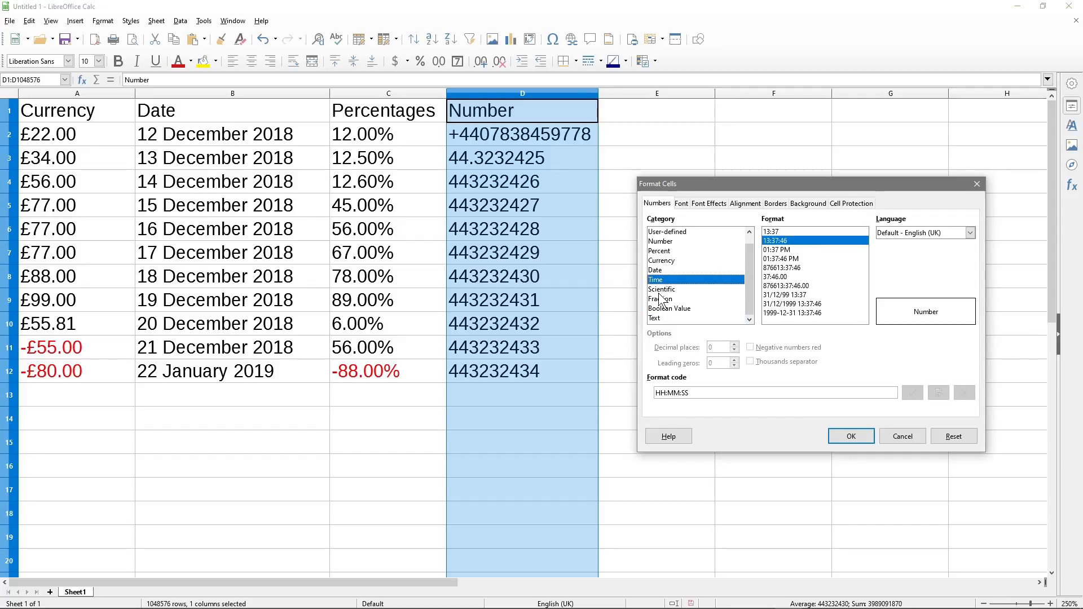
click(661, 289)
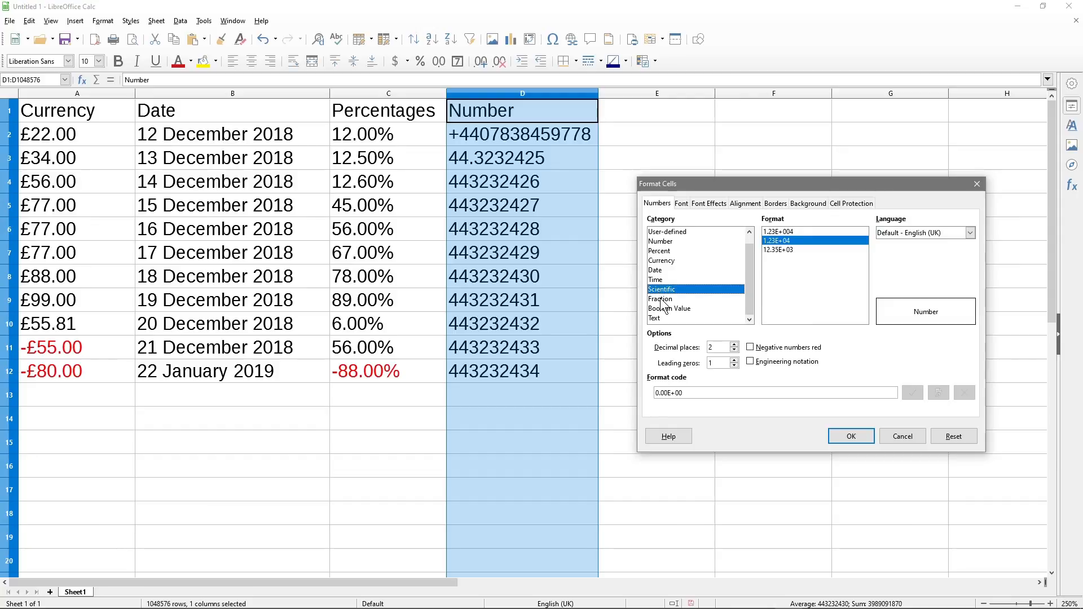
click(662, 298)
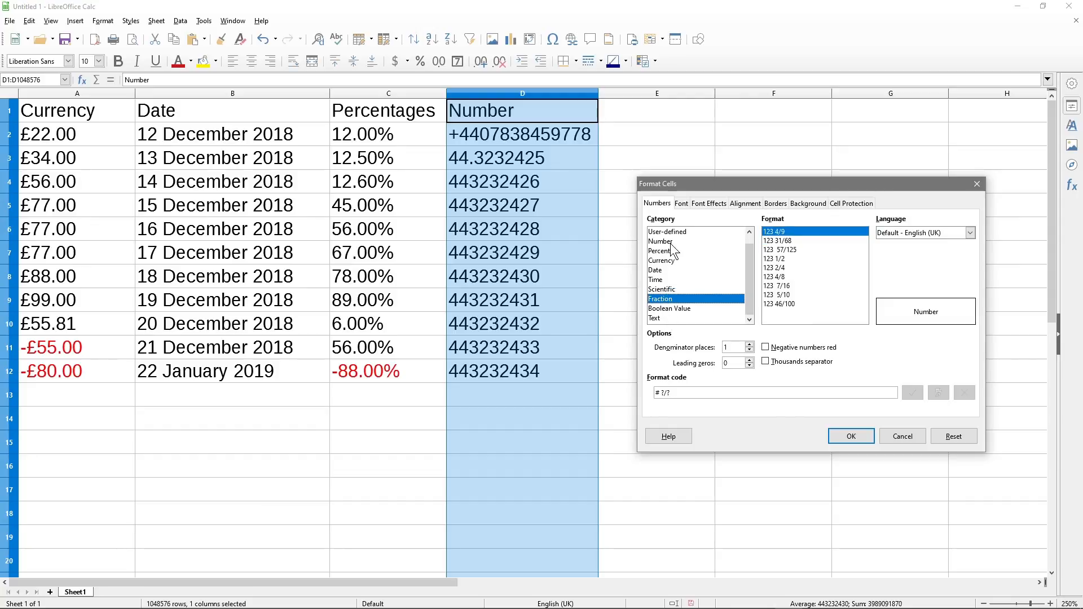
mouse_move(664, 278)
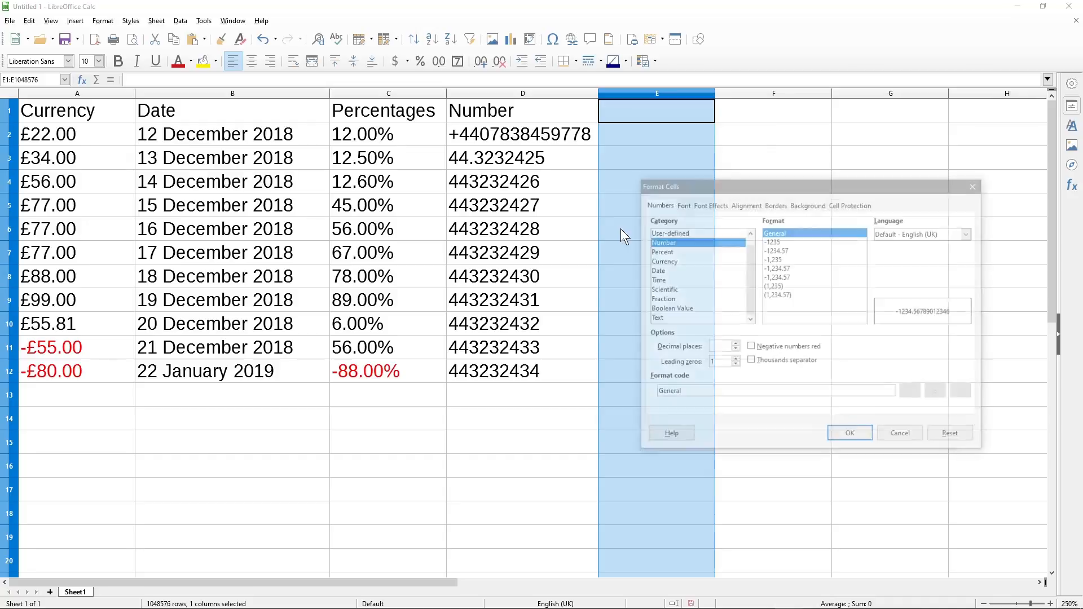
- Head column E 'Time', enter 11:30:31 in E2 and fill it down to E12
click(655, 280)
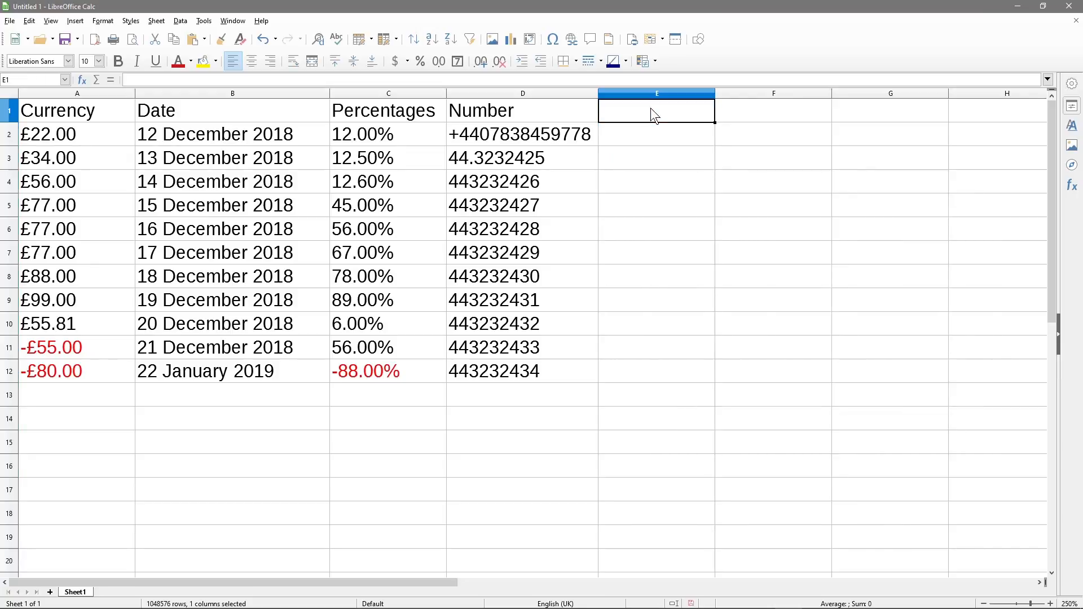
text(Time)
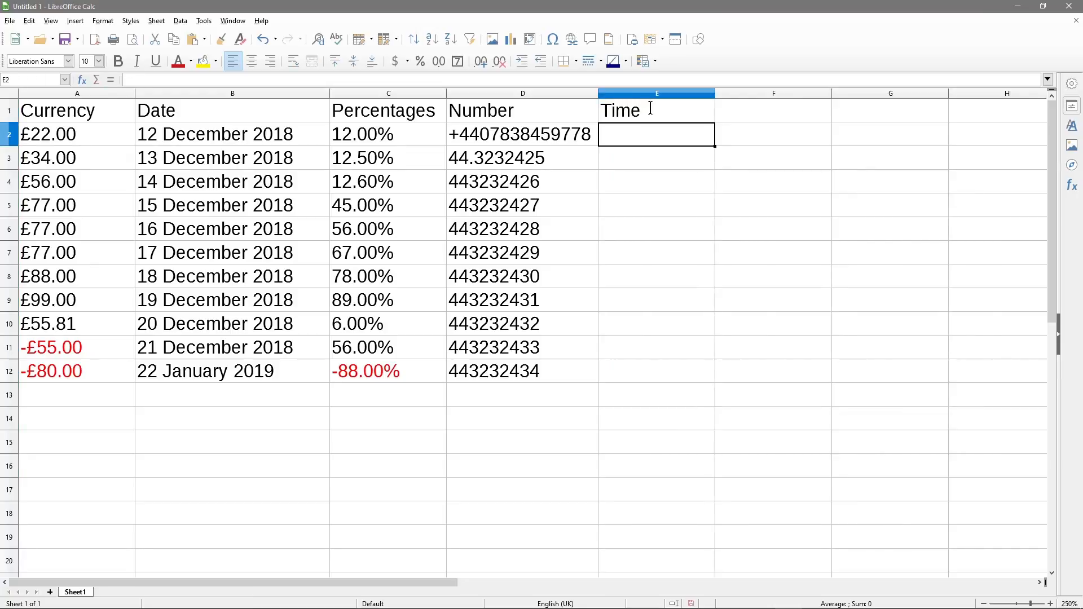
text(1)
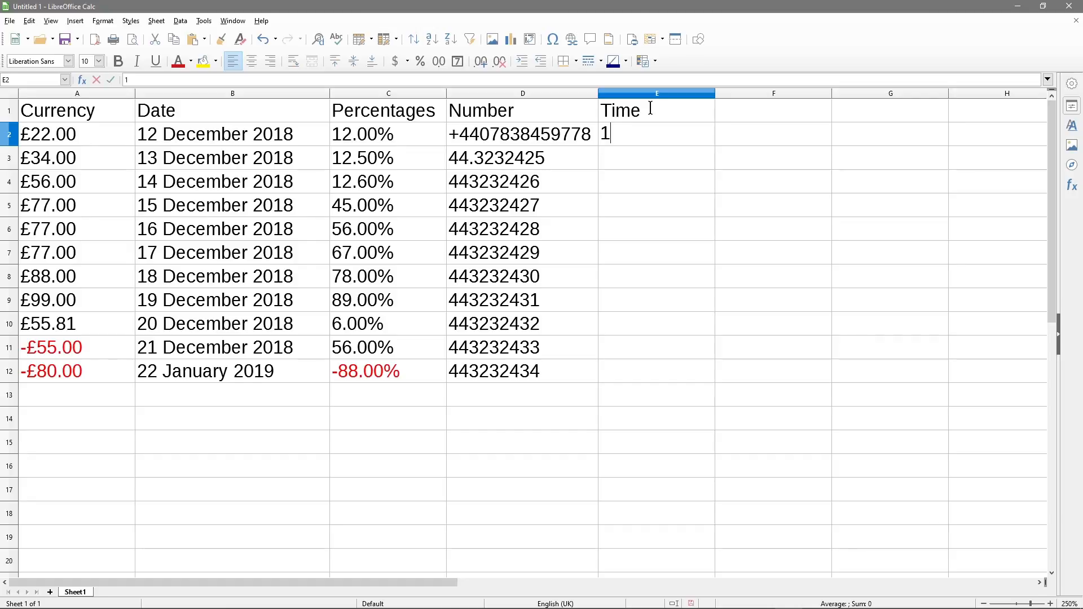
text(1:)
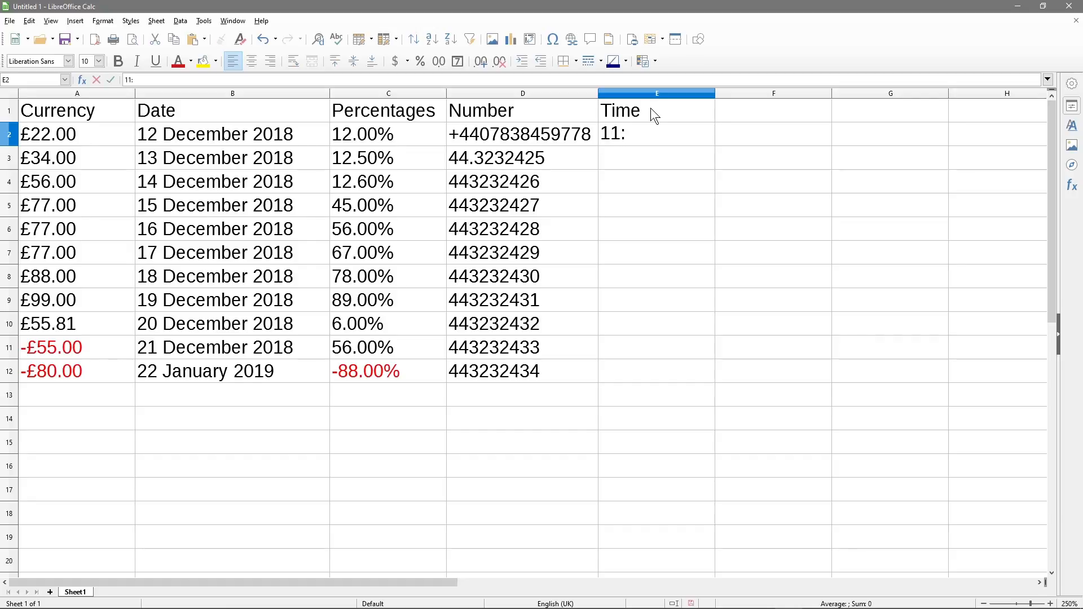
text(30:31)
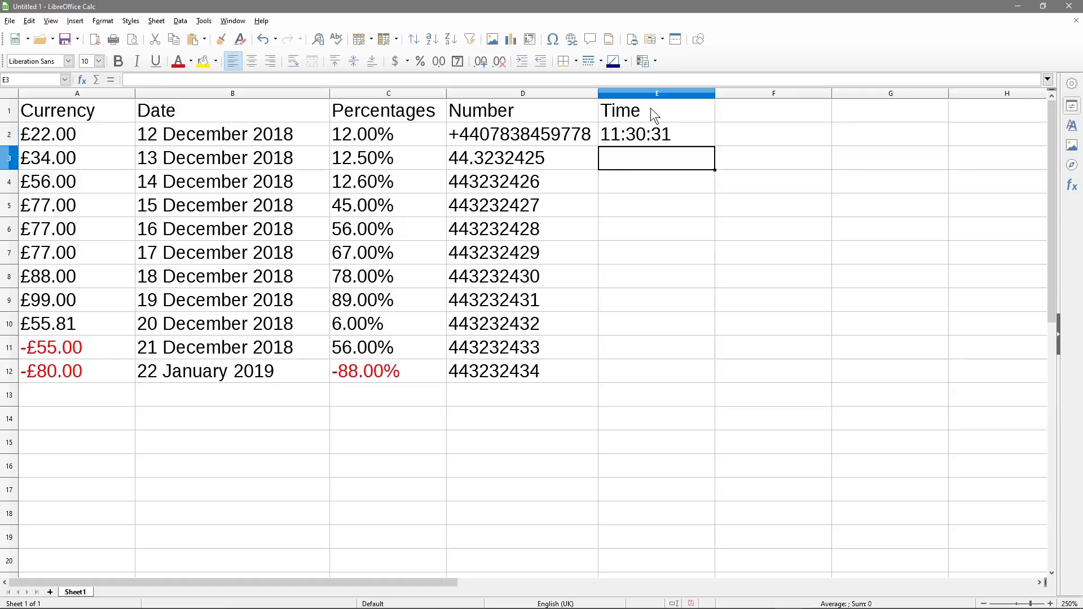
click(655, 134)
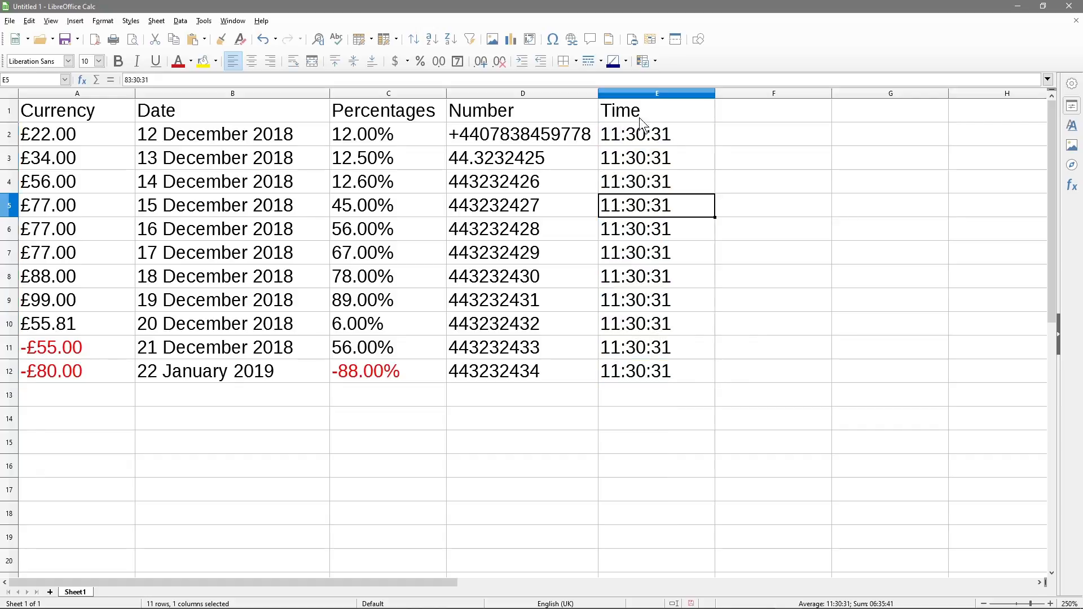
- Check the stored values of several time entries and select the Time column
double_click(656, 206)
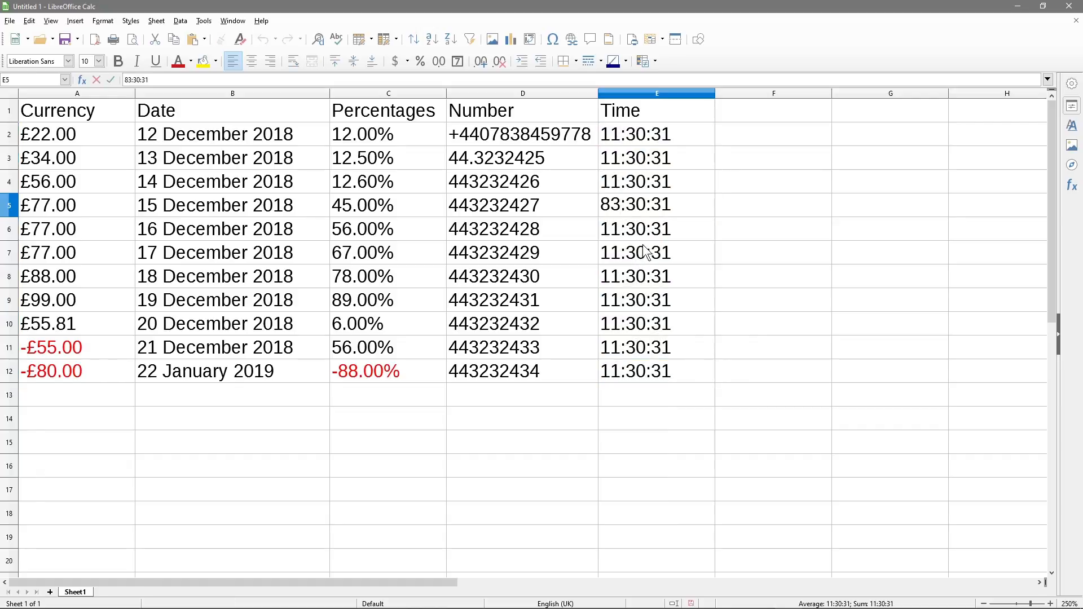
click(656, 253)
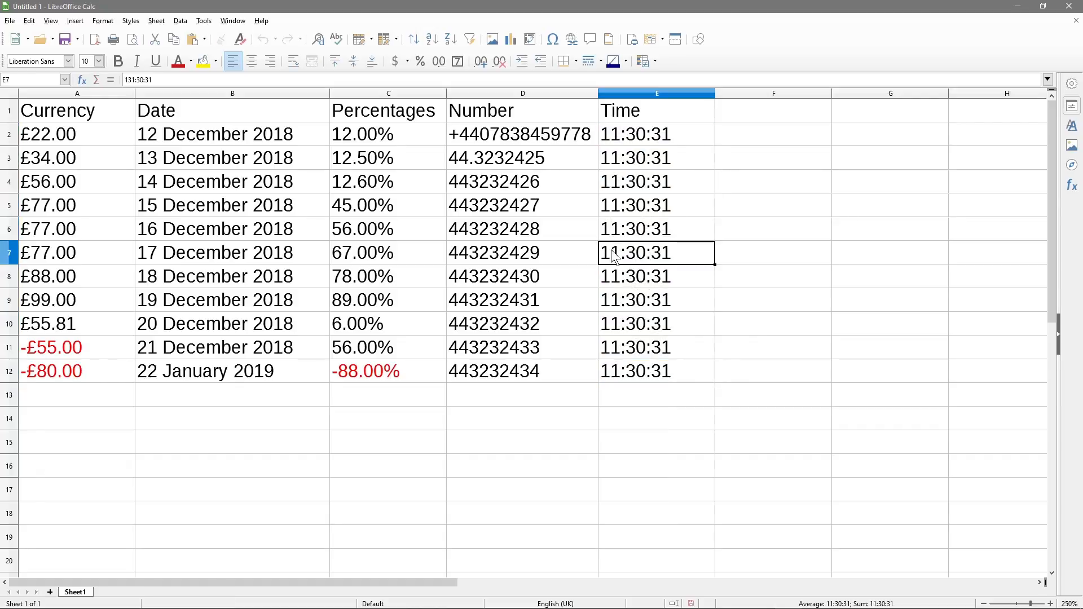
click(653, 277)
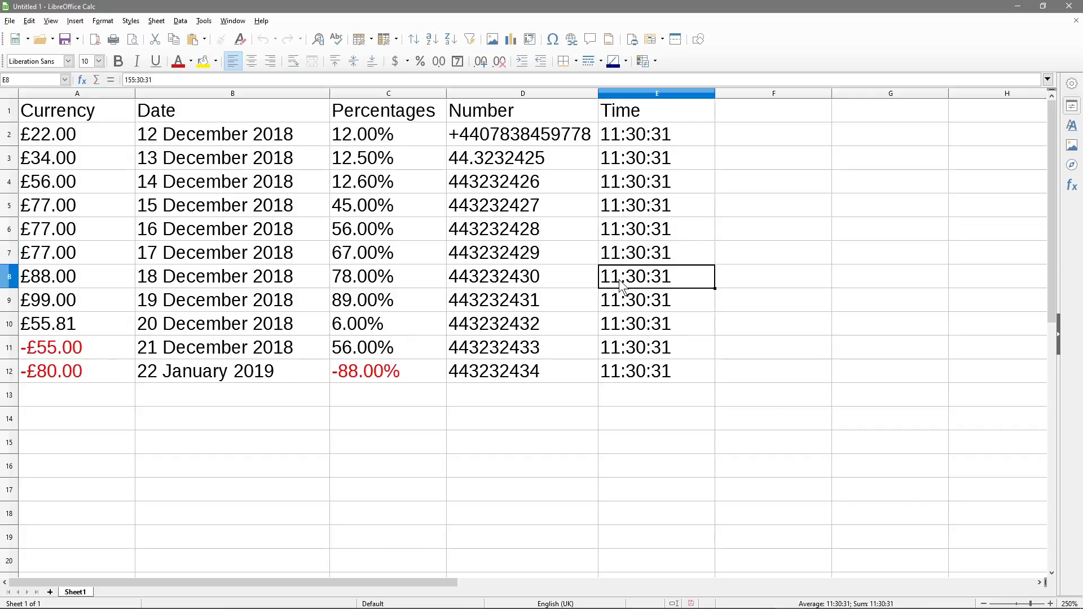
click(656, 92)
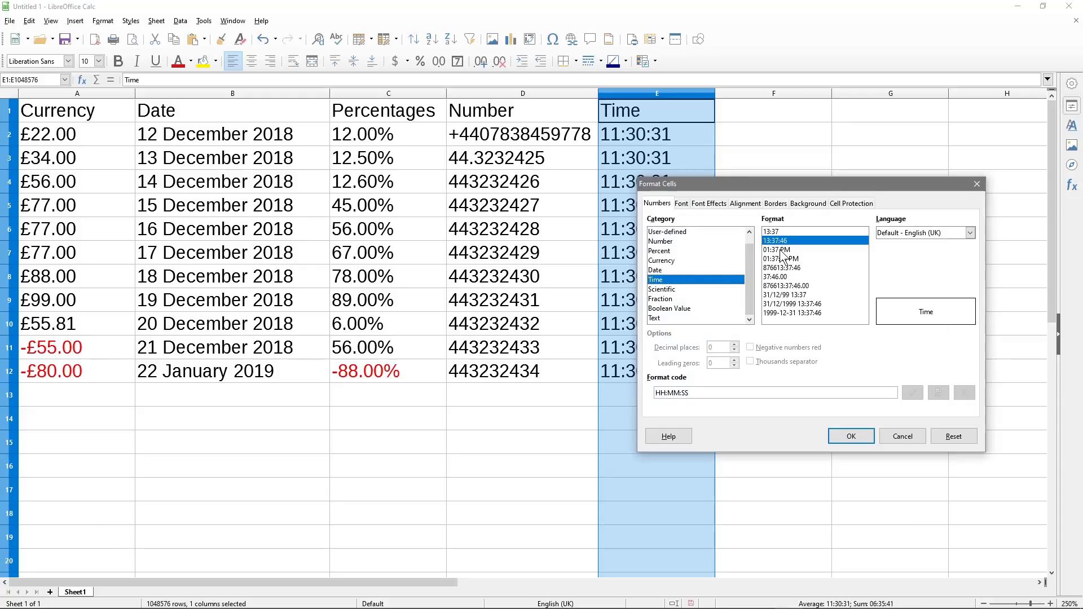
- Apply the 01:37 PM time format to column E and change E2 to 14:30:31
click(850, 436)
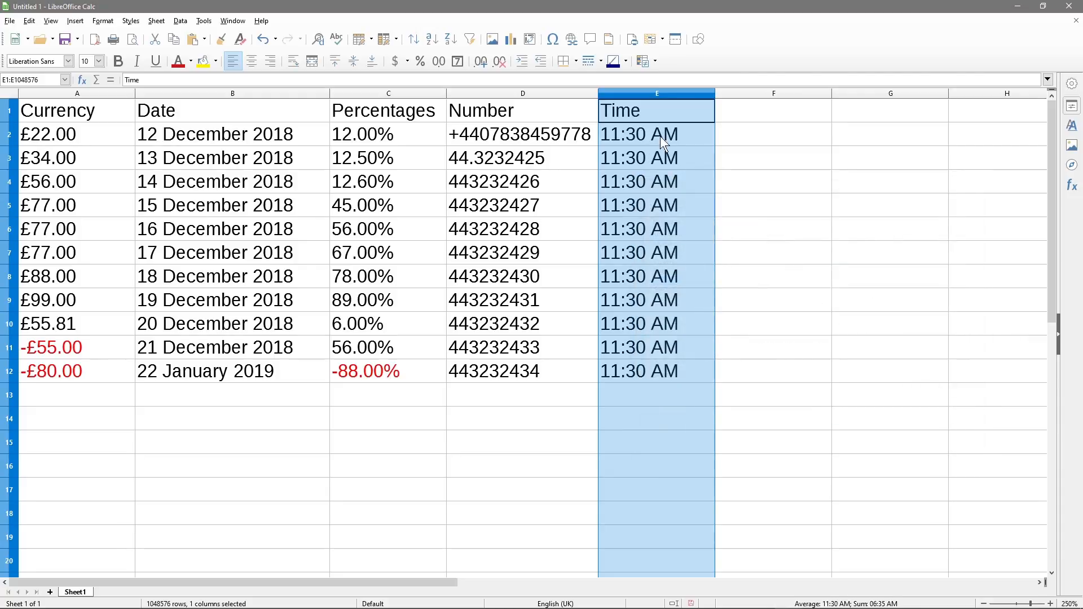
mouse_move(621, 222)
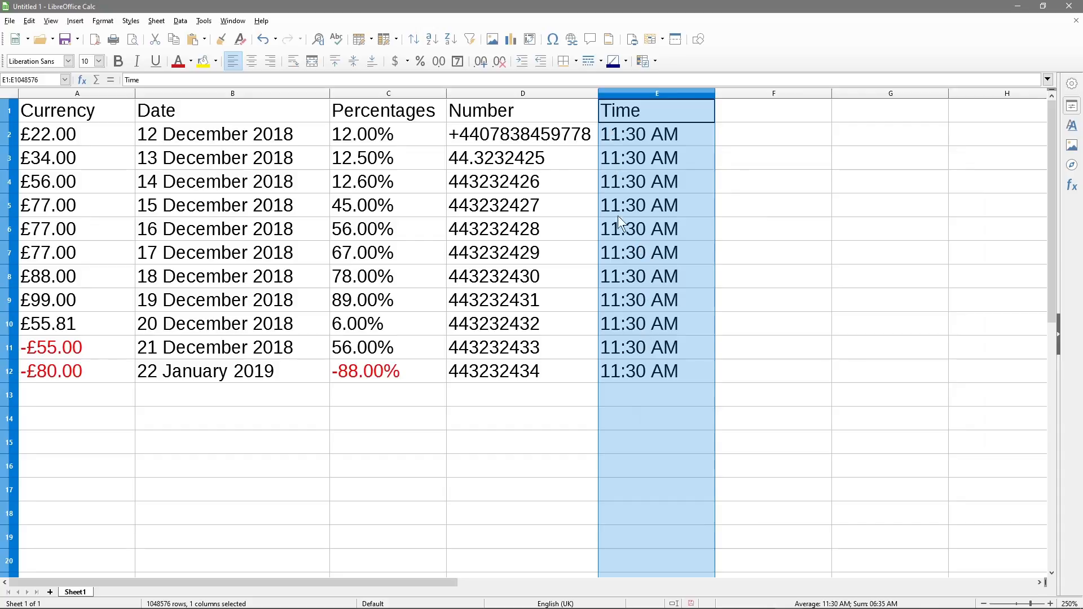
click(638, 134)
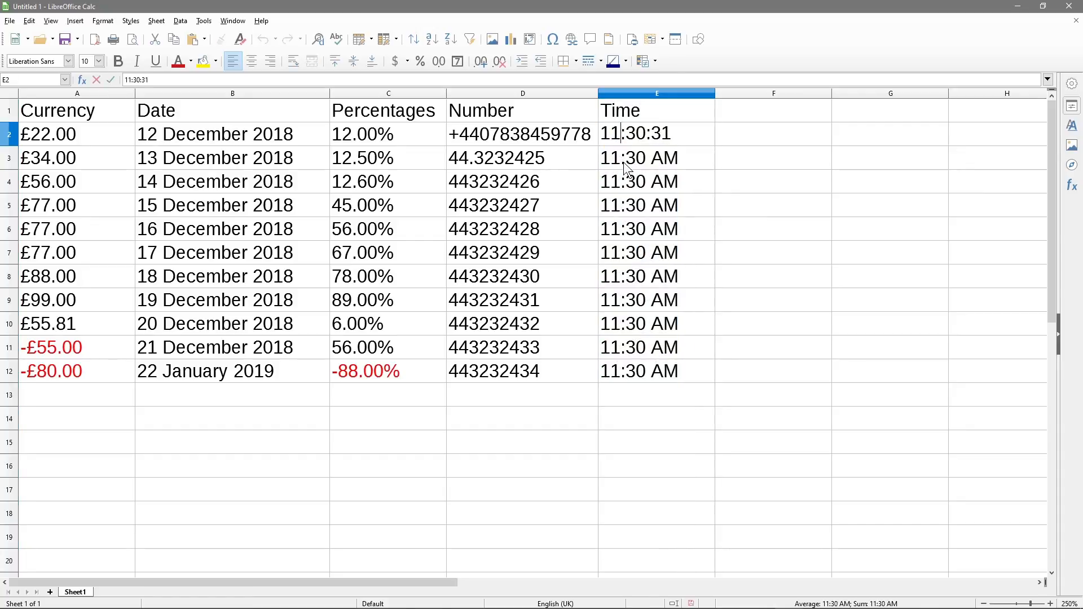
text(14:30:31)
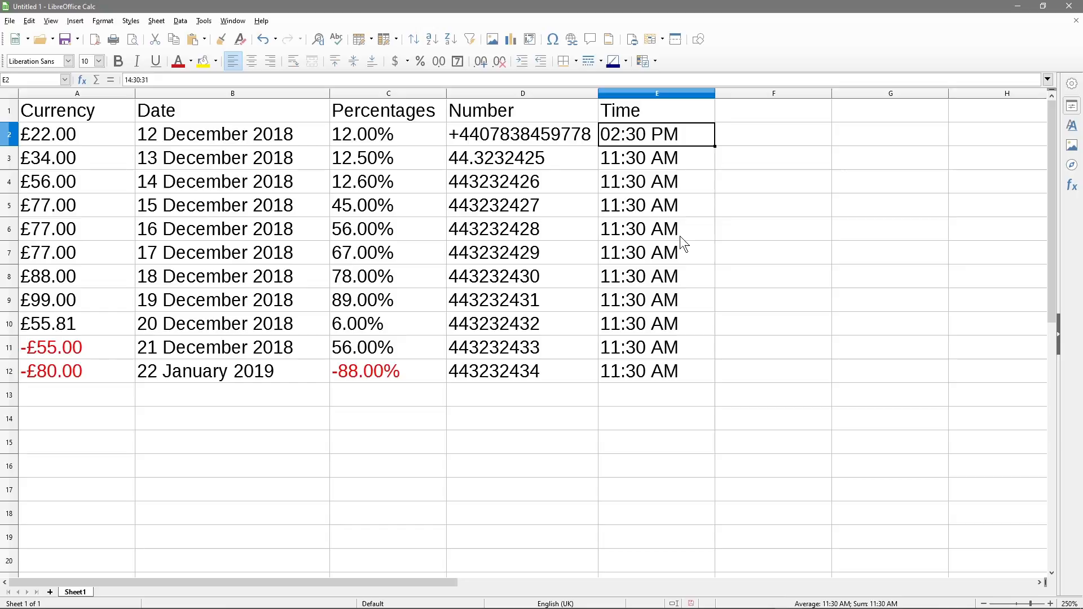
- Format column E with the 01:37:46 PM hours-minutes-seconds format
right_click(656, 92)
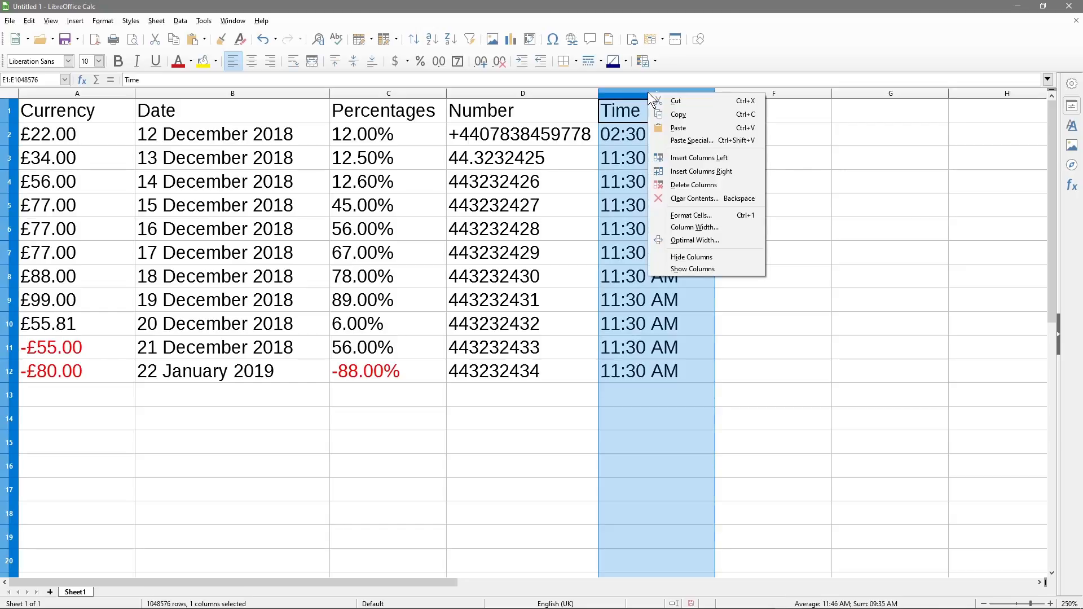
click(691, 215)
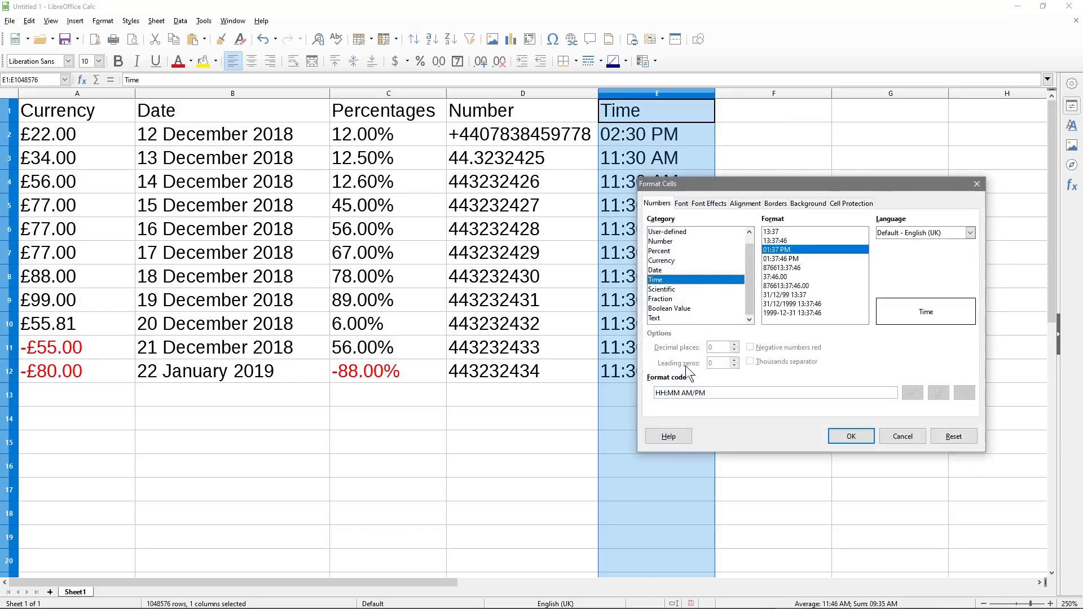
mouse_move(805, 311)
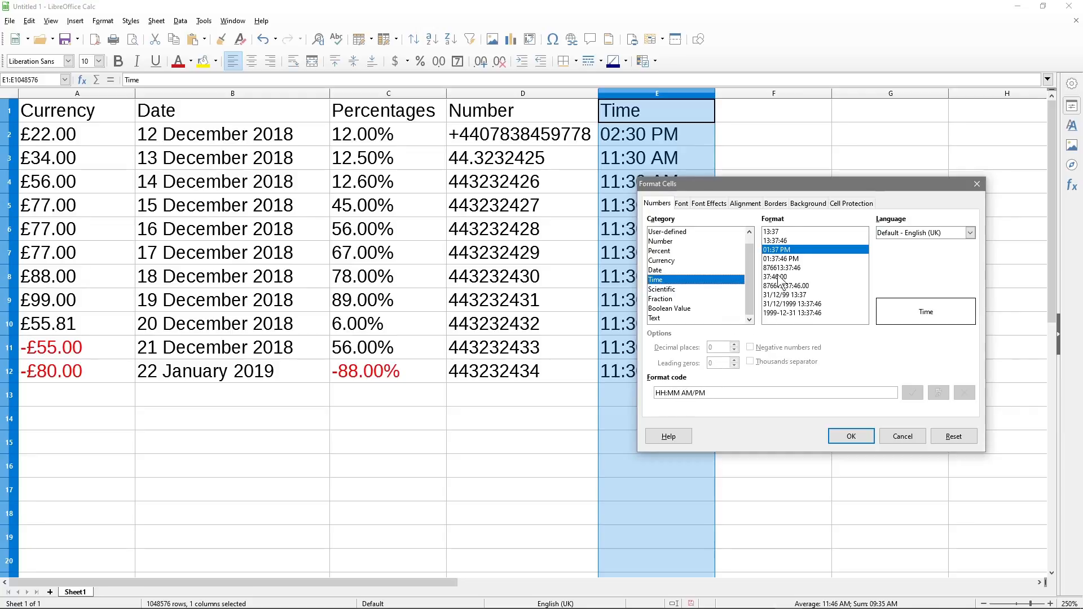
click(780, 258)
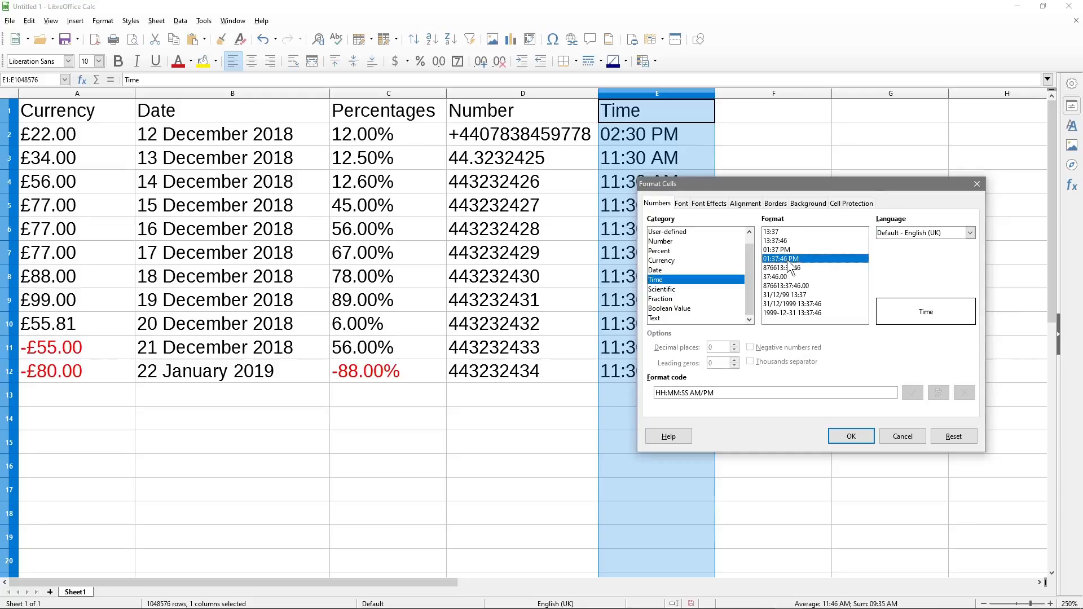
mouse_move(786, 271)
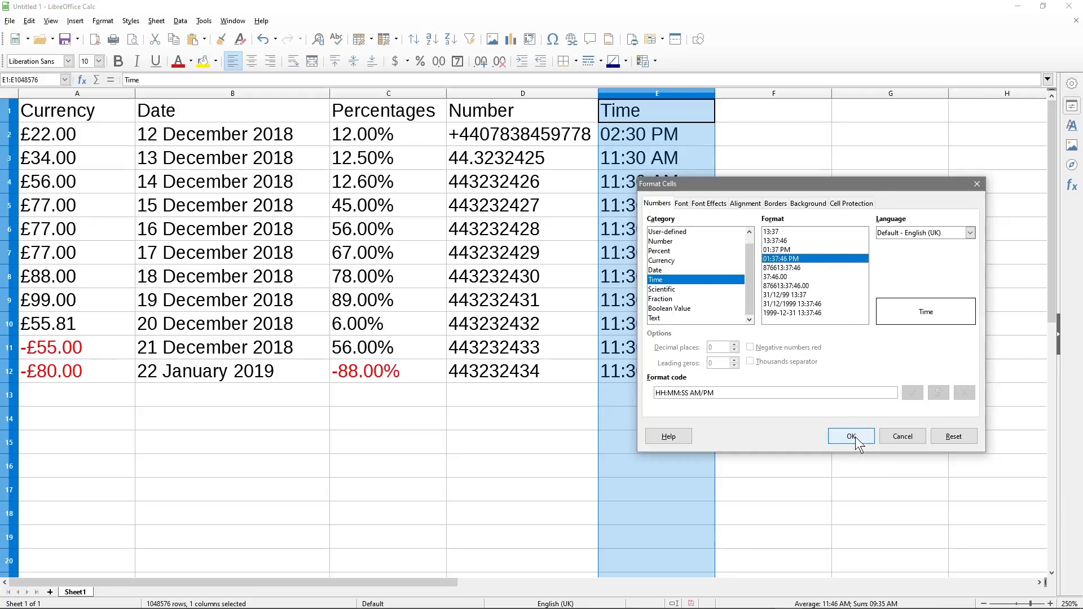
click(851, 436)
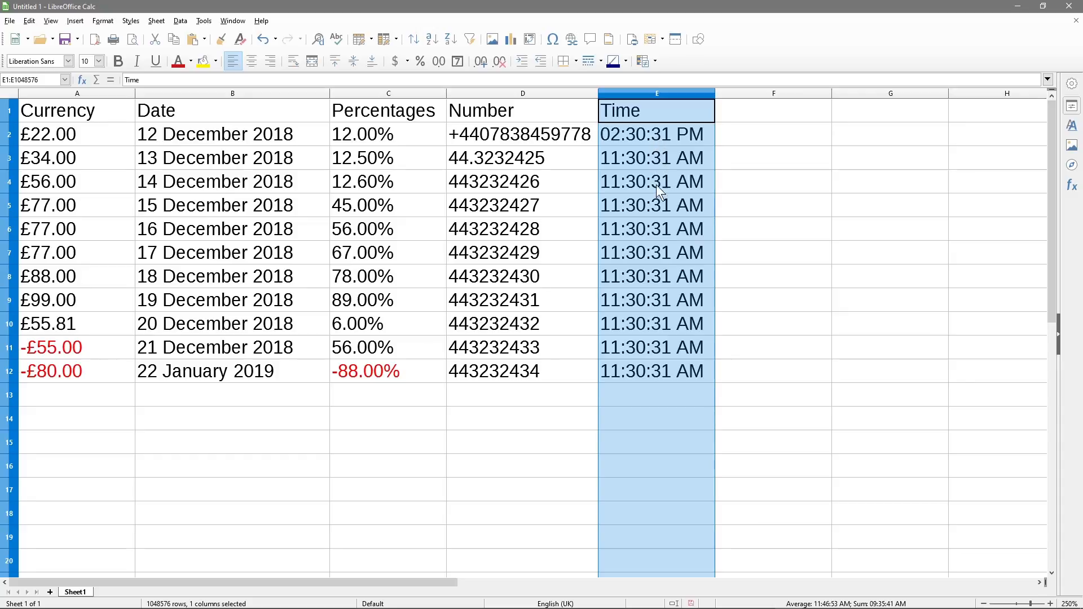
mouse_move(673, 108)
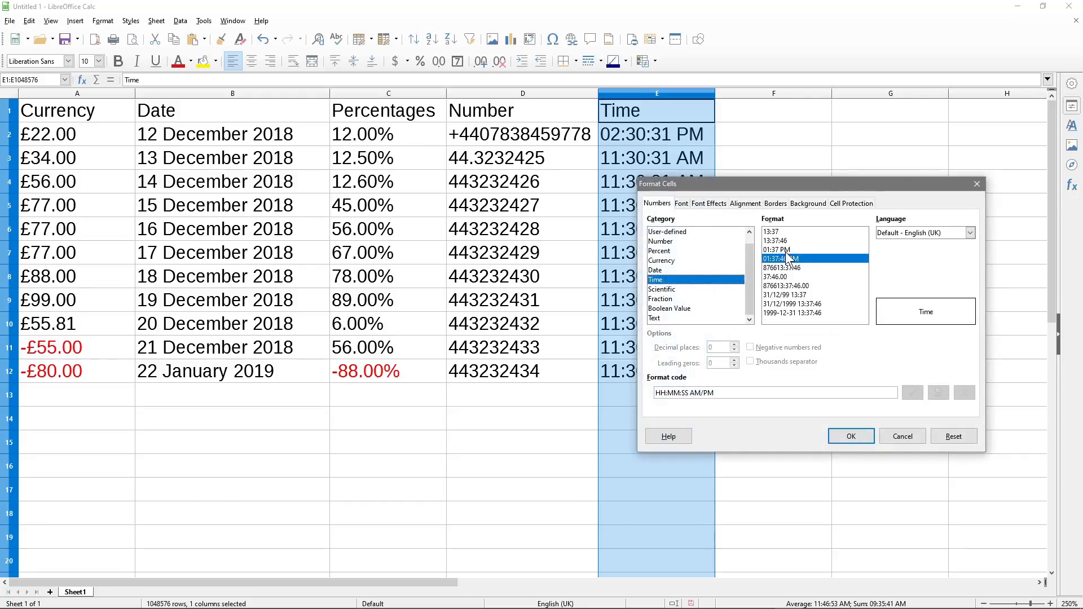
- Switch column E to the 24-hour 13:37:46 format, showing 14:30:31 and 11:30:31
click(777, 240)
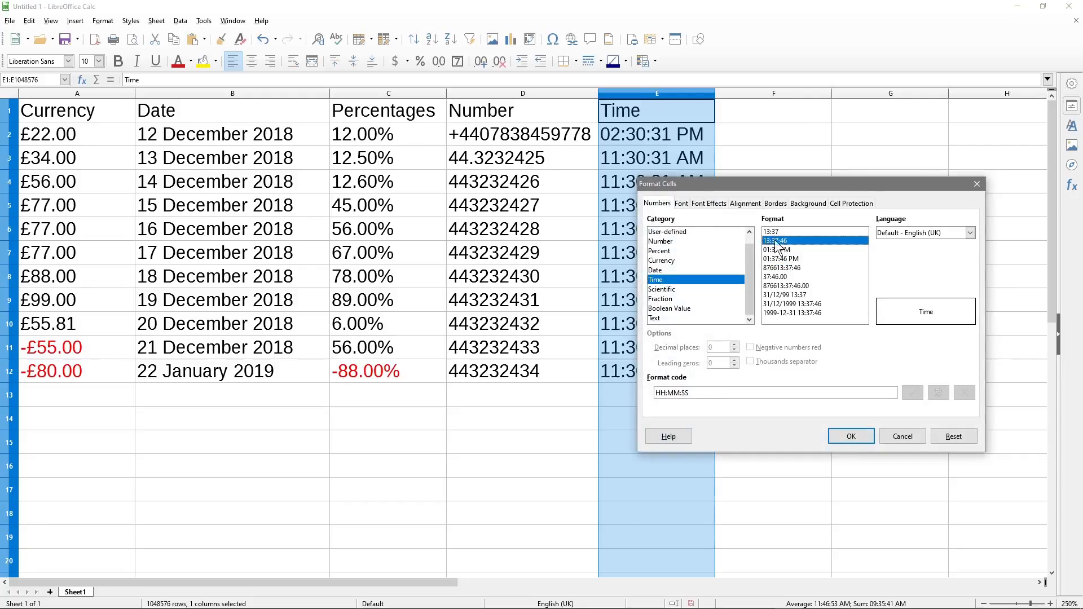
click(851, 435)
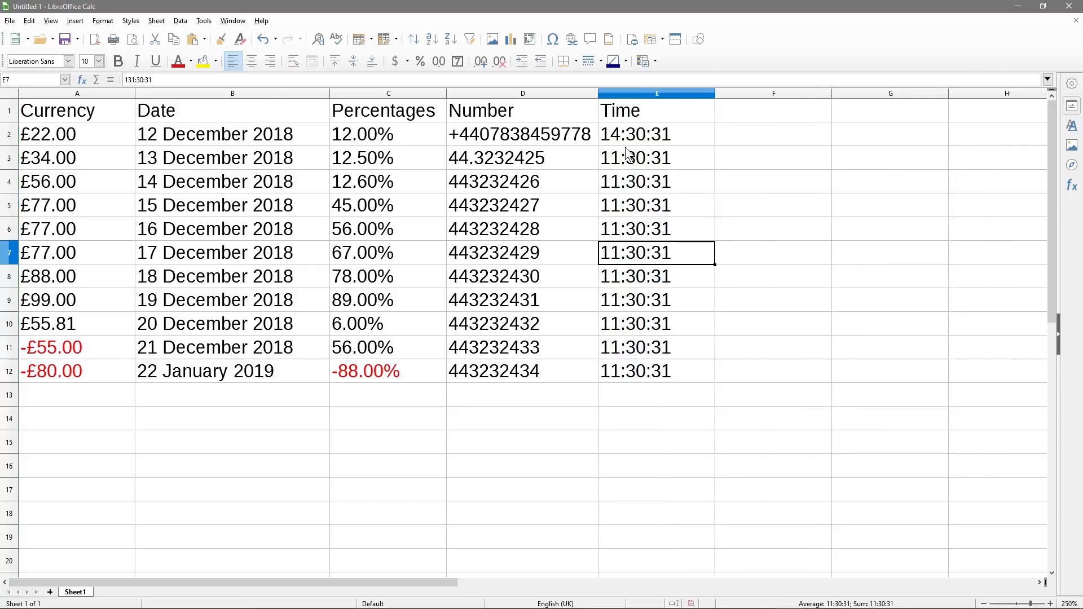
drag(656, 134, 656, 371)
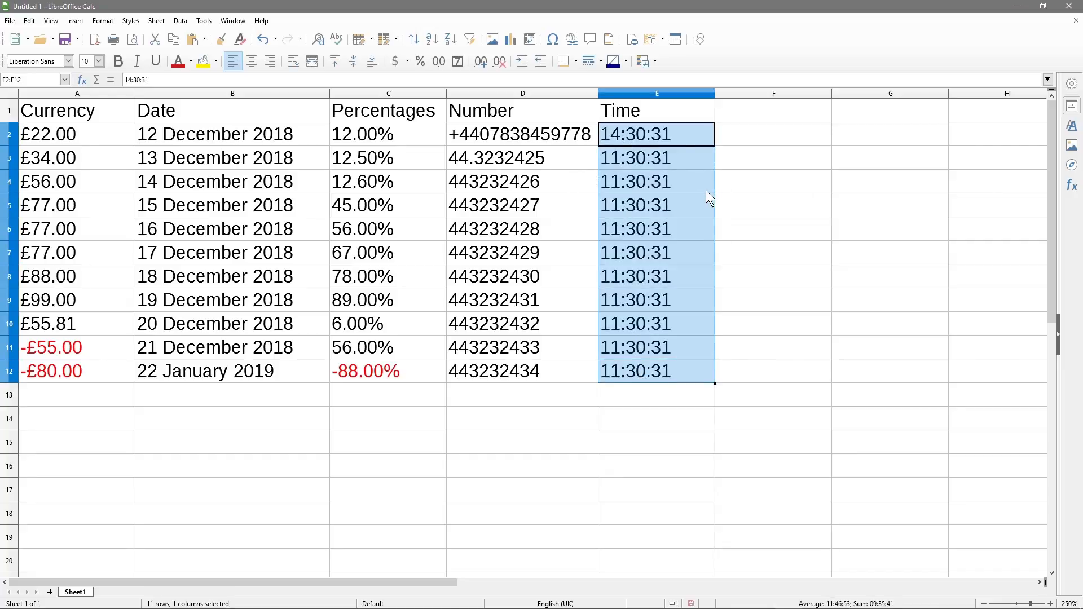
click(657, 182)
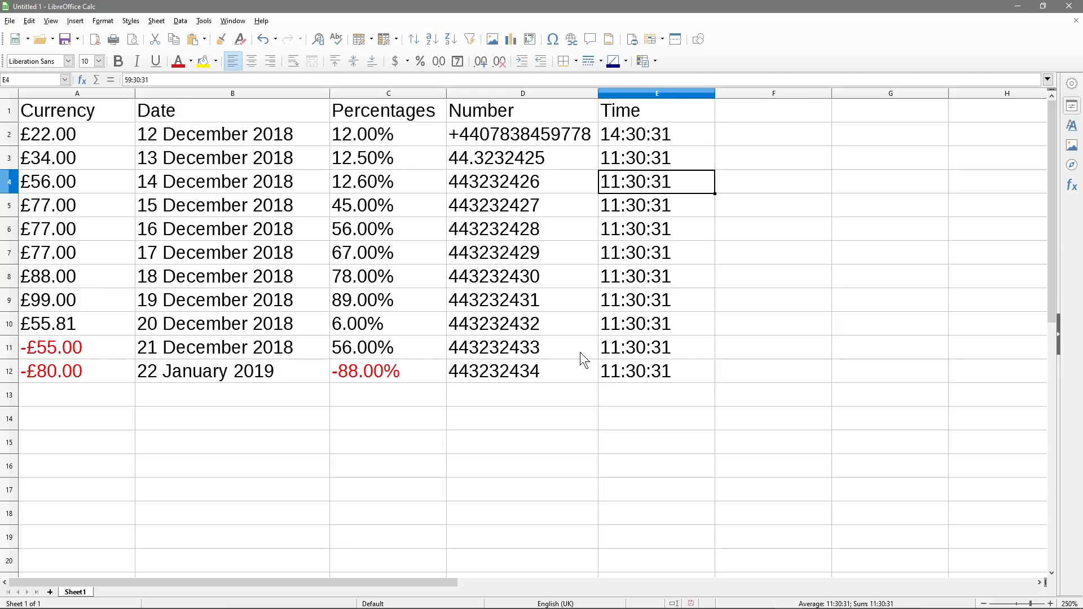
mouse_move(621, 113)
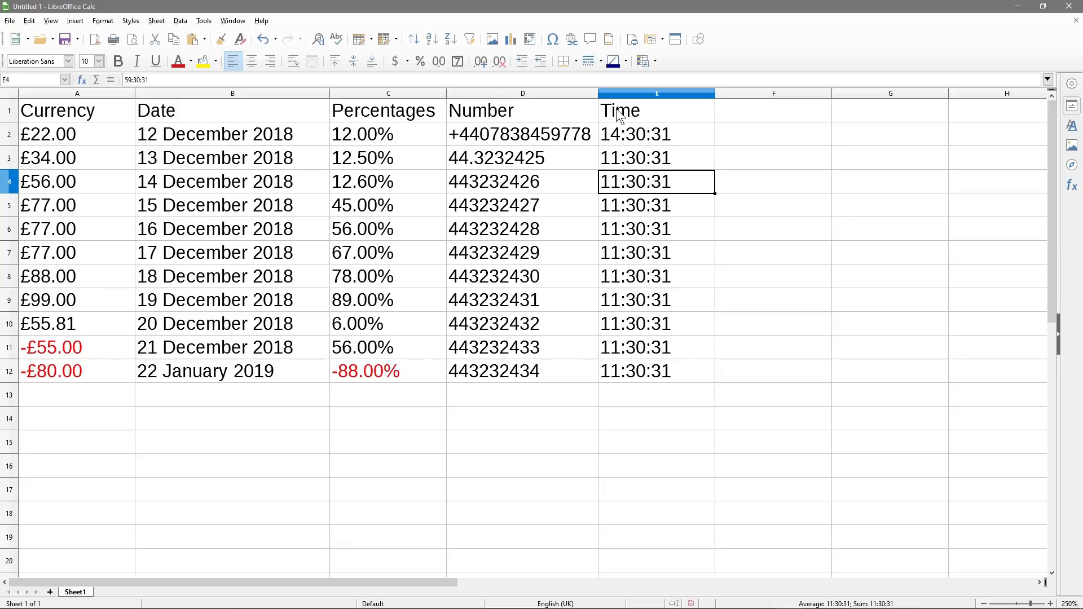
click(656, 252)
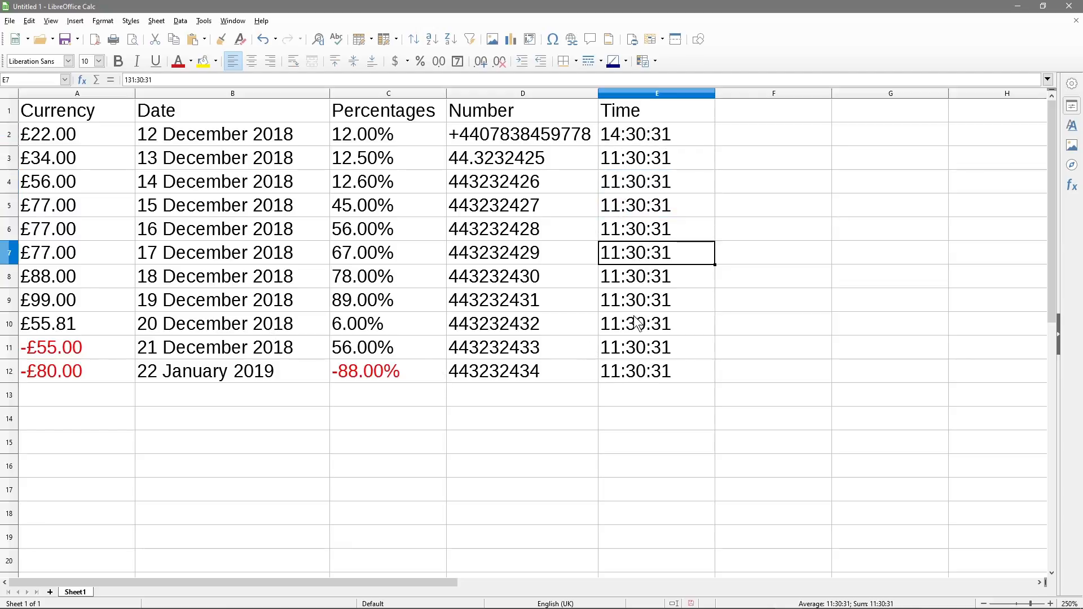
click(232, 419)
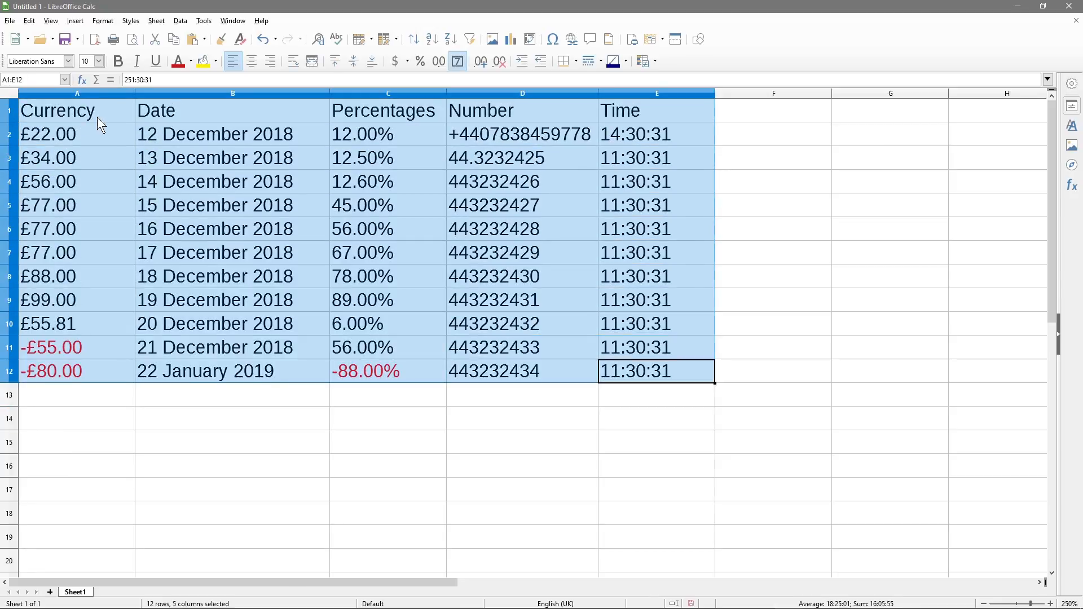
mouse_move(519, 228)
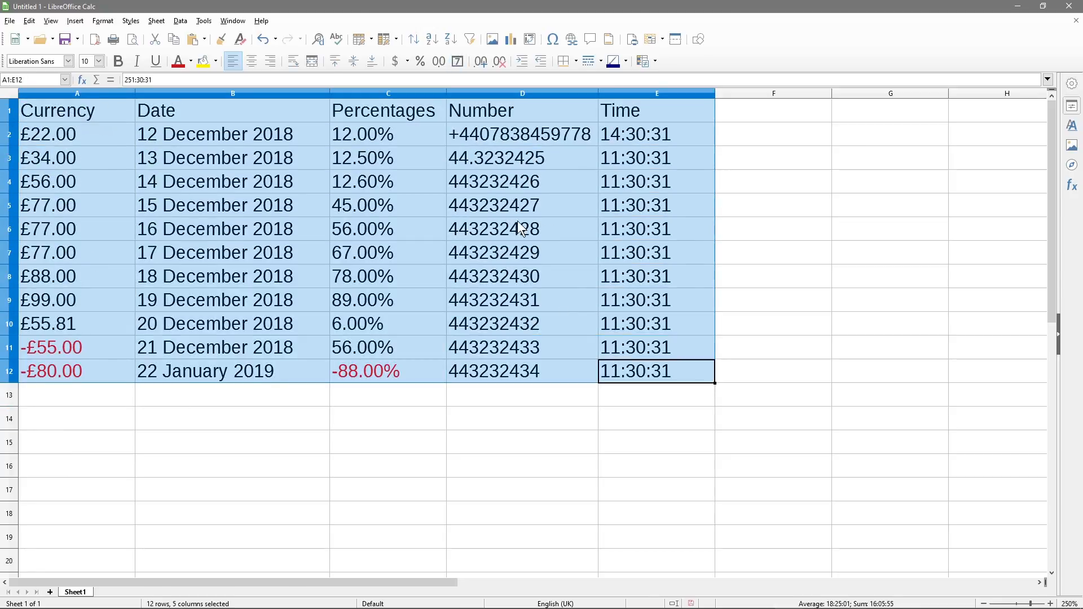